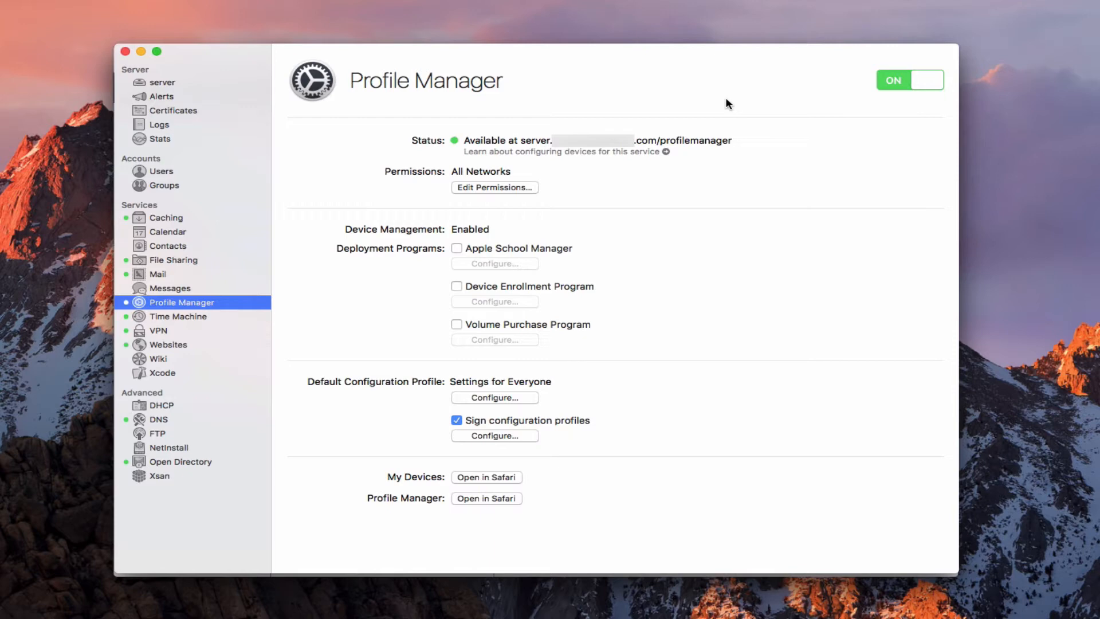
mouse_move(399, 517)
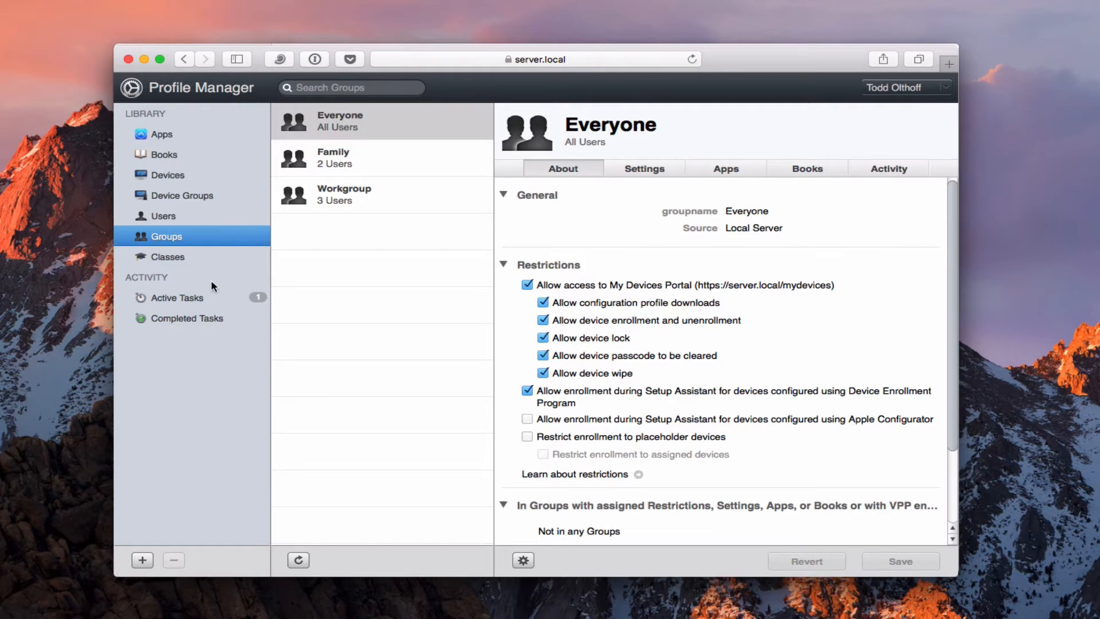
mouse_move(349, 140)
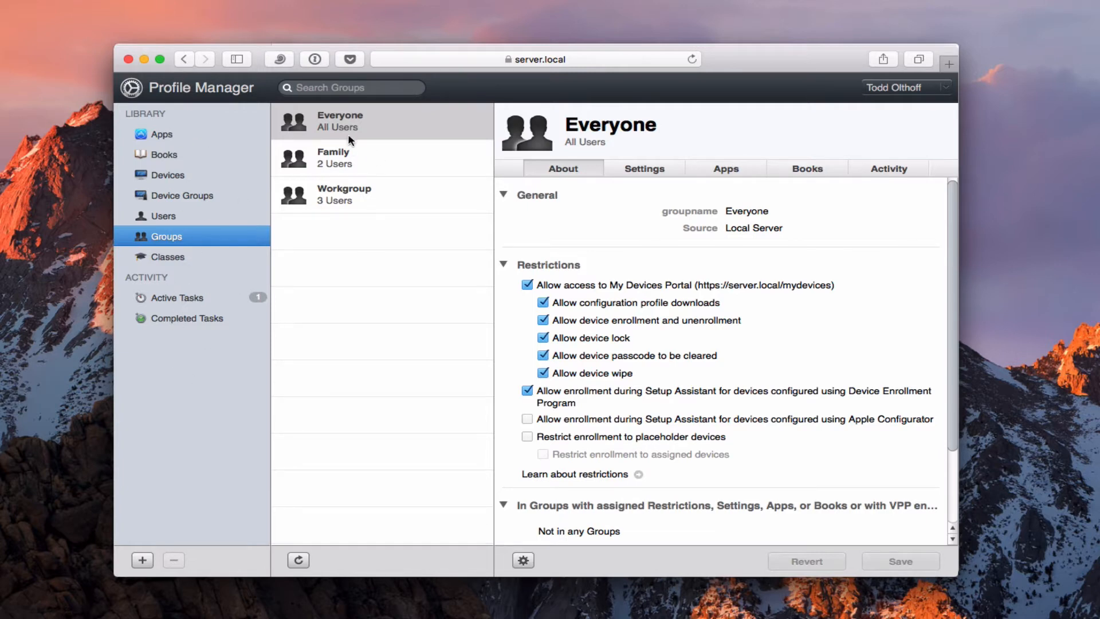
mouse_move(344, 372)
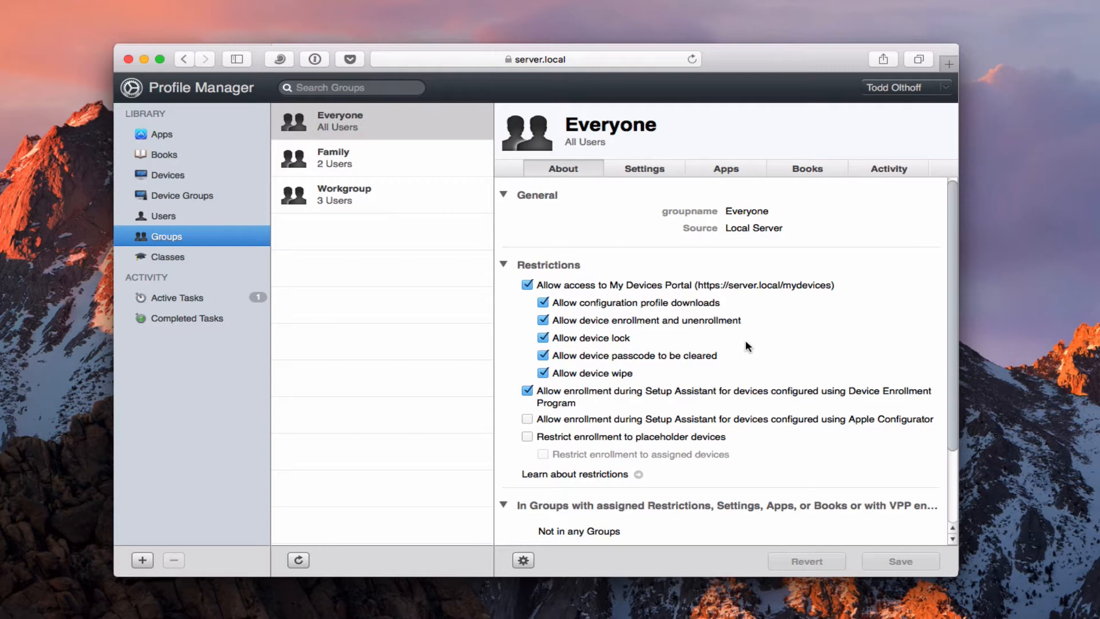
mouse_move(188, 187)
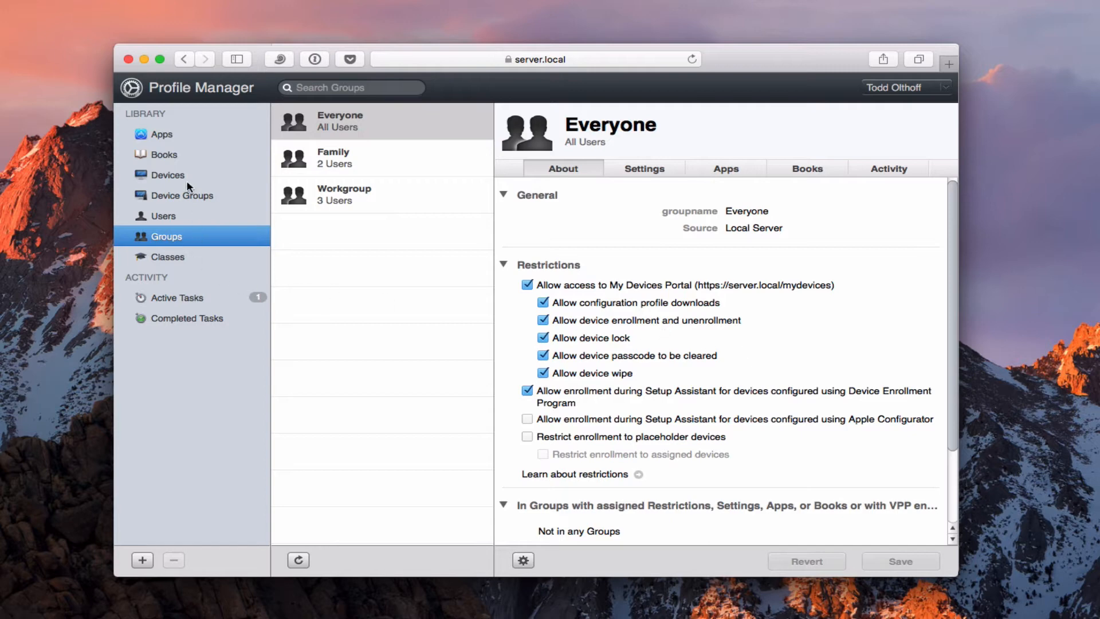
mouse_move(156, 245)
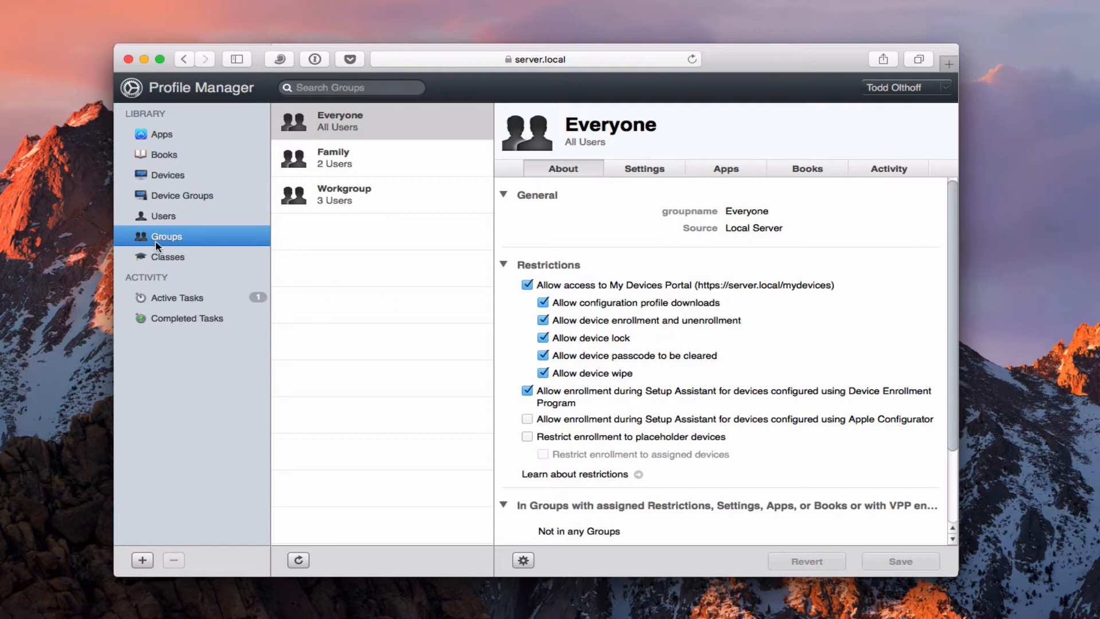
mouse_move(194, 223)
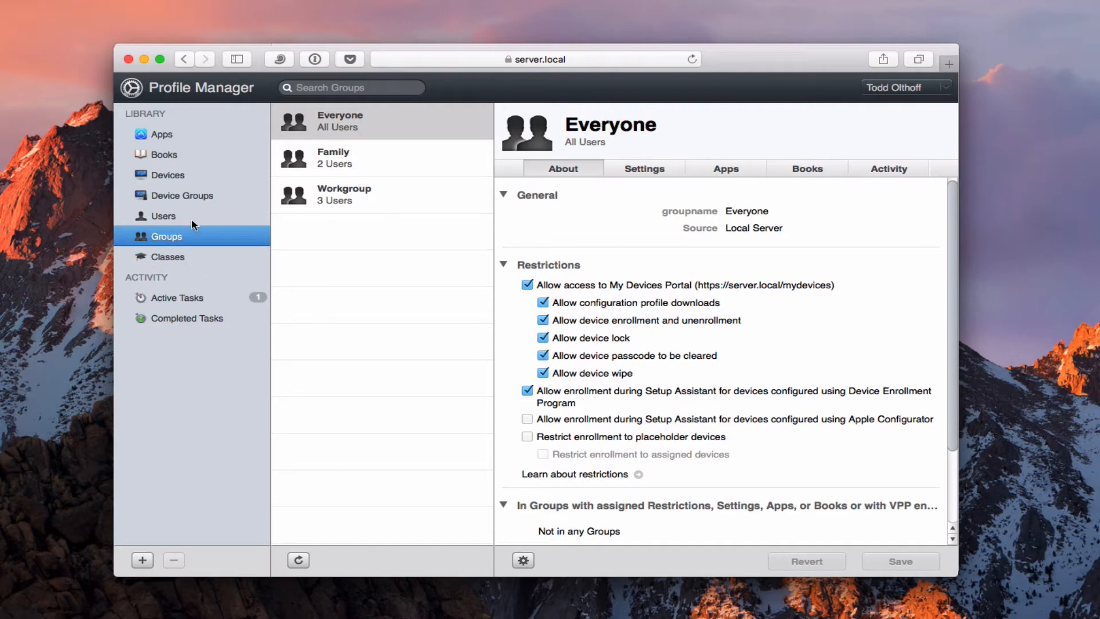
mouse_move(159, 166)
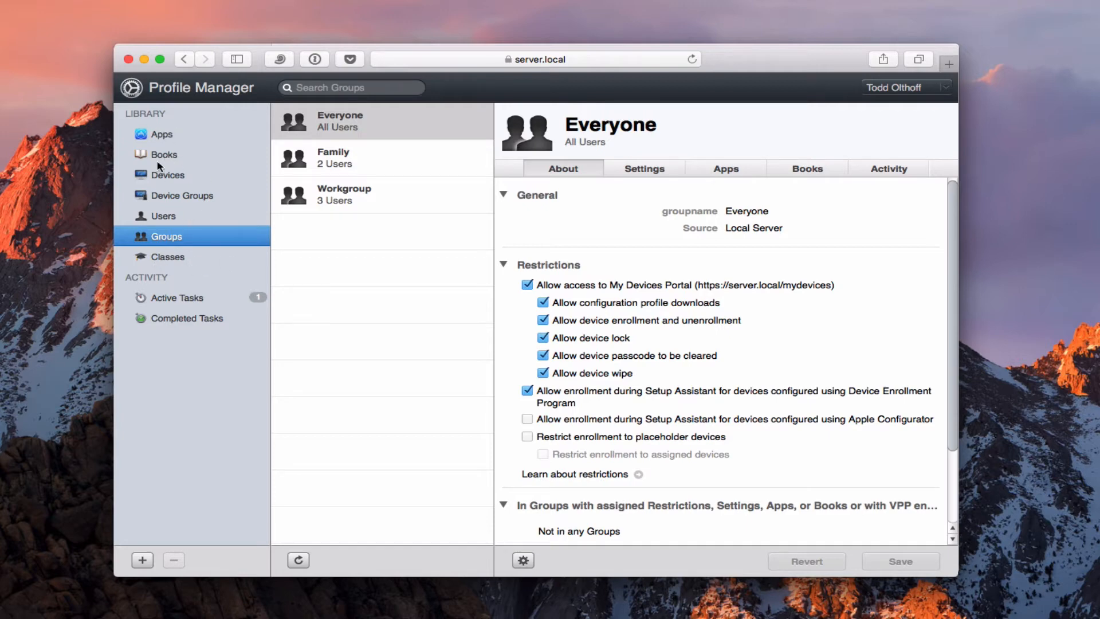
mouse_move(216, 353)
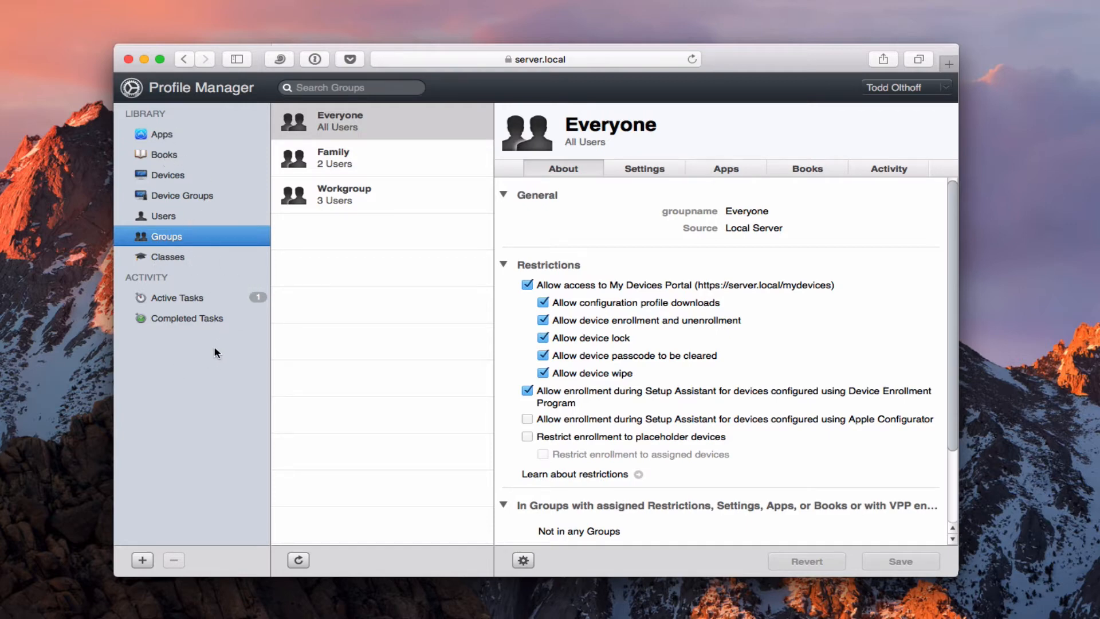
mouse_move(232, 318)
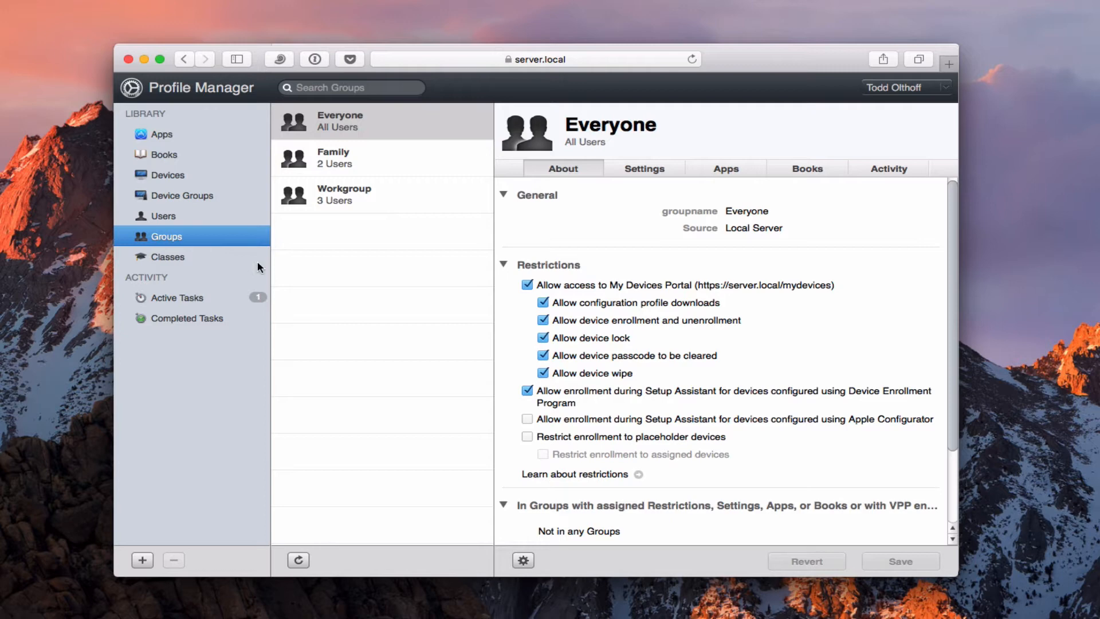
mouse_move(855, 190)
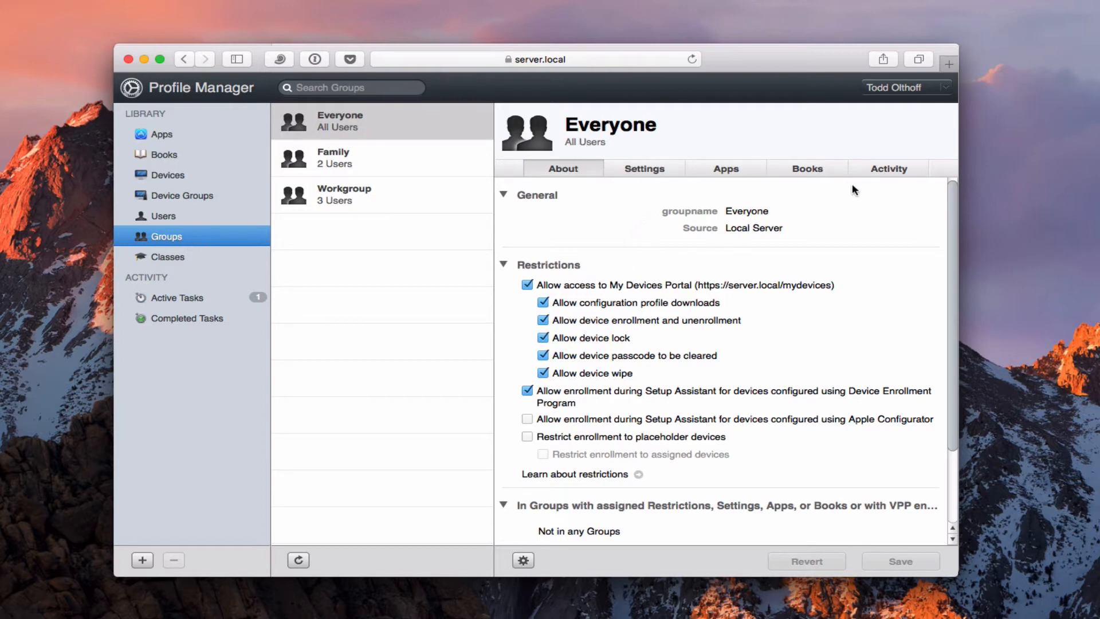
mouse_move(735, 417)
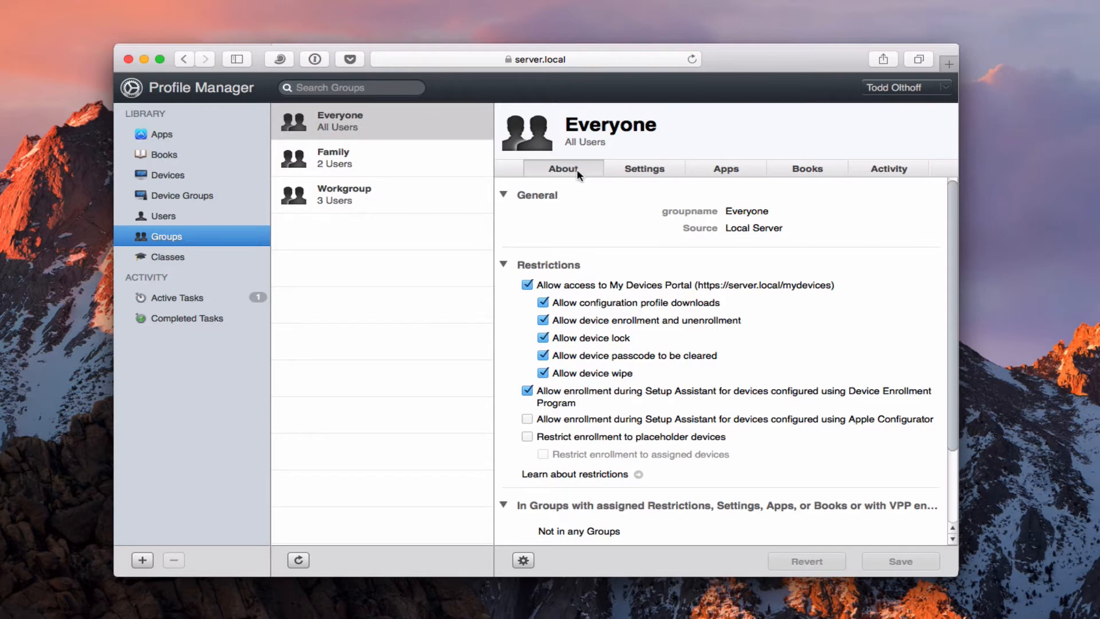
mouse_move(785, 201)
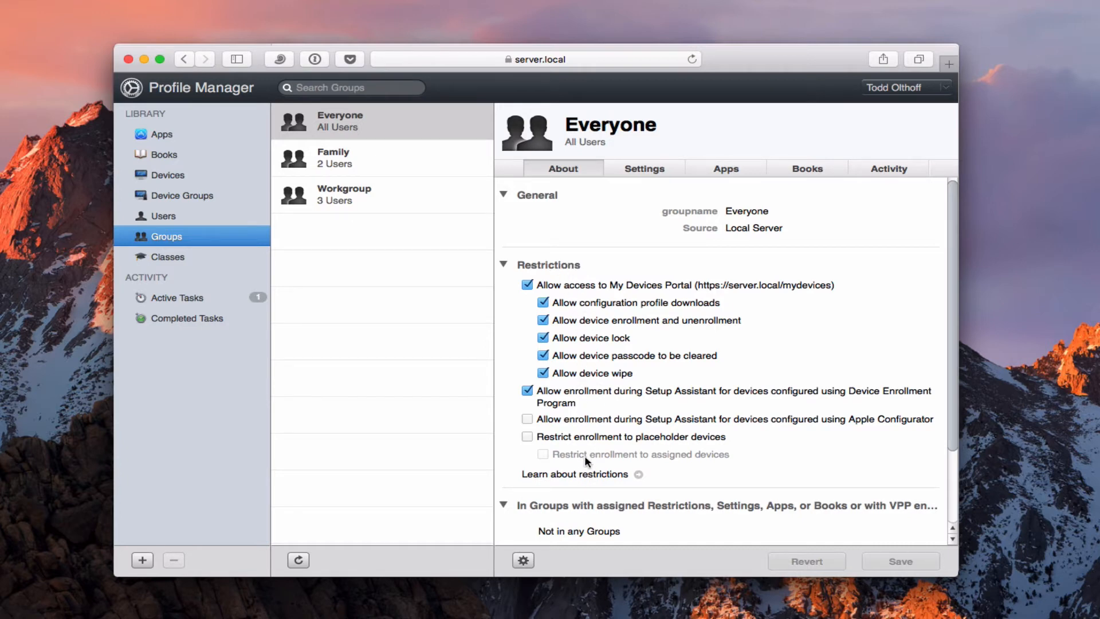
mouse_move(596, 470)
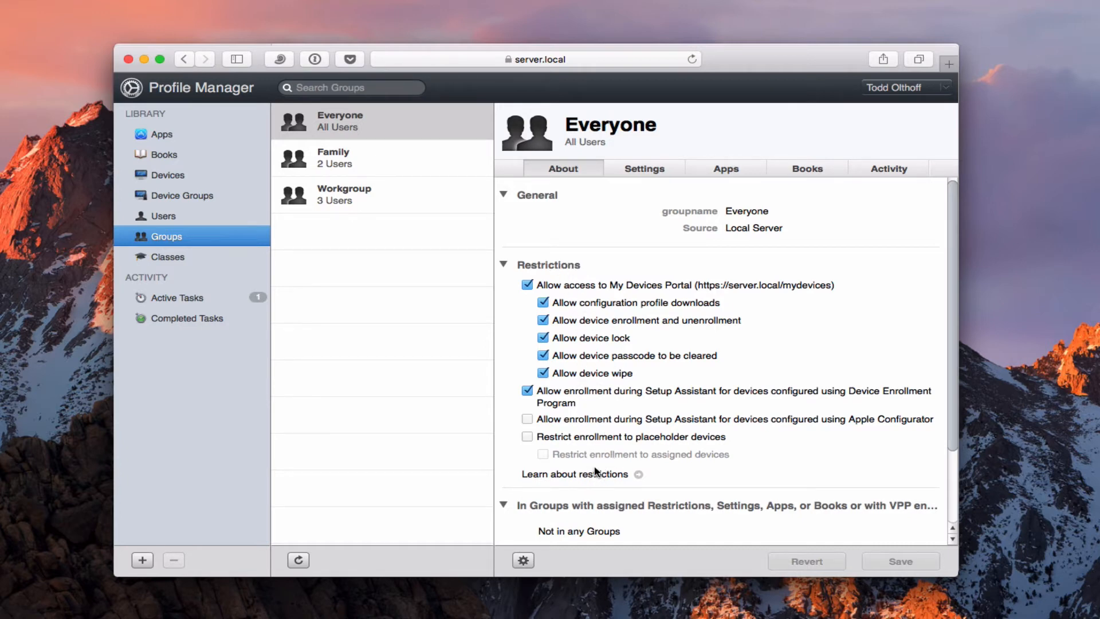
mouse_move(639, 341)
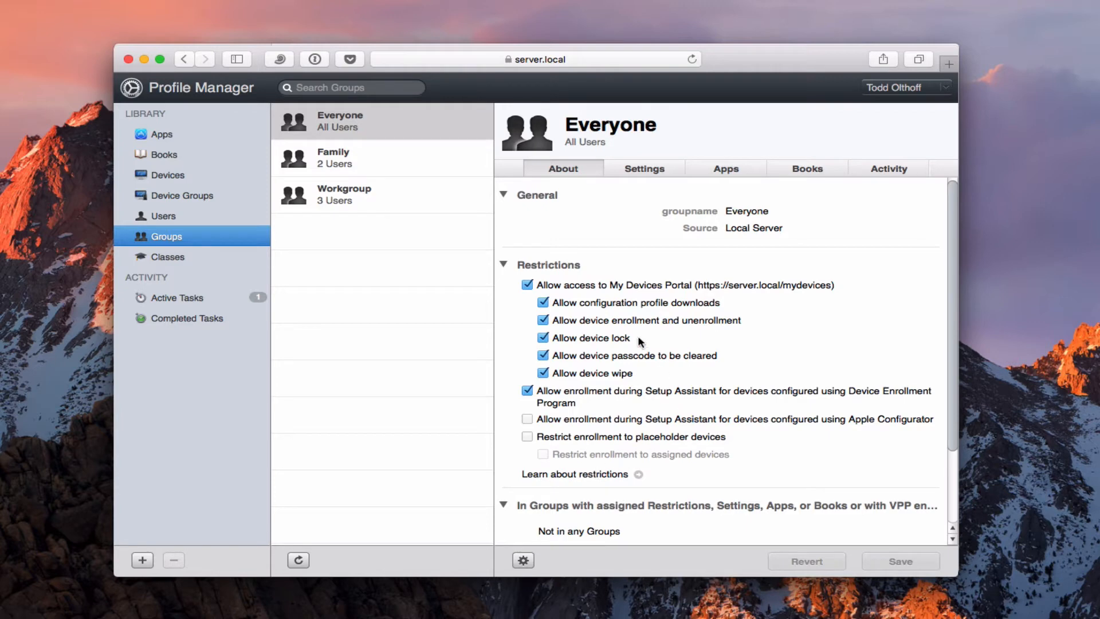
mouse_move(705, 294)
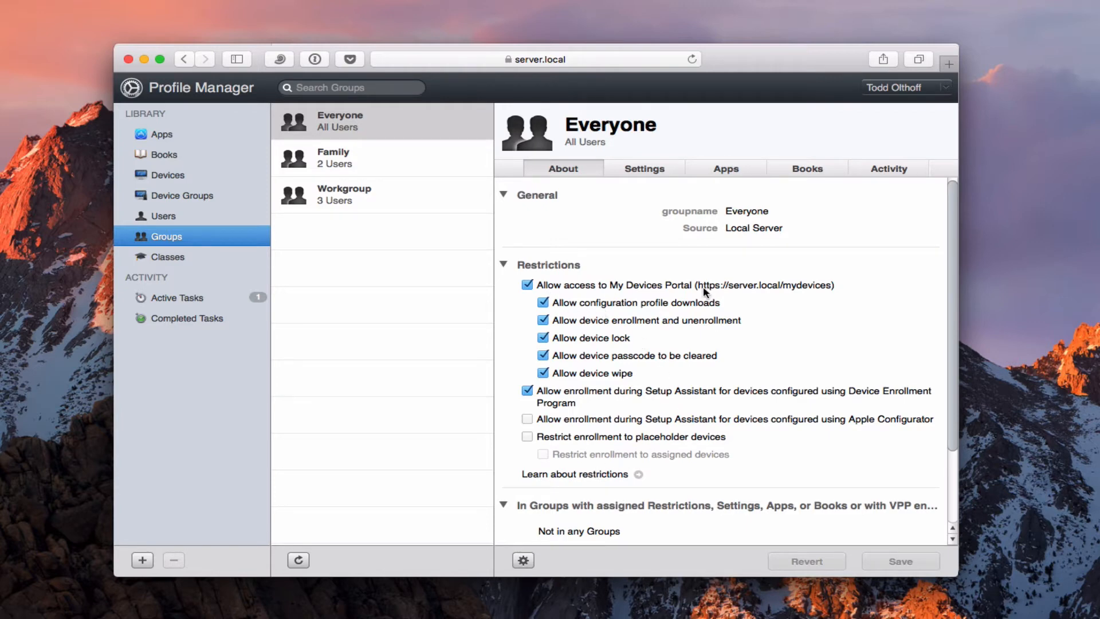
mouse_move(804, 301)
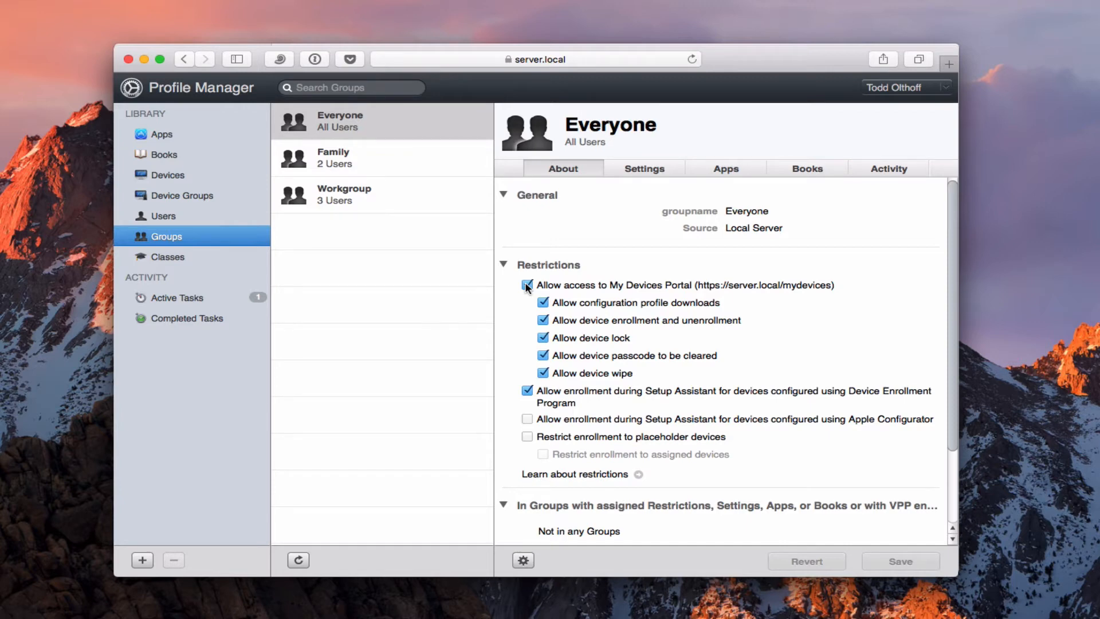
left_click(528, 285)
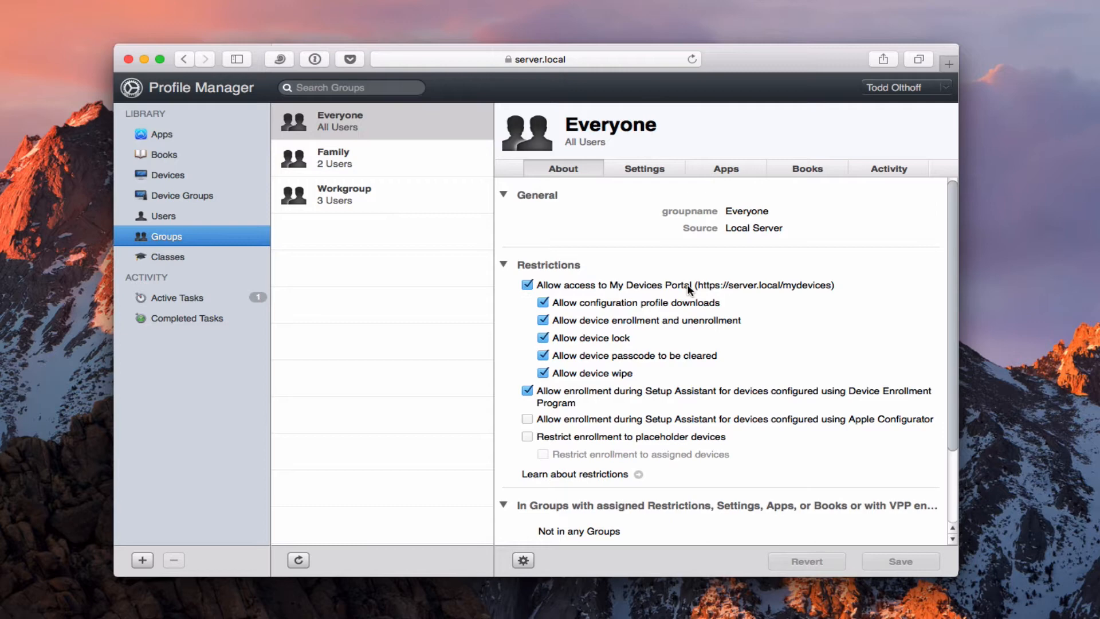
mouse_move(818, 298)
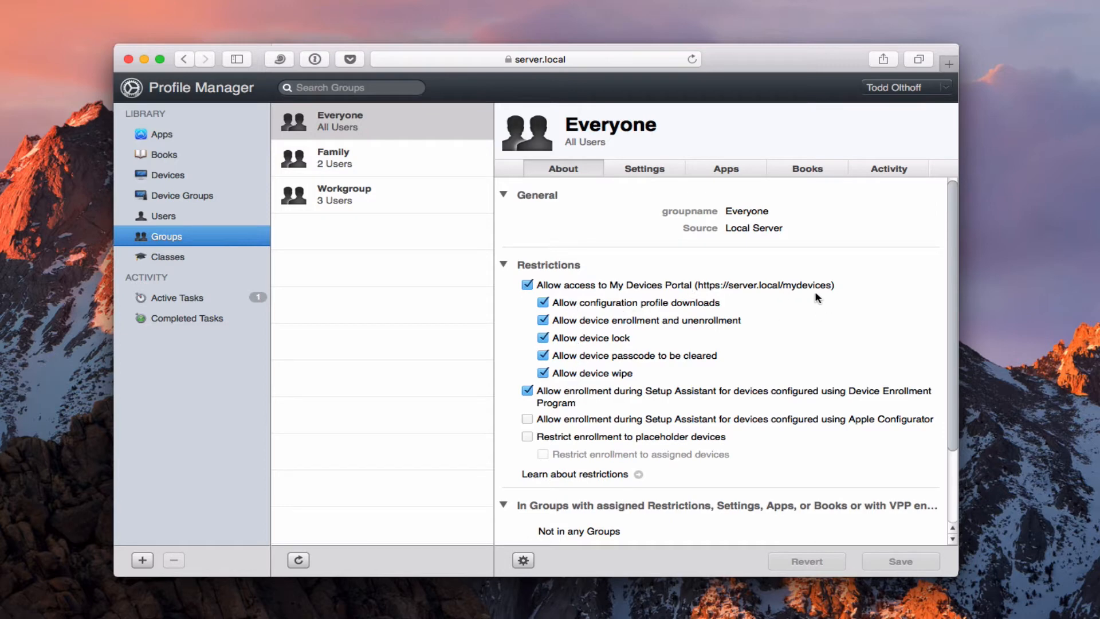
mouse_move(737, 324)
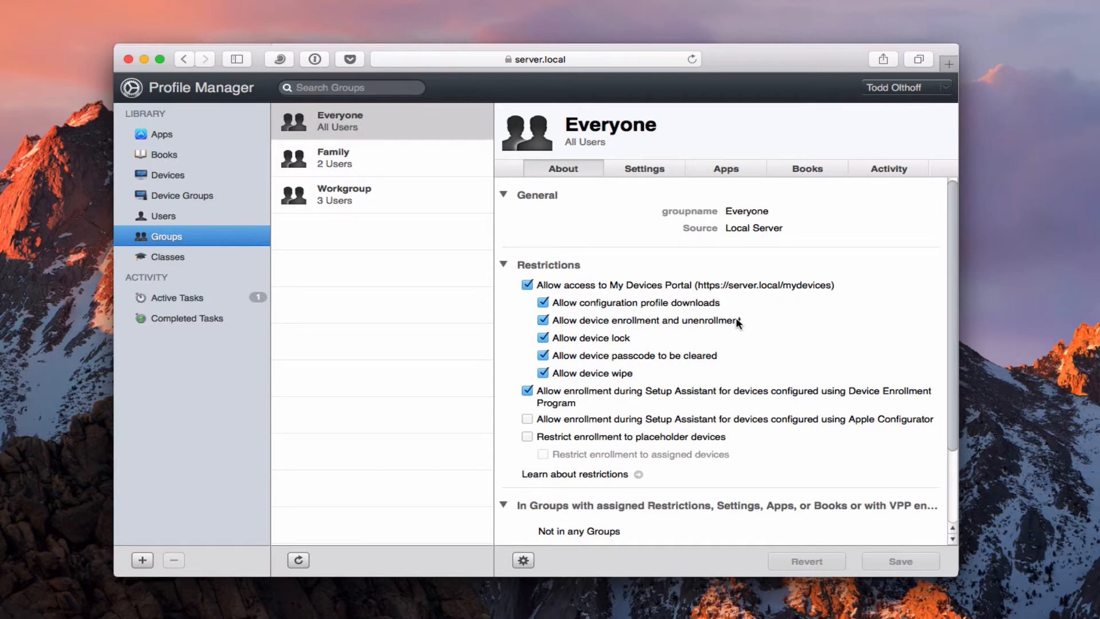
mouse_move(706, 311)
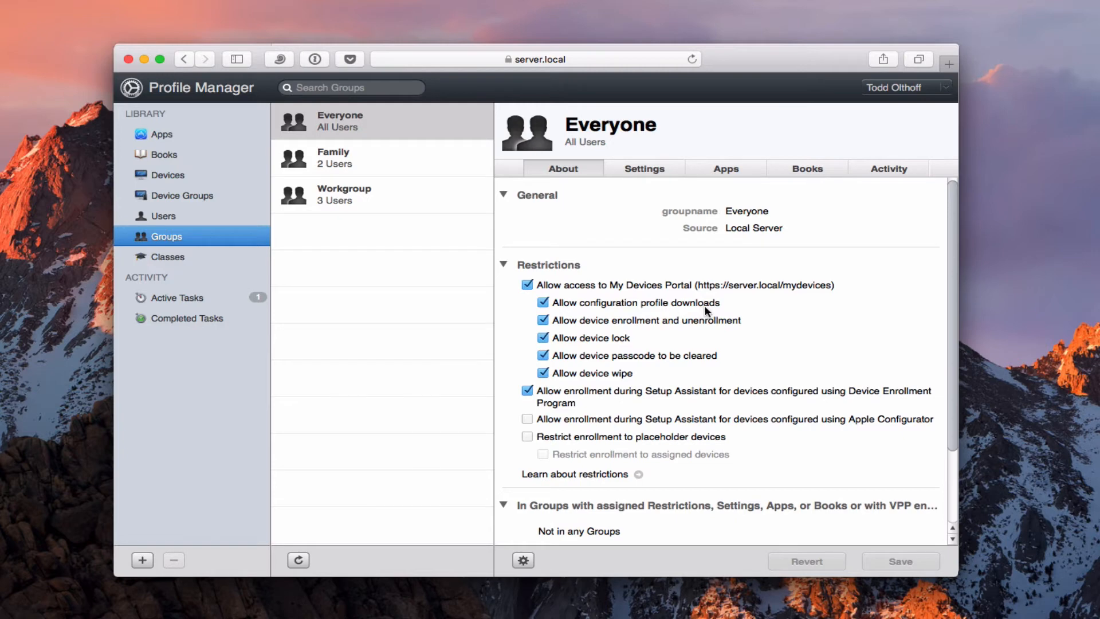
mouse_move(718, 312)
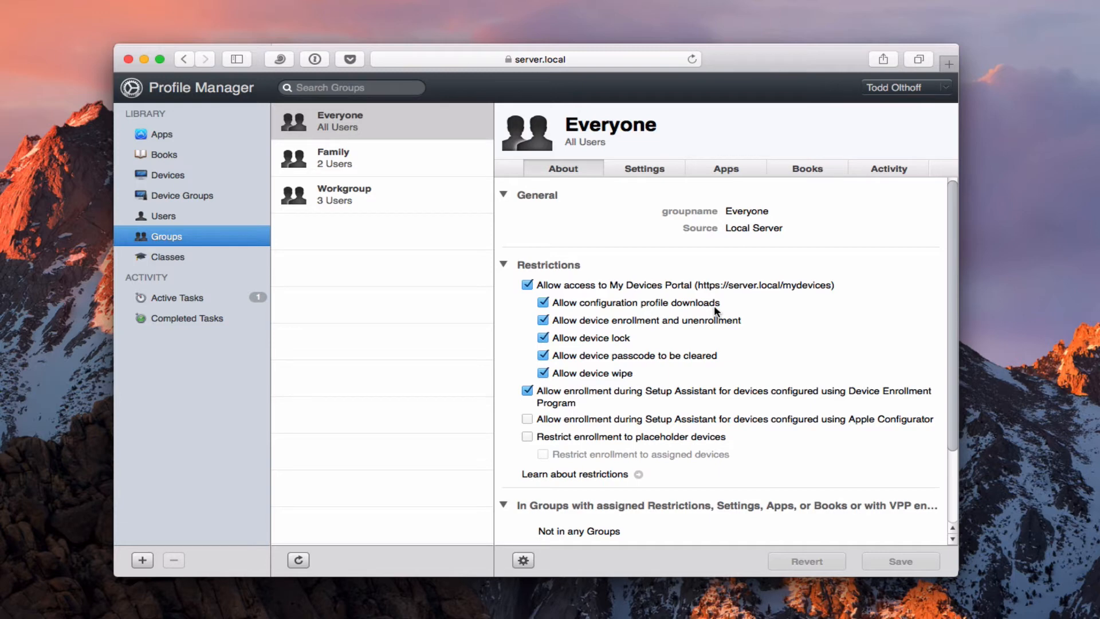
mouse_move(687, 310)
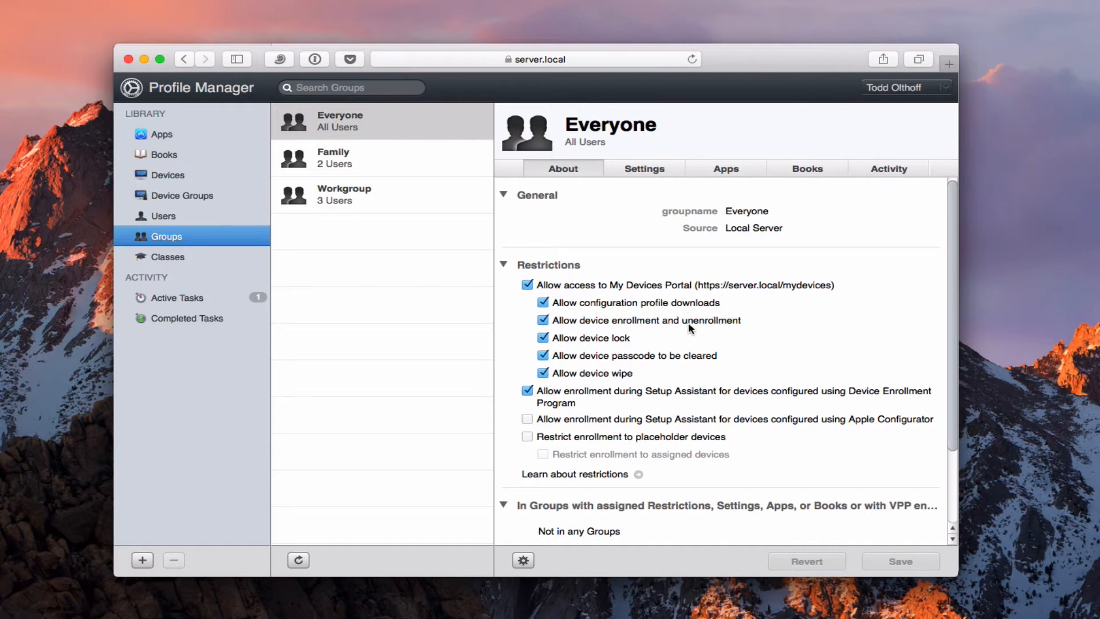
mouse_move(710, 328)
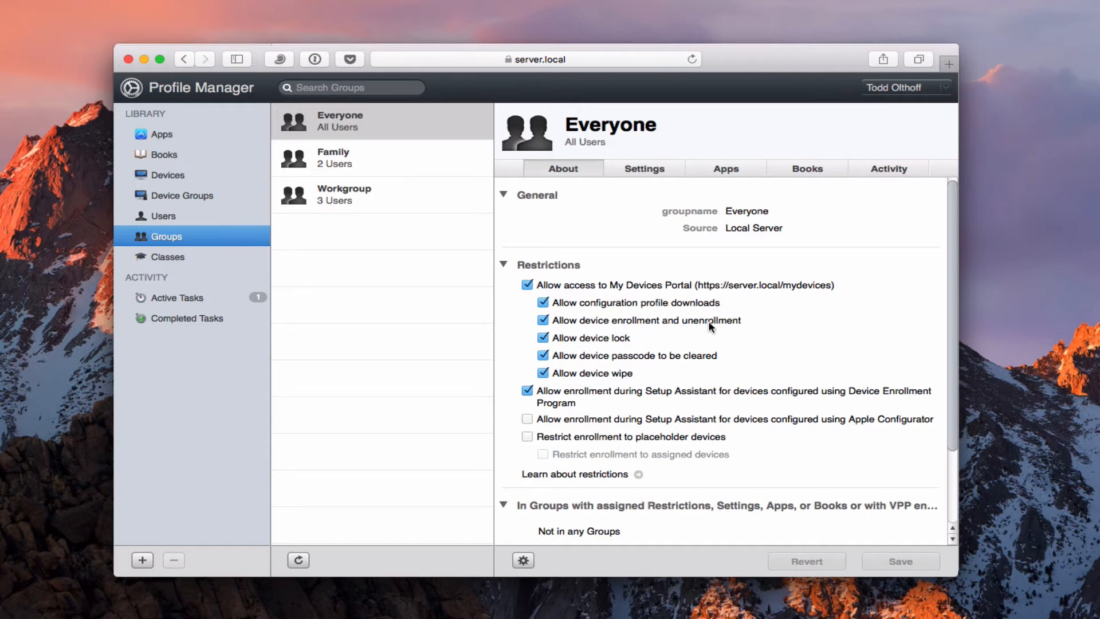
mouse_move(745, 325)
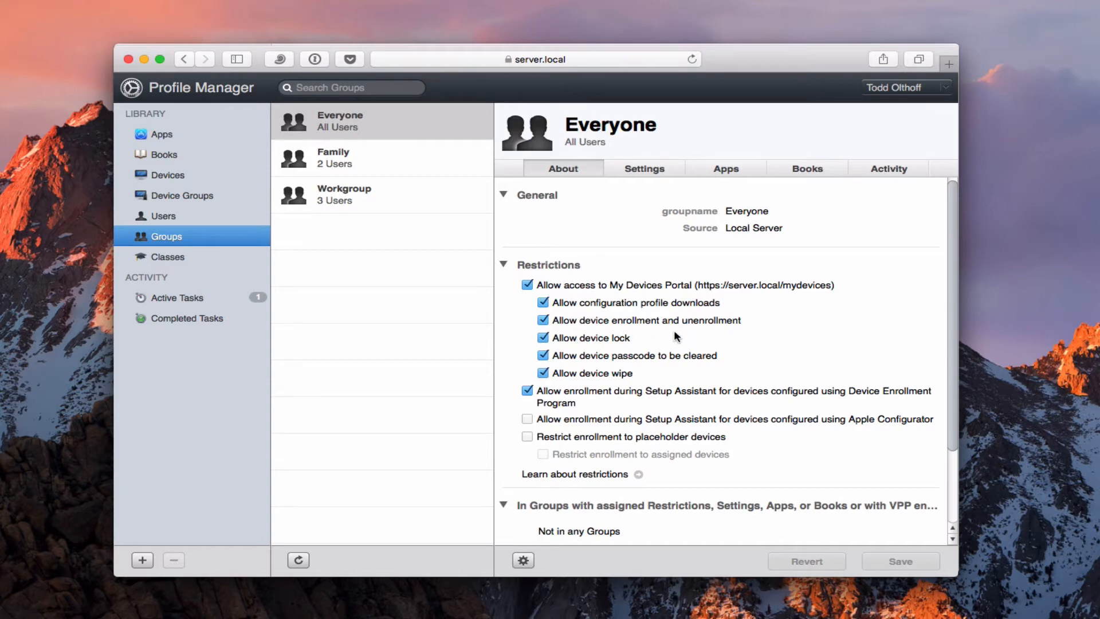
mouse_move(746, 321)
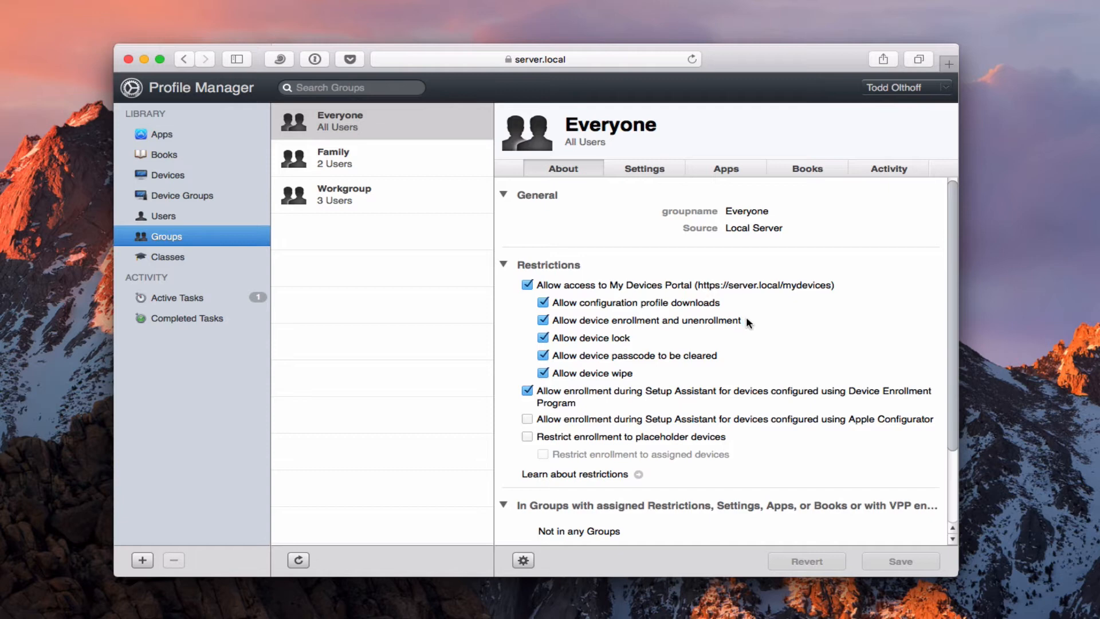
mouse_move(713, 331)
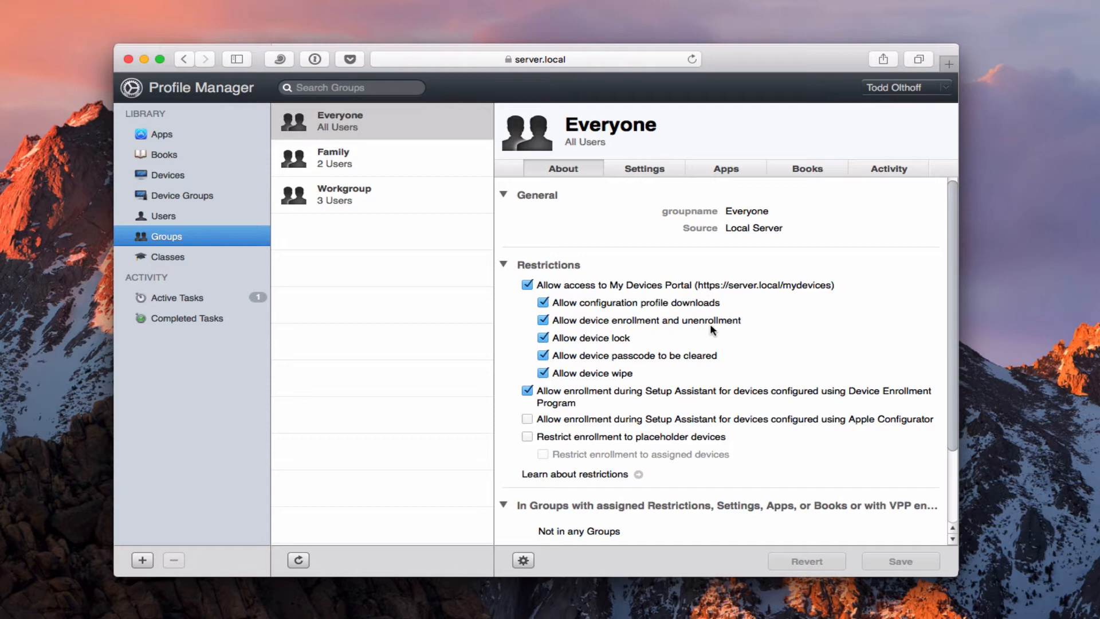
mouse_move(546, 332)
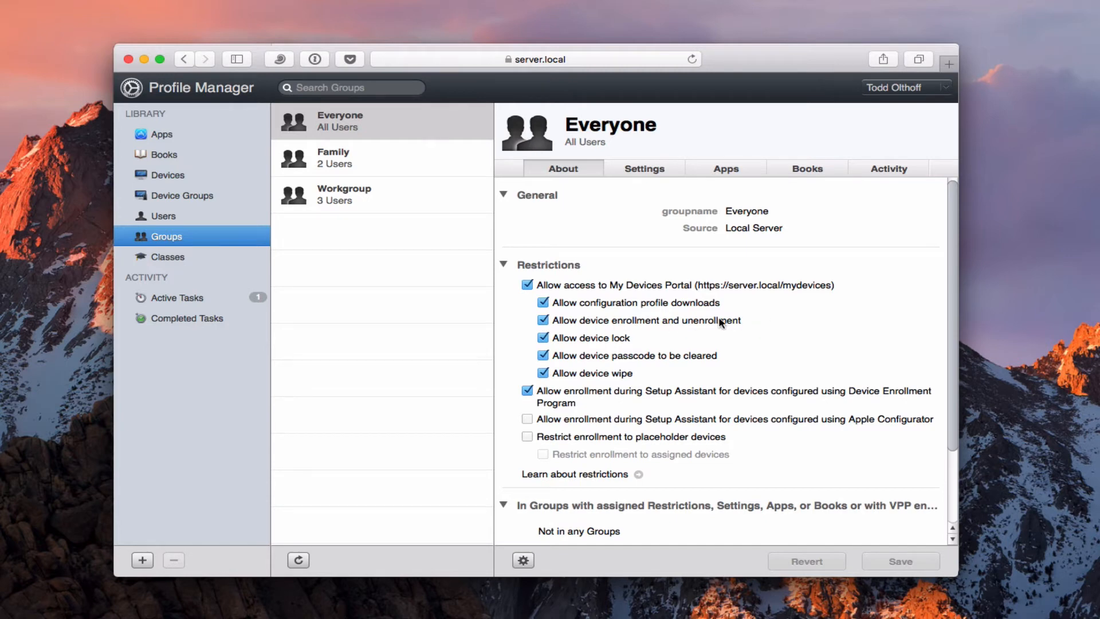
mouse_move(637, 344)
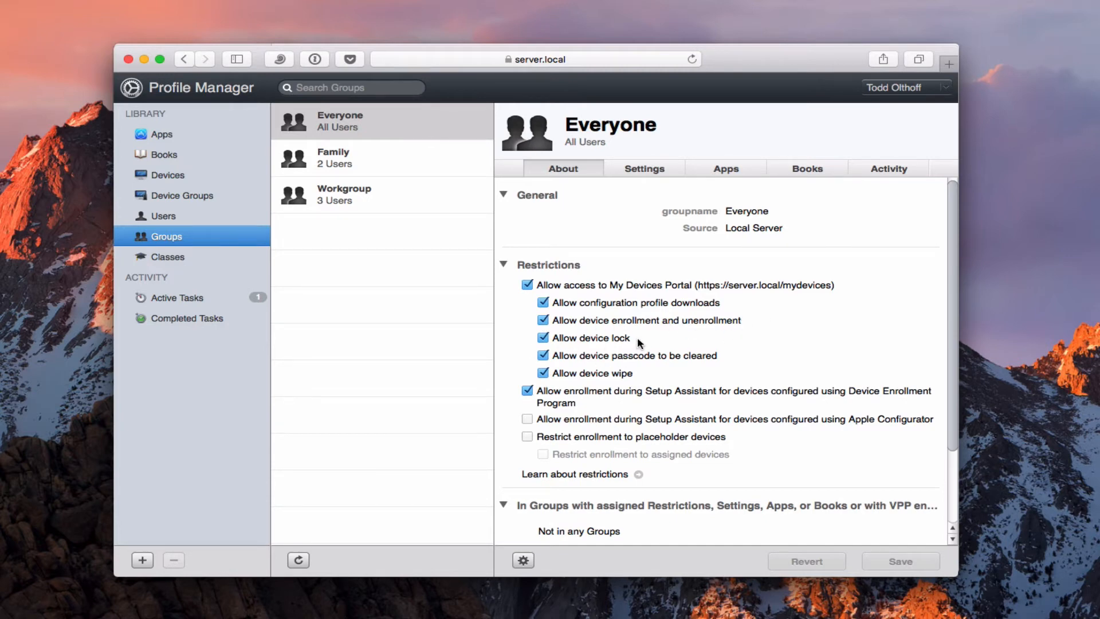
mouse_move(741, 364)
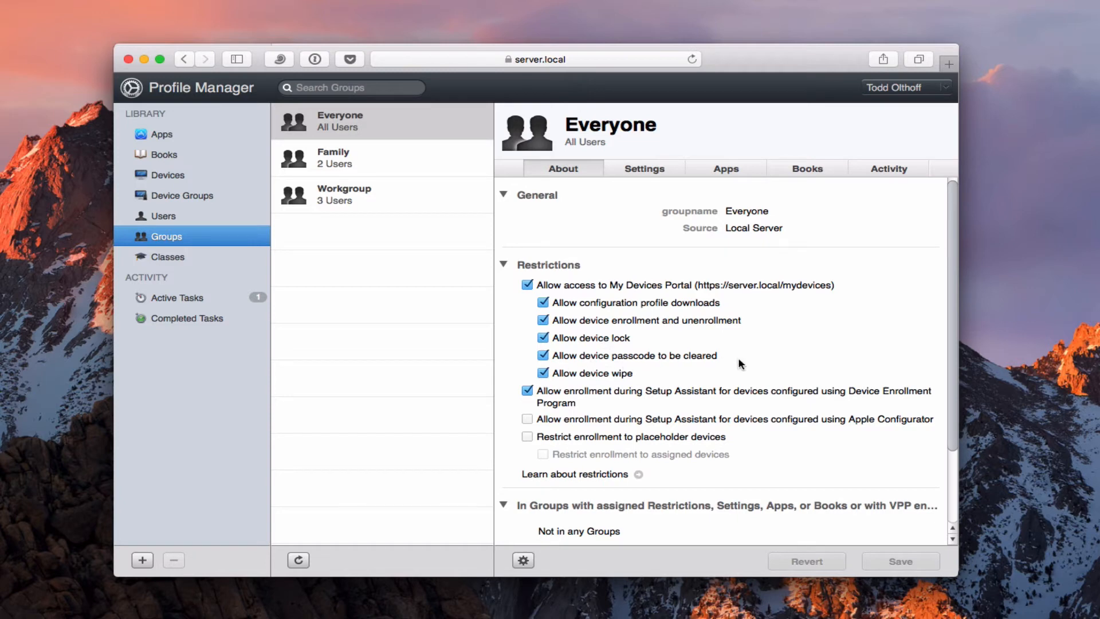
mouse_move(646, 381)
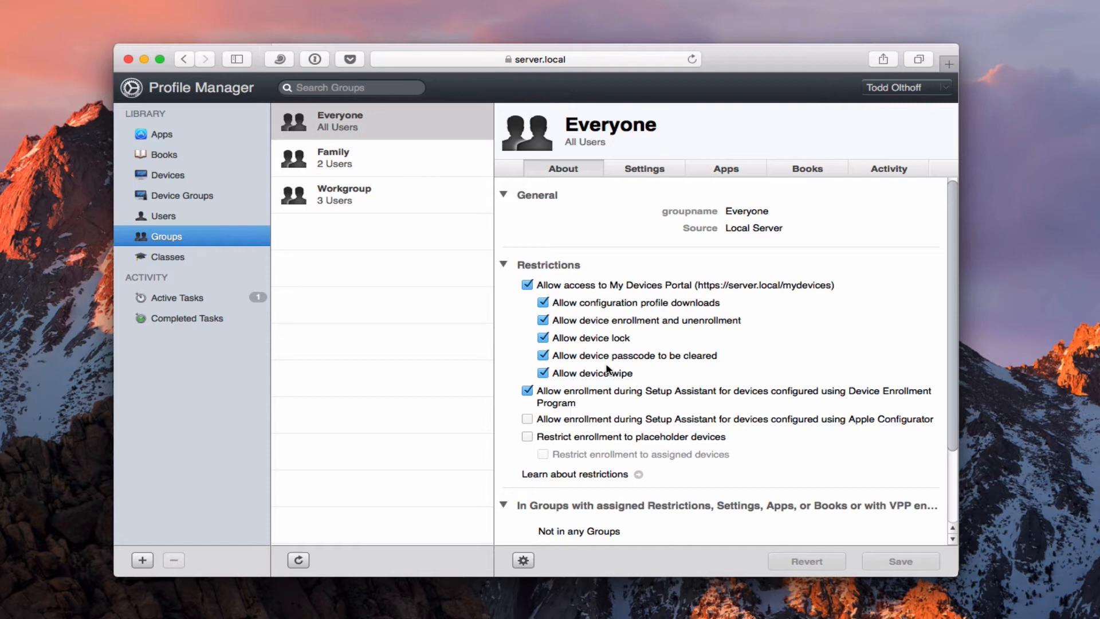
mouse_move(747, 341)
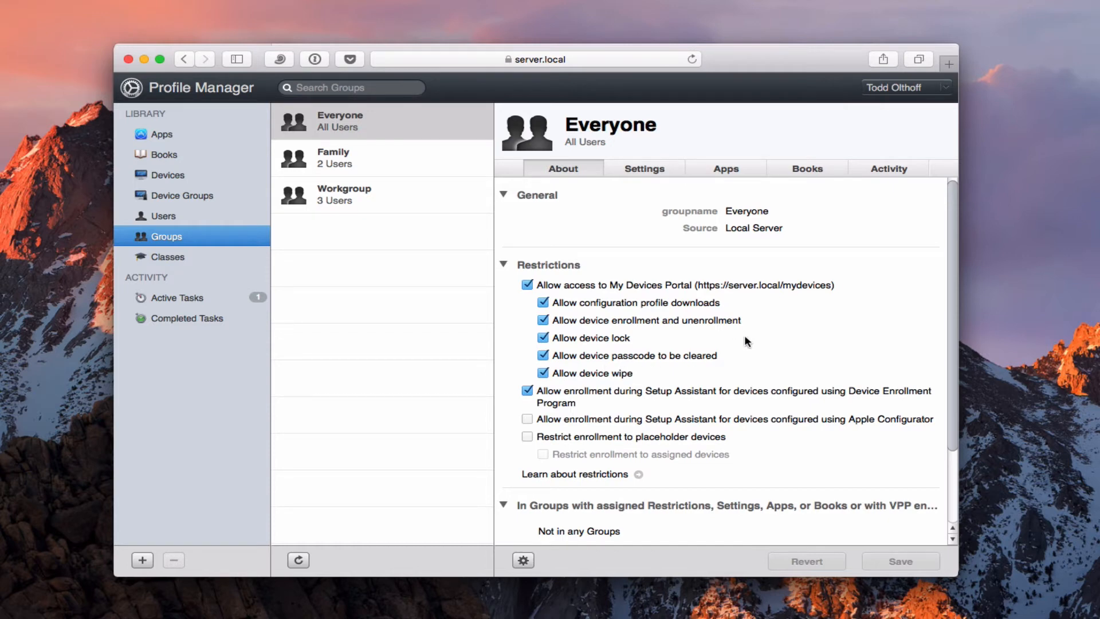
mouse_move(607, 353)
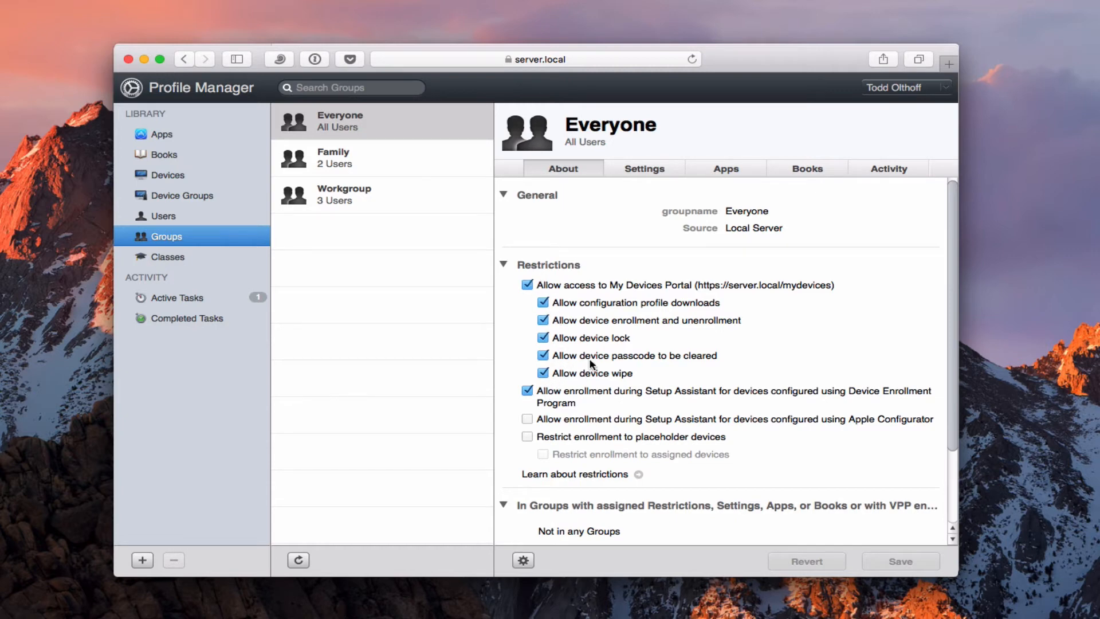
mouse_move(604, 402)
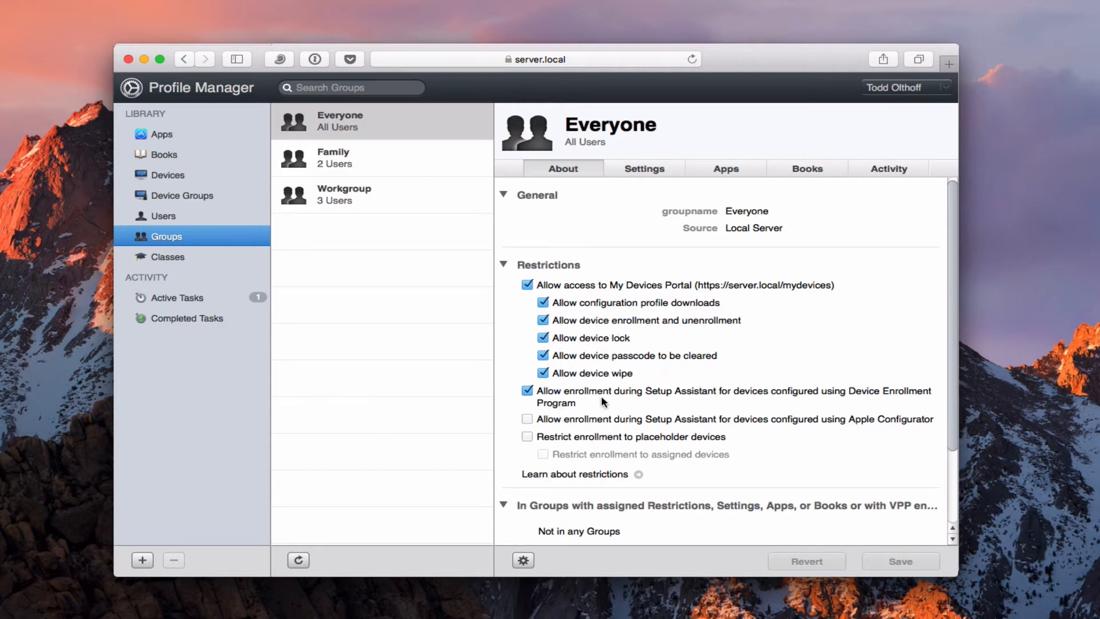
mouse_move(938, 398)
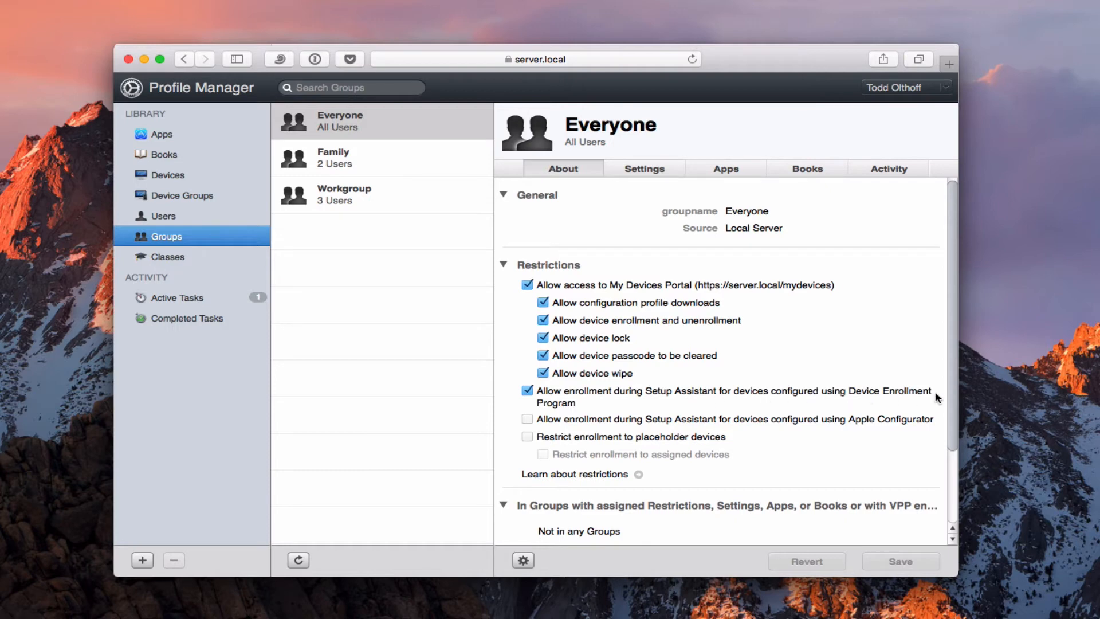
mouse_move(928, 400)
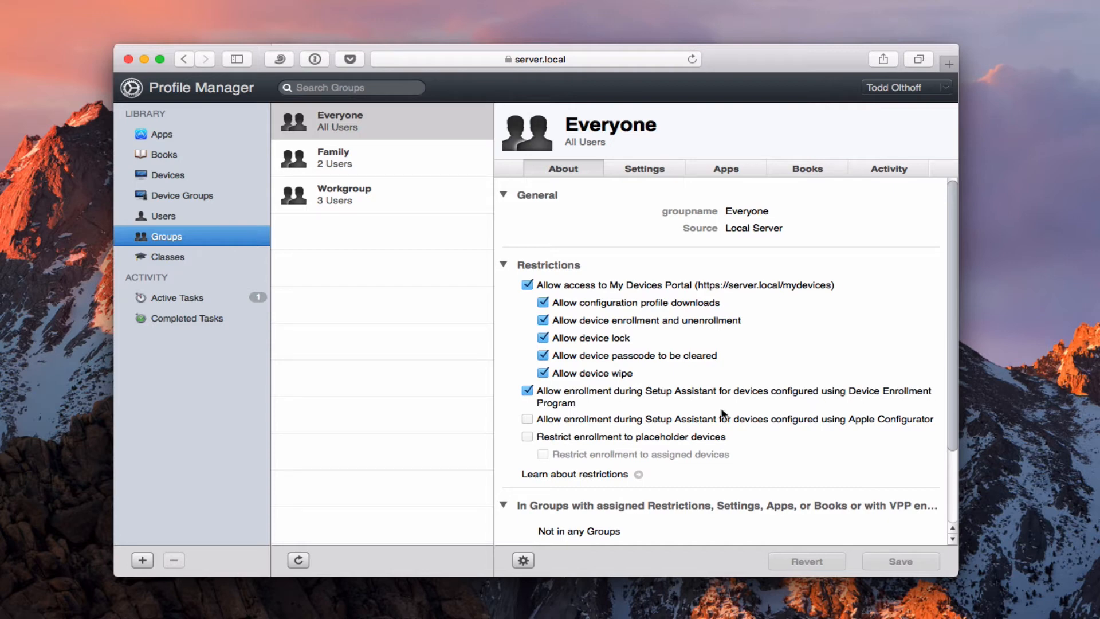
mouse_move(706, 404)
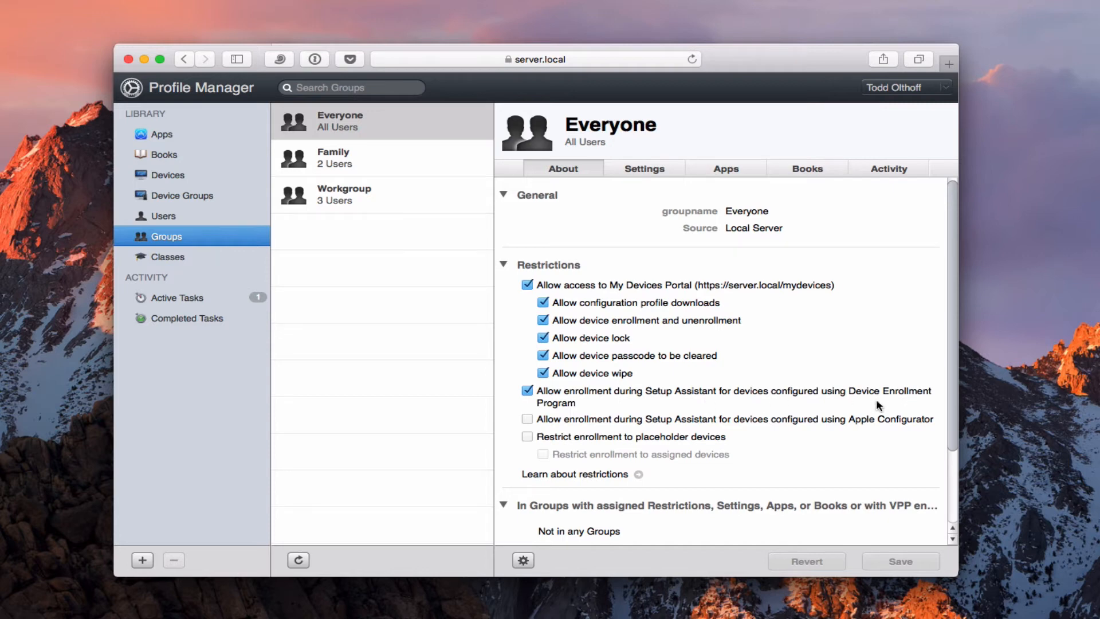
mouse_move(873, 401)
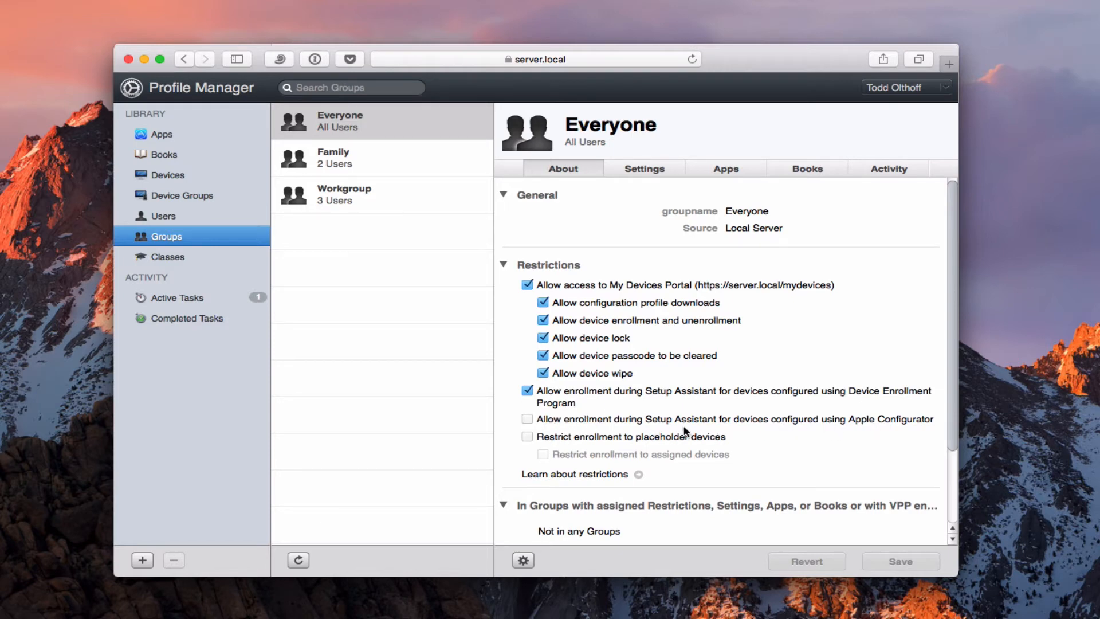
mouse_move(901, 429)
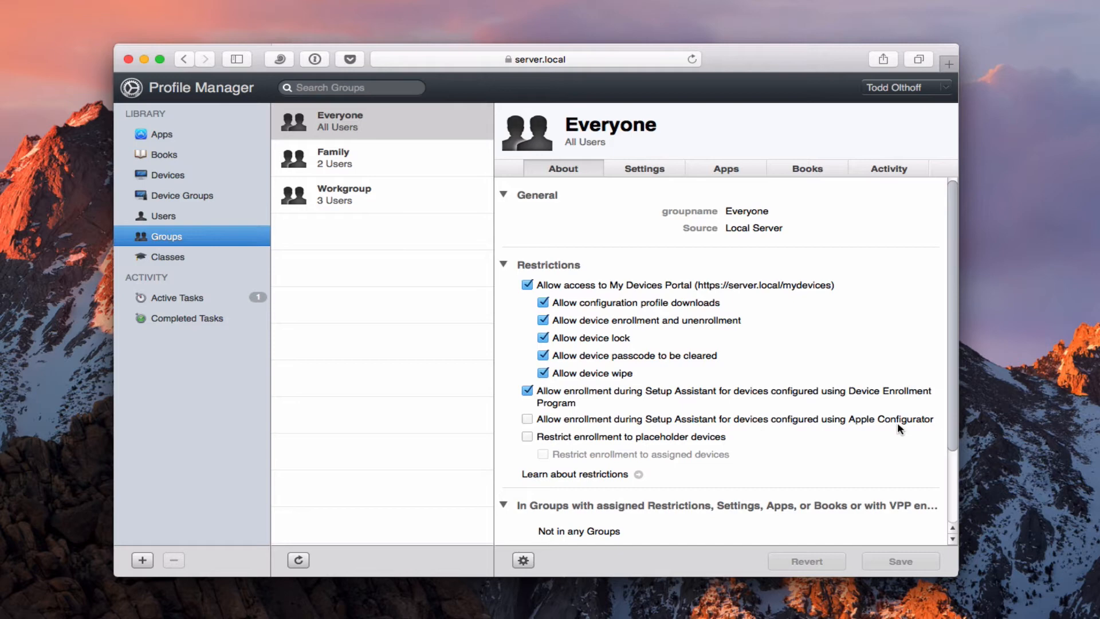
mouse_move(916, 428)
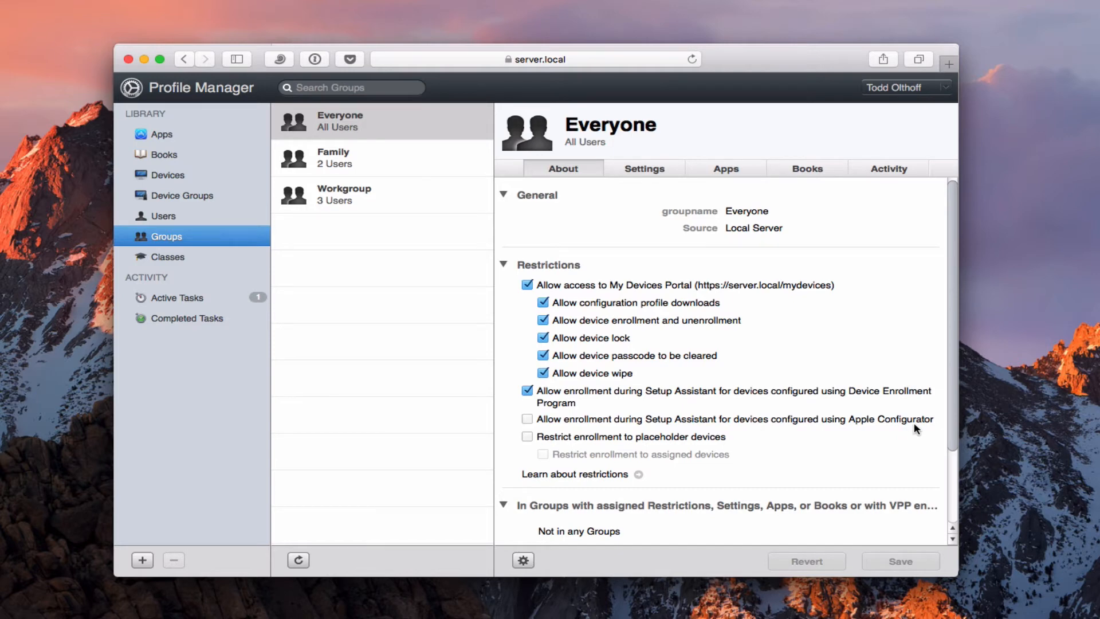
mouse_move(870, 438)
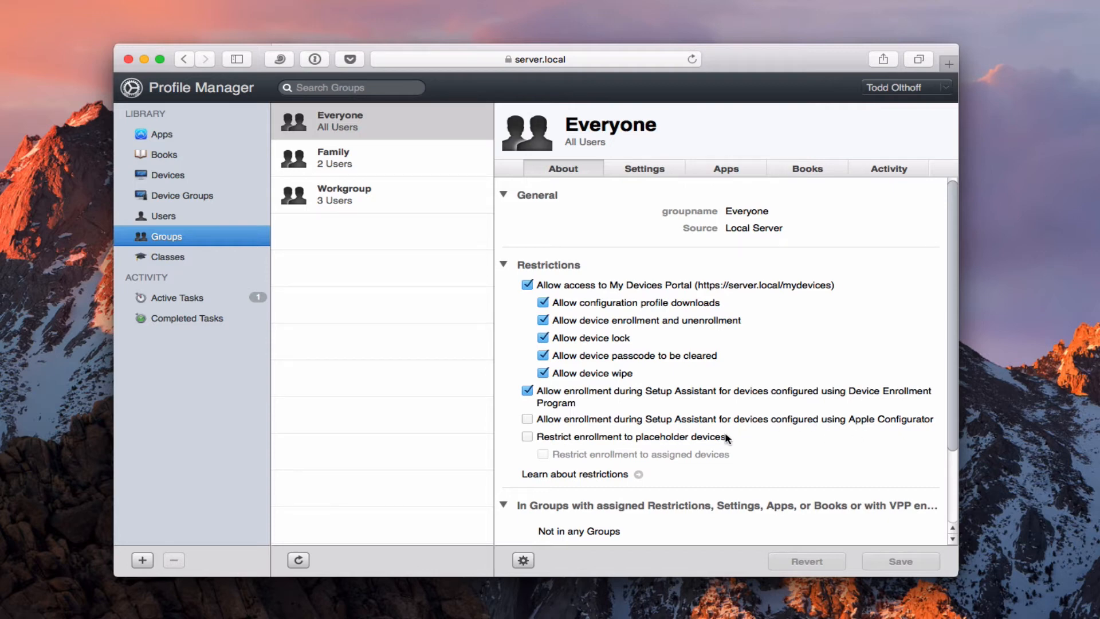
mouse_move(621, 446)
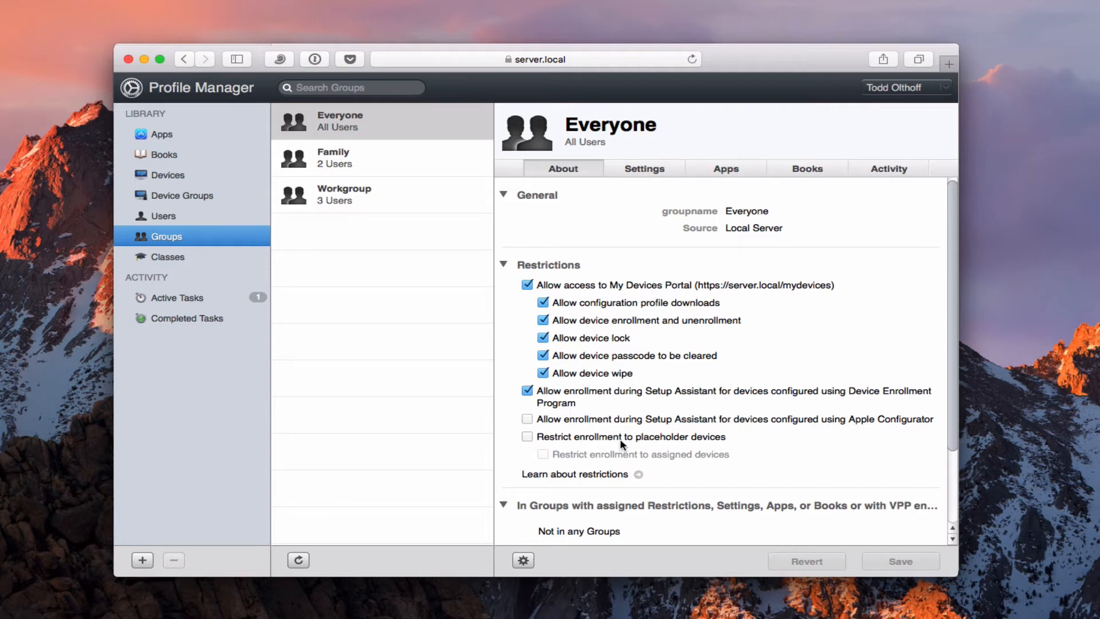
mouse_move(717, 444)
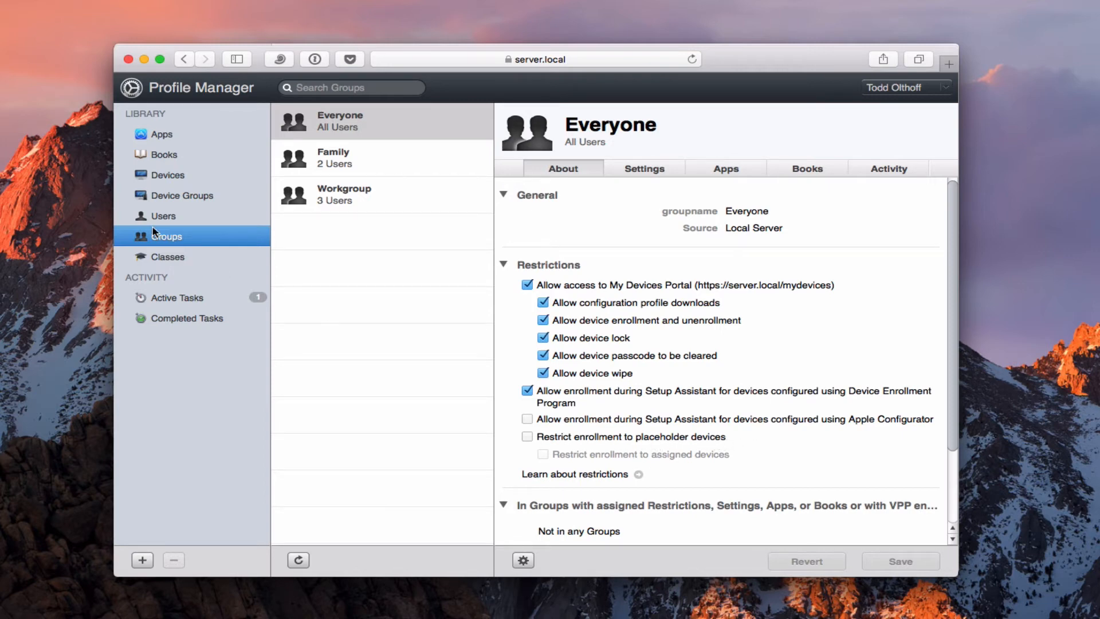
mouse_move(397, 227)
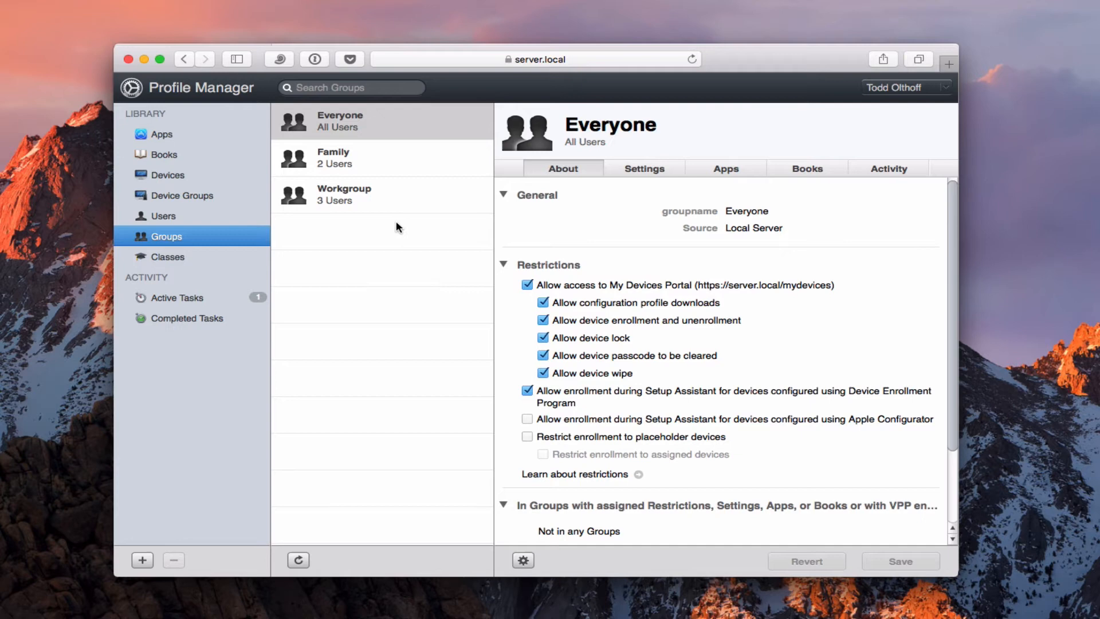
mouse_move(482, 228)
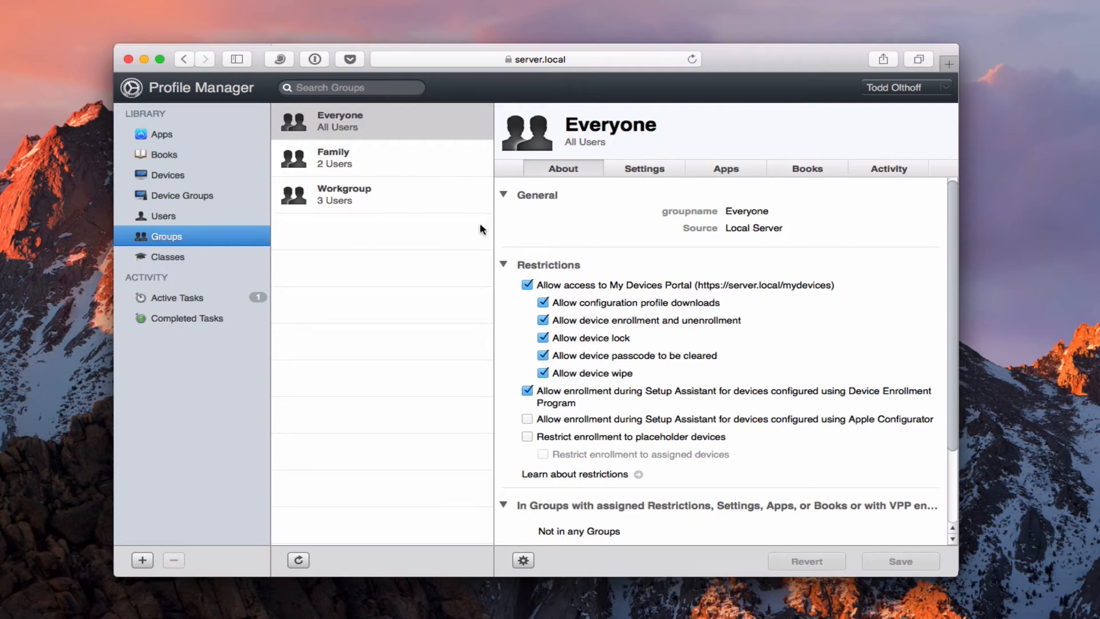
mouse_move(291, 231)
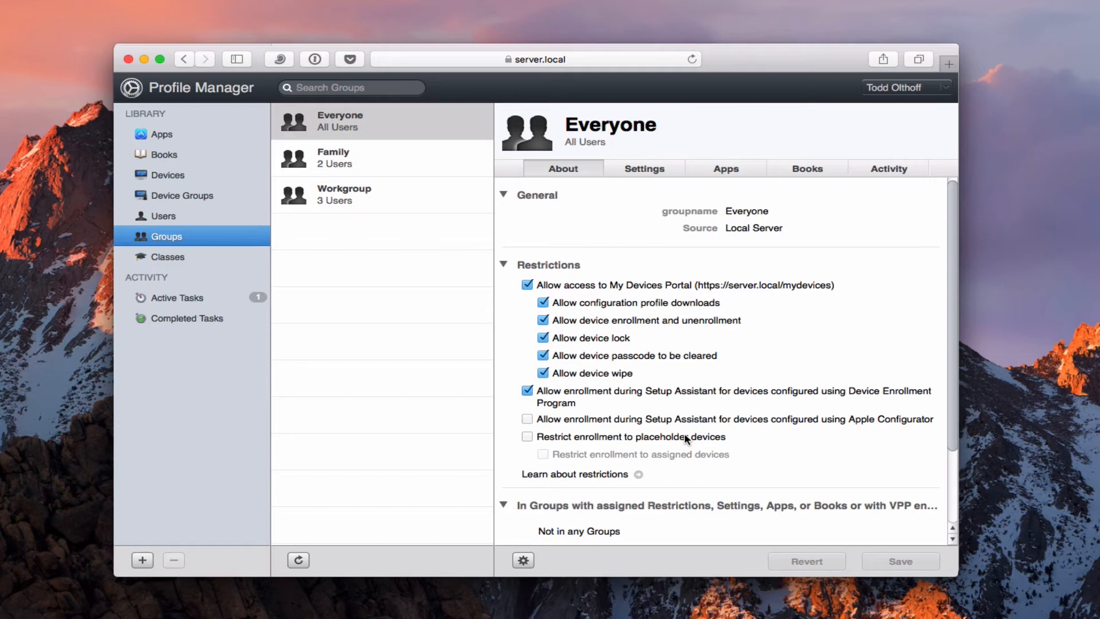
mouse_move(423, 227)
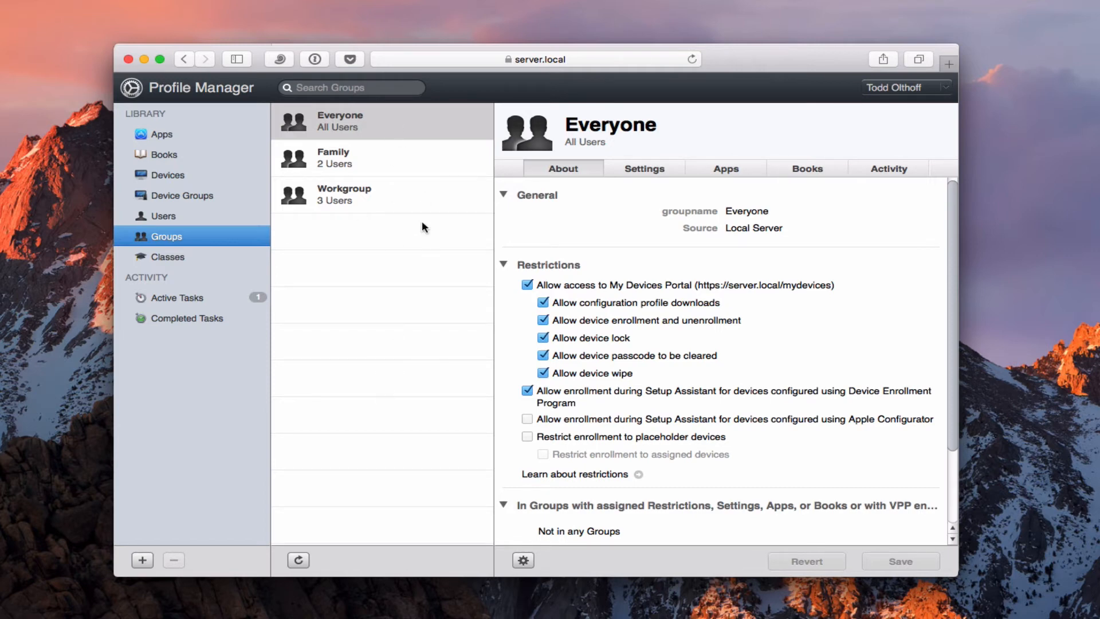
mouse_move(849, 335)
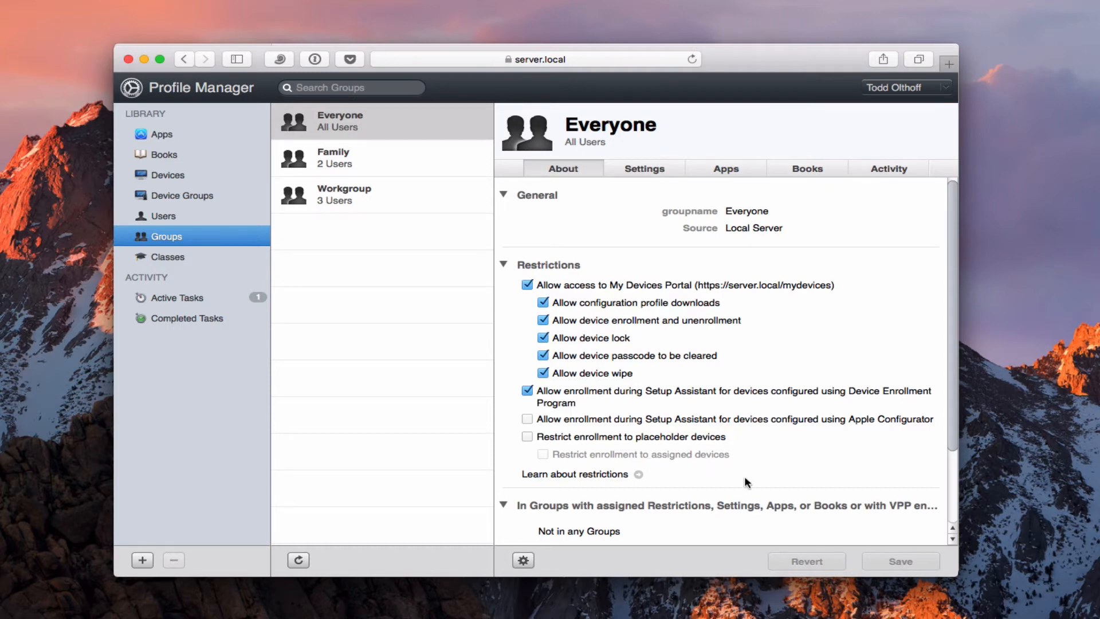
scroll("down", 3)
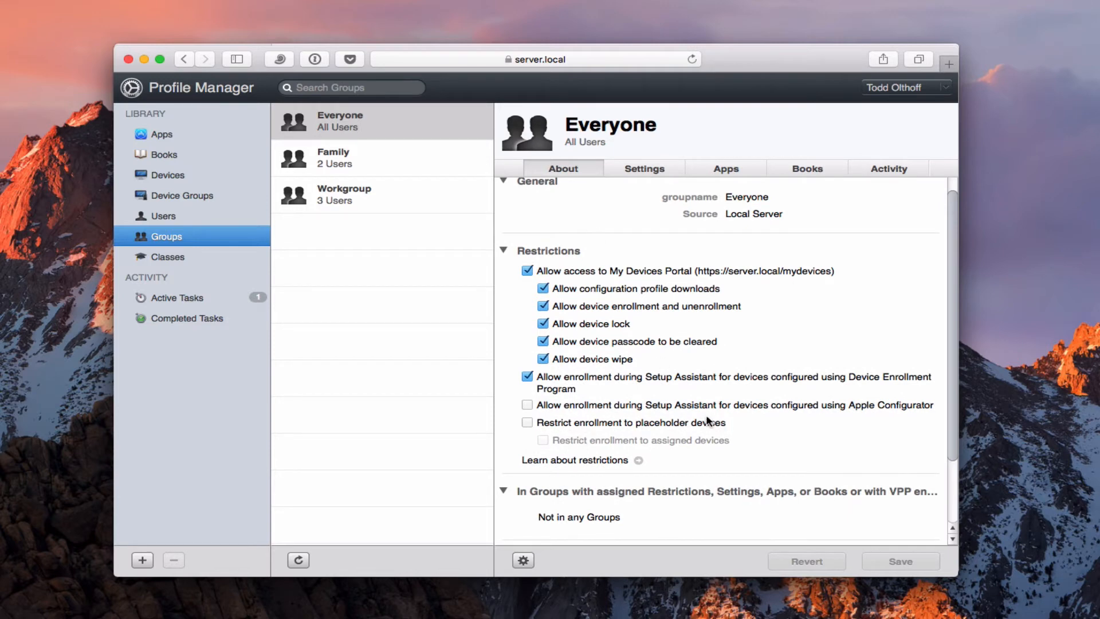
Scroll the Everyone group's About updates, then view its Settings payloads and enrollment options
scroll("down", 3)
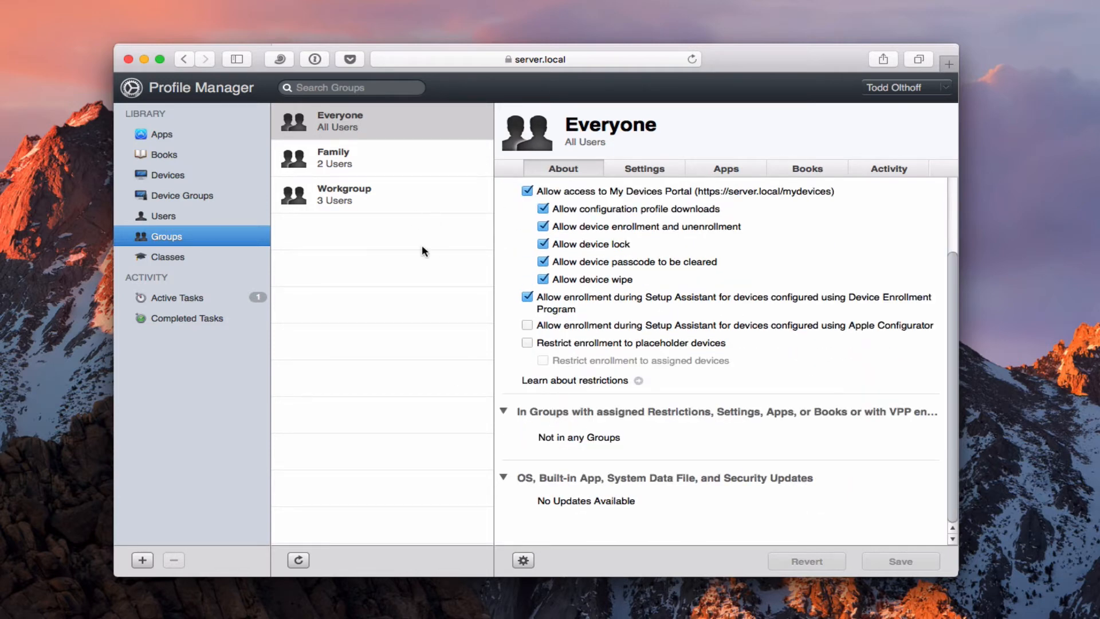
mouse_move(757, 423)
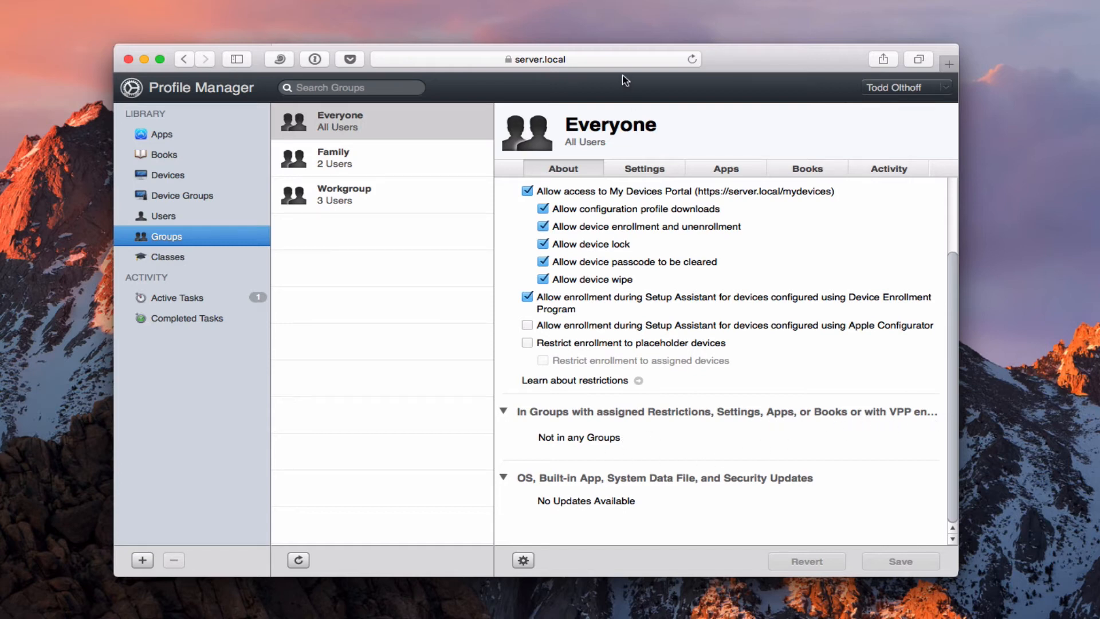
mouse_move(578, 512)
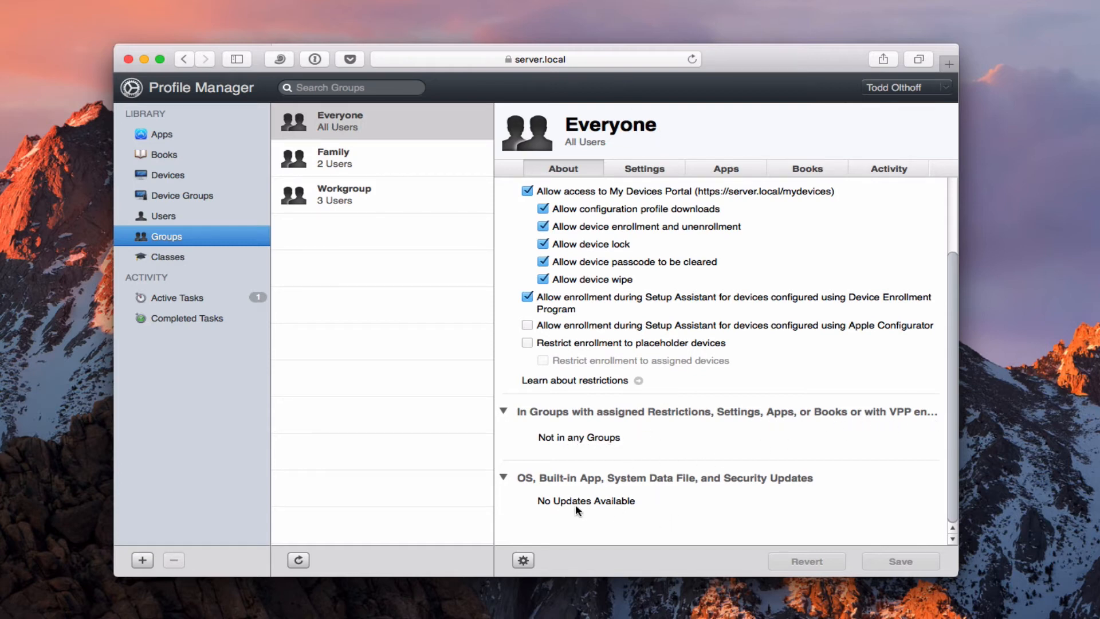
mouse_move(671, 492)
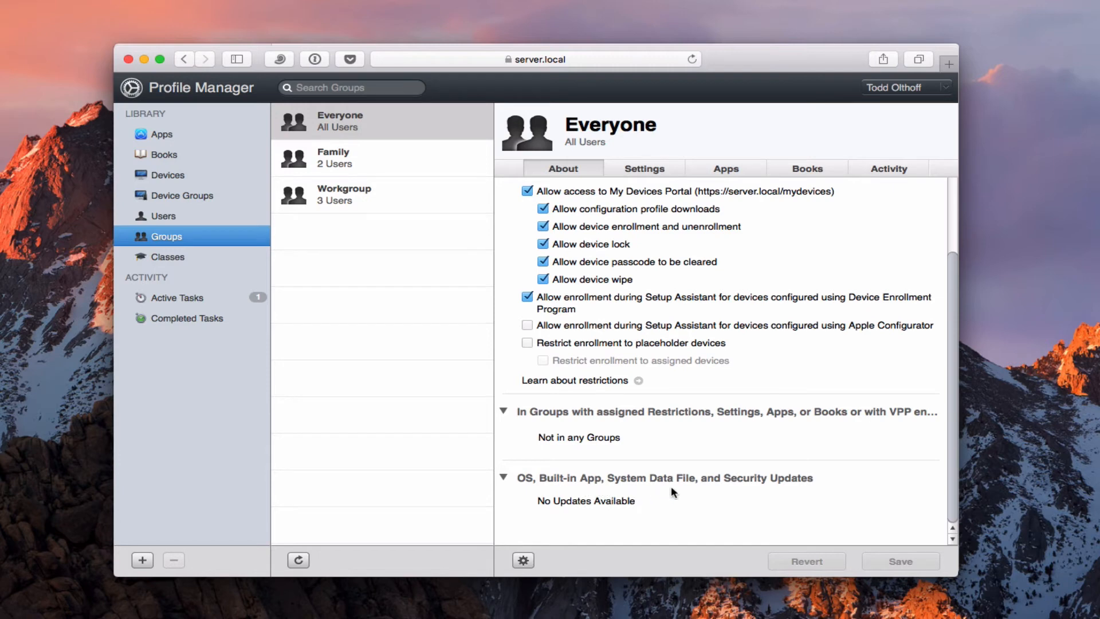
mouse_move(646, 502)
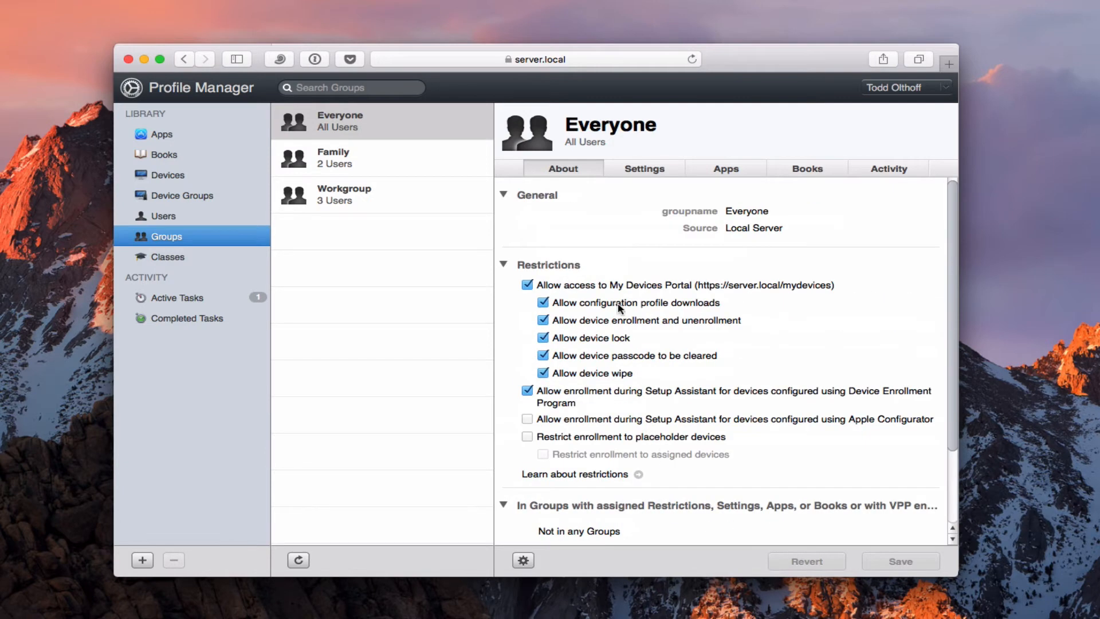
mouse_move(552, 411)
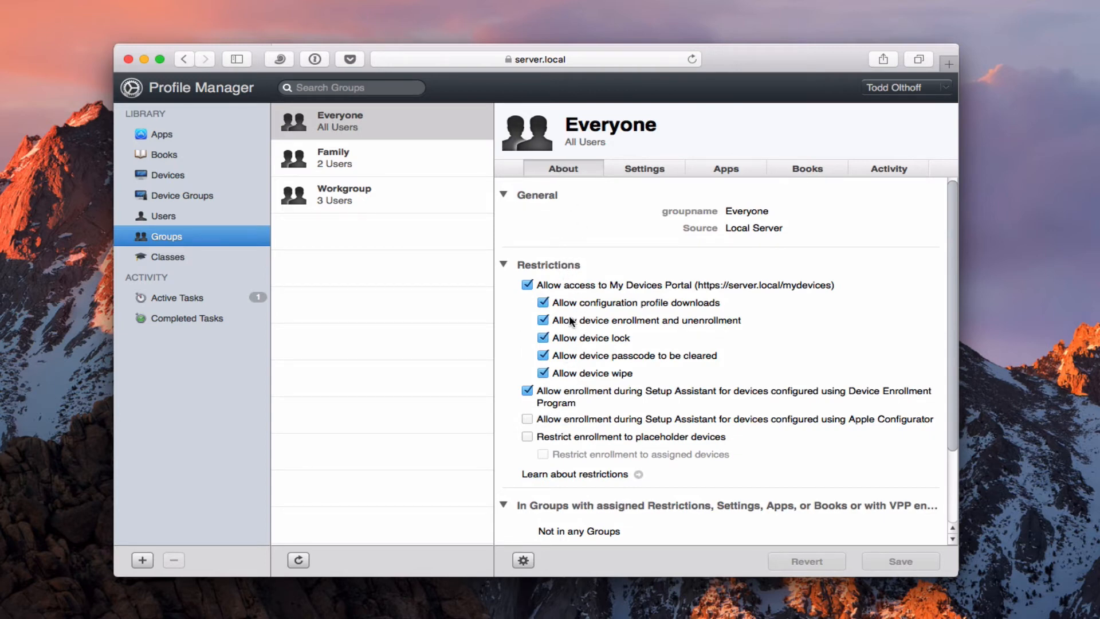
mouse_move(651, 173)
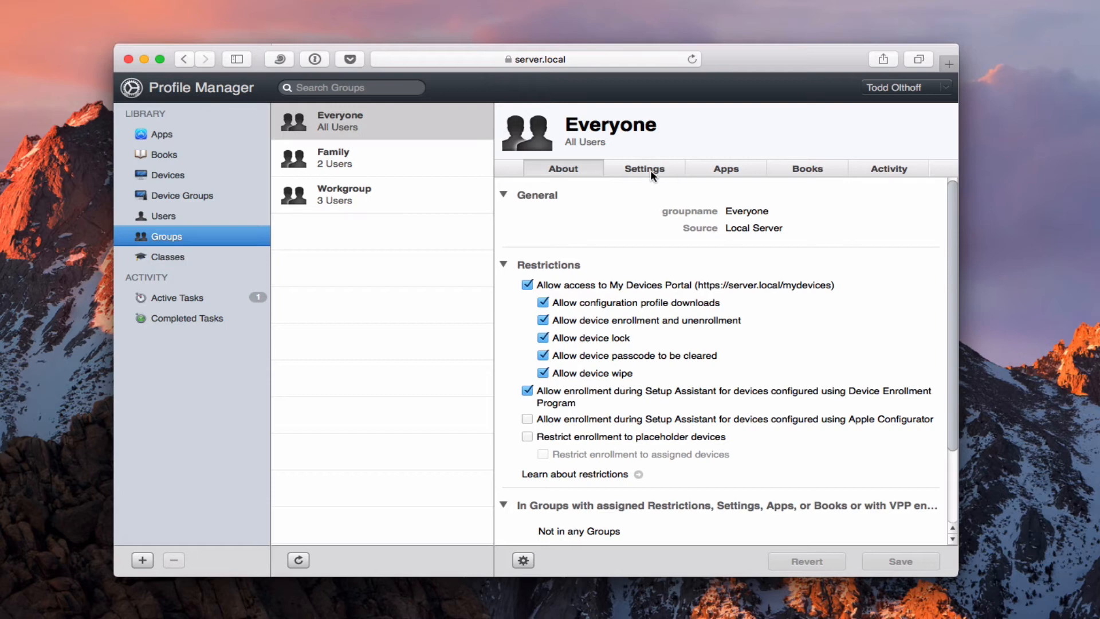
left_click(644, 169)
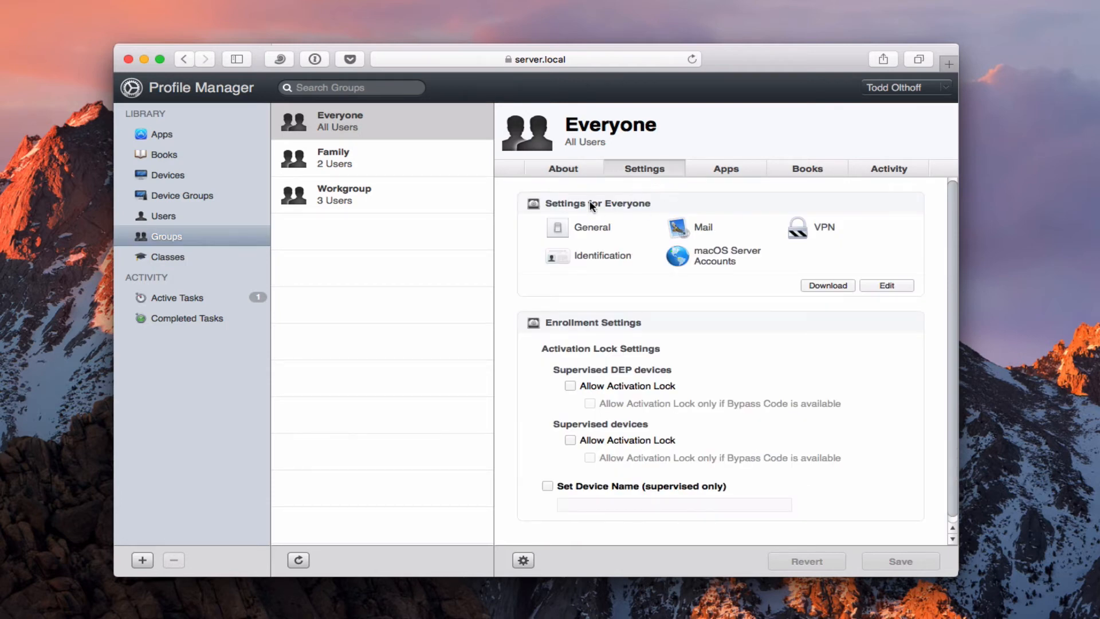
mouse_move(850, 275)
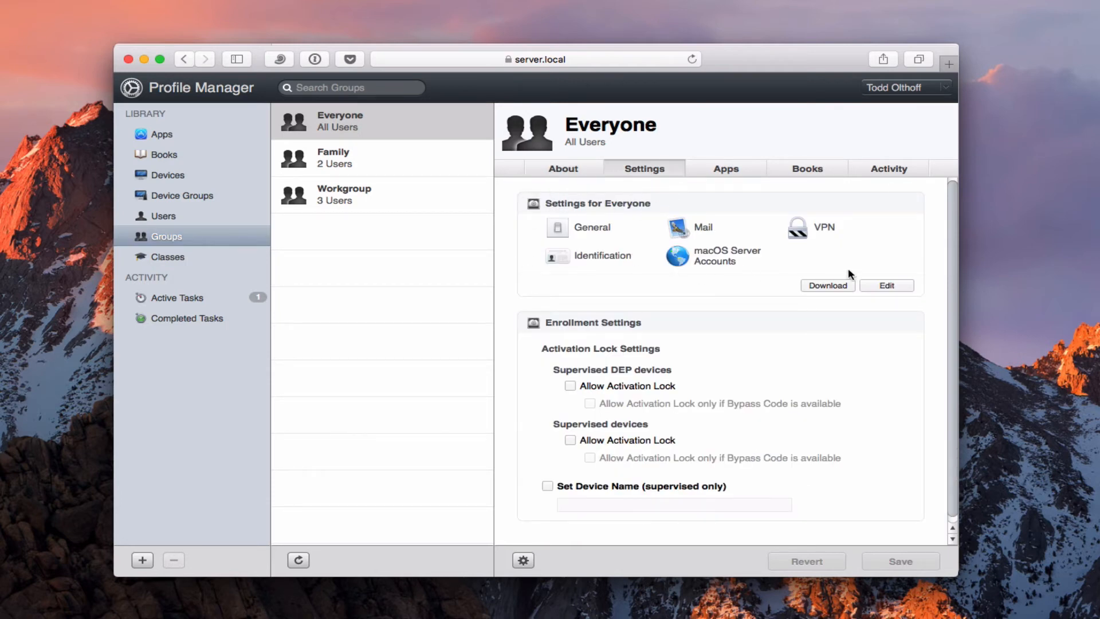
mouse_move(685, 249)
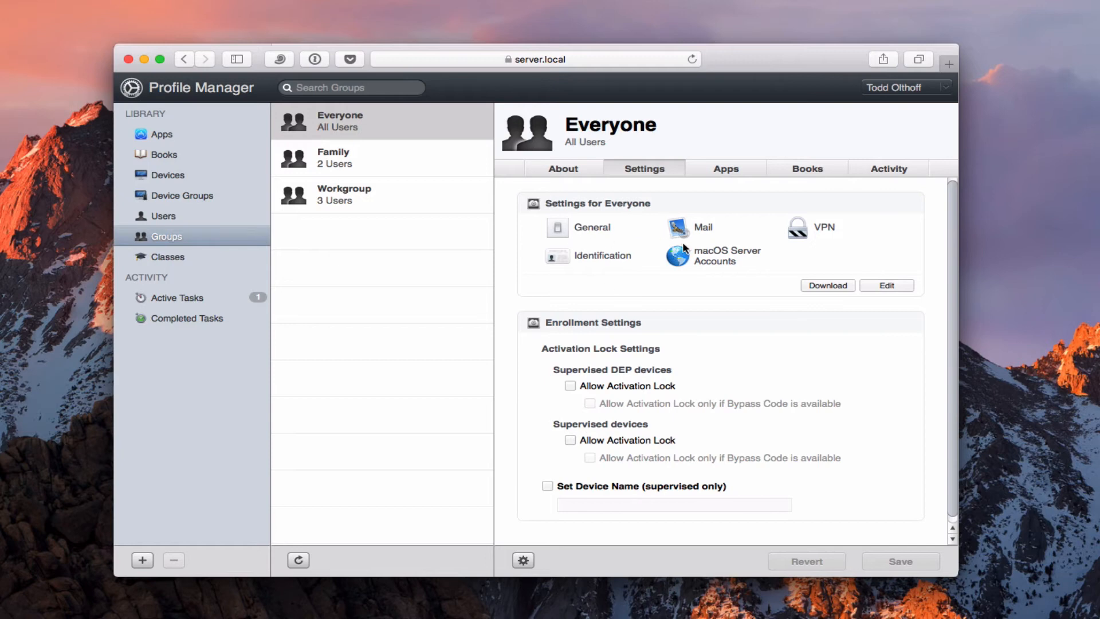
mouse_move(594, 265)
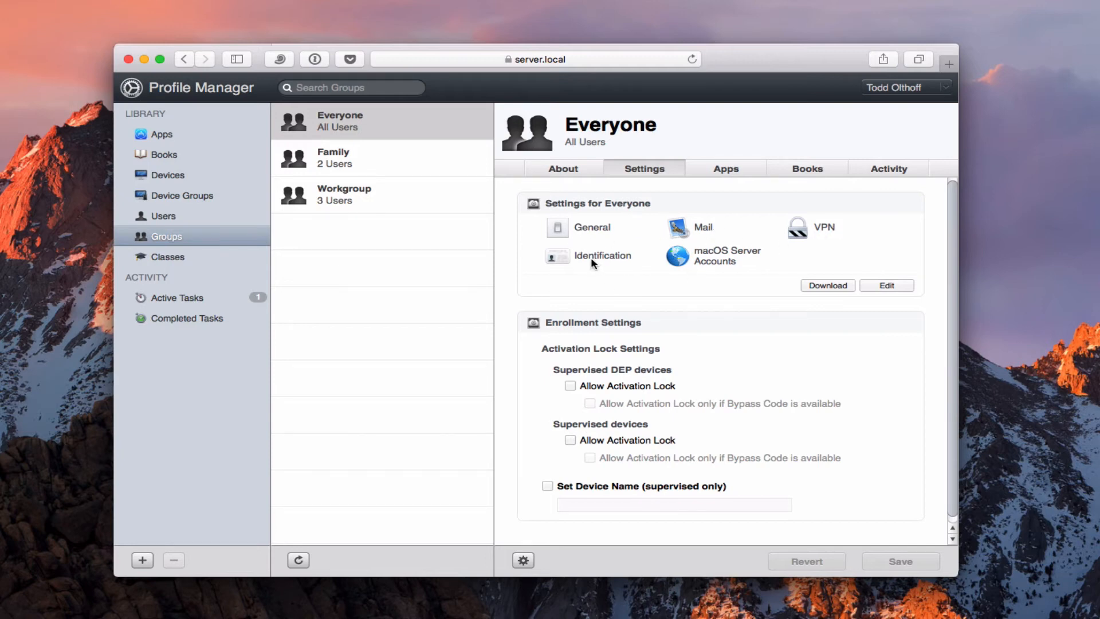
mouse_move(589, 265)
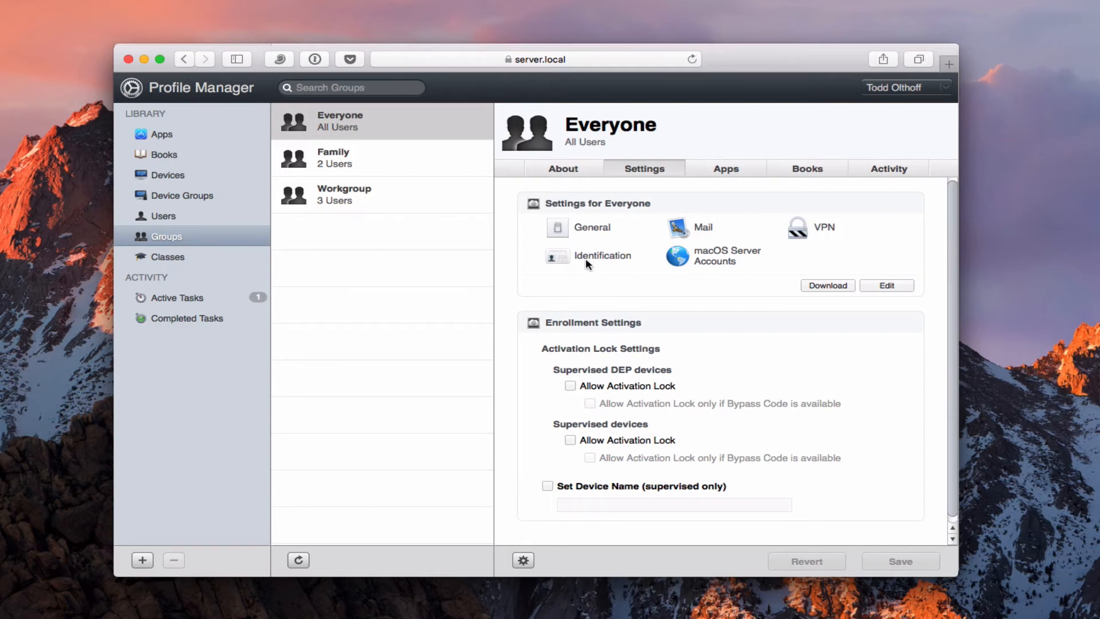
mouse_move(628, 272)
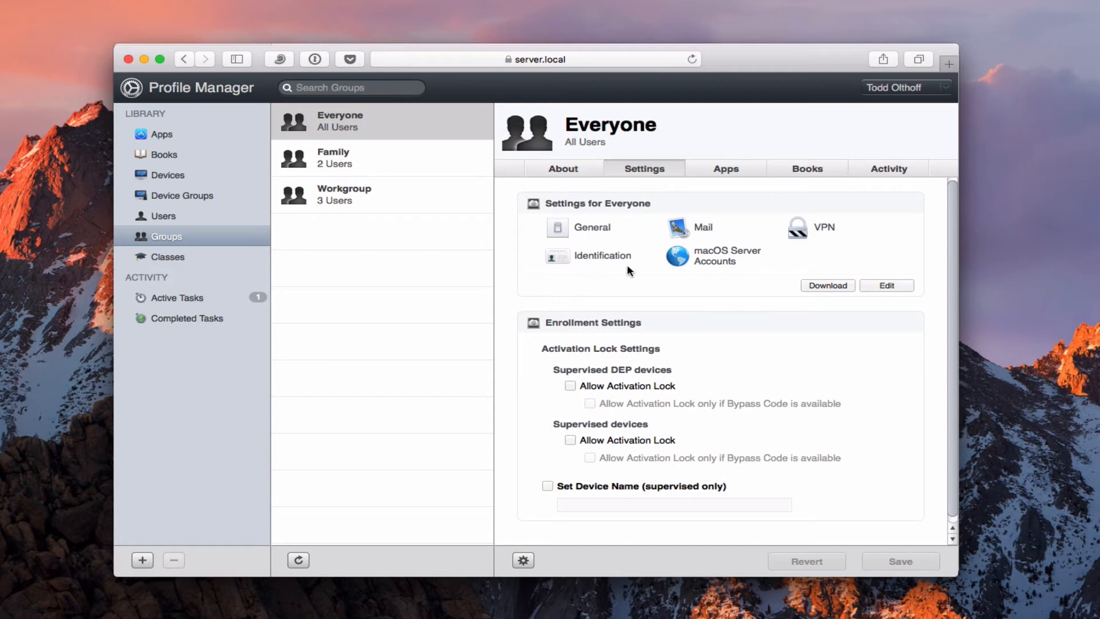
mouse_move(843, 296)
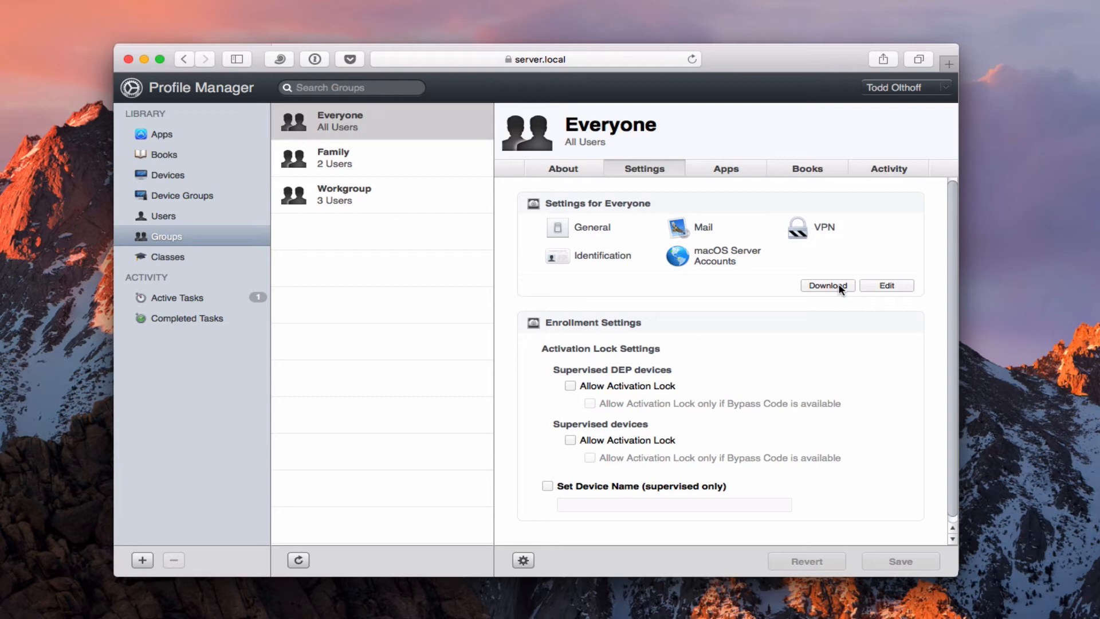
mouse_move(804, 296)
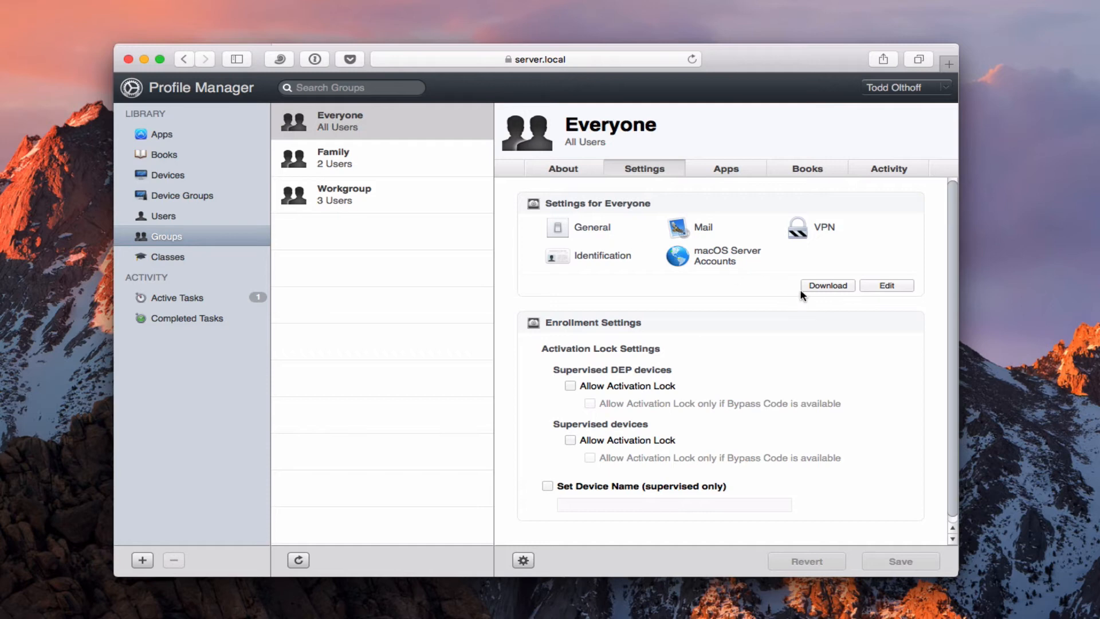
mouse_move(616, 253)
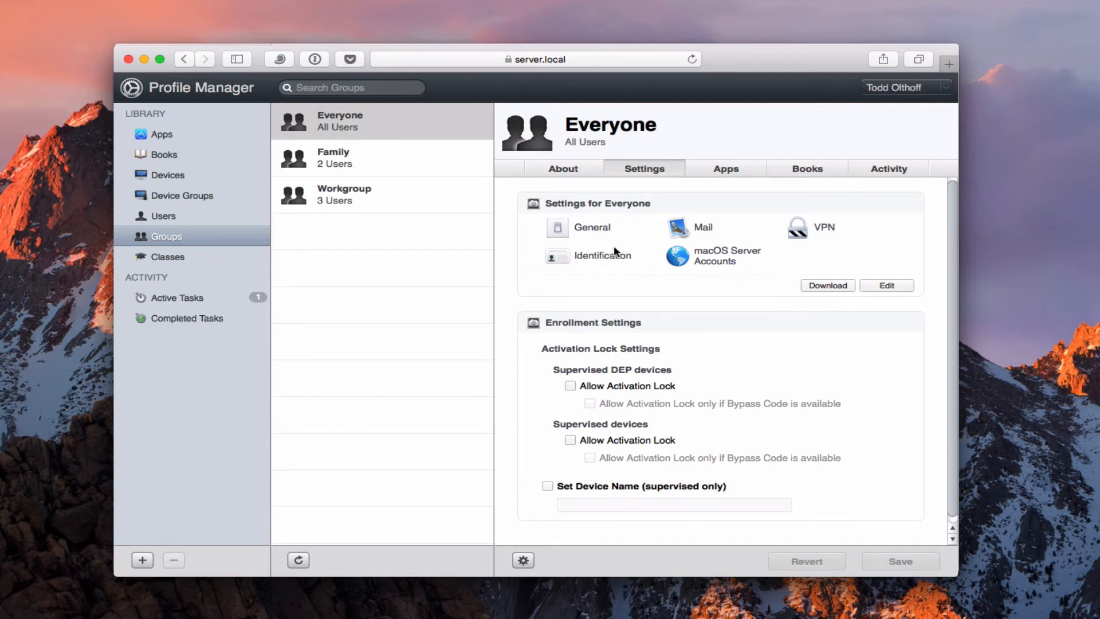
mouse_move(838, 213)
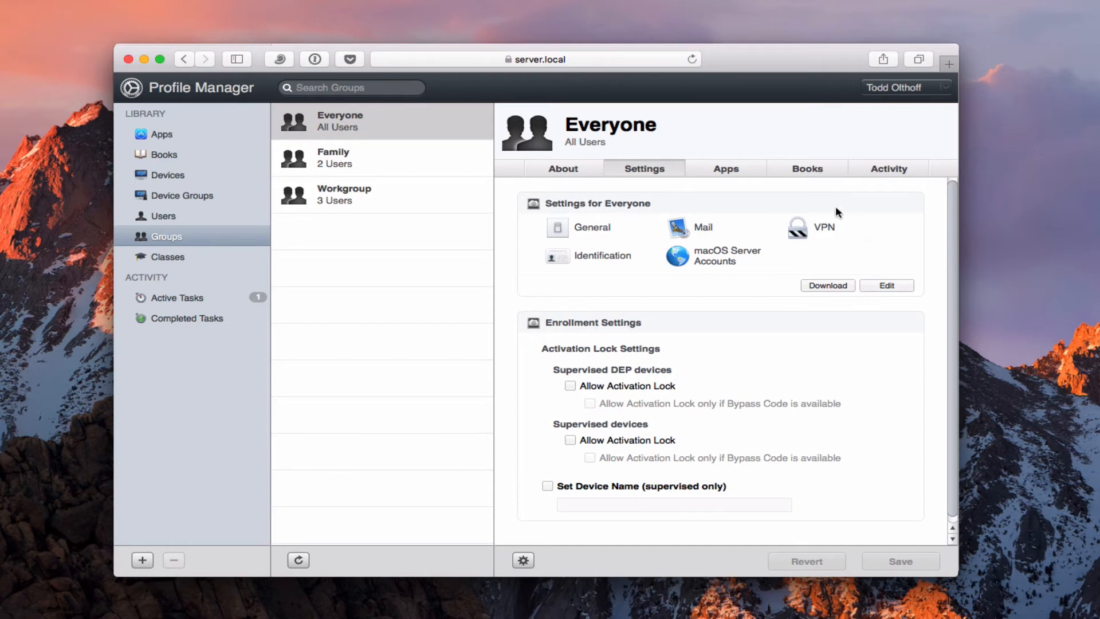
mouse_move(844, 254)
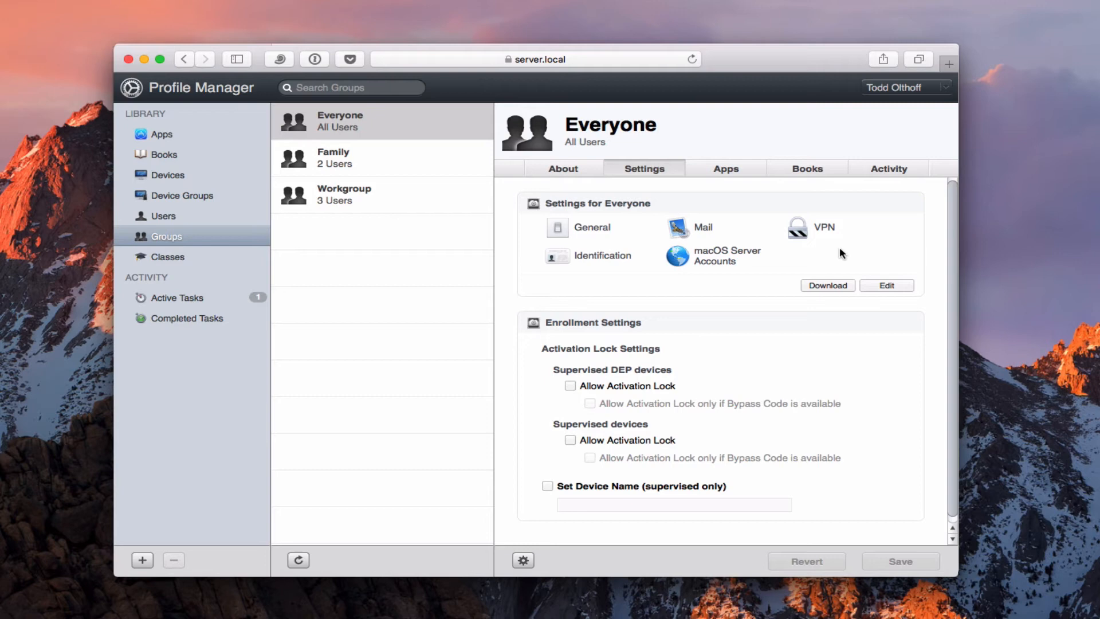
mouse_move(869, 232)
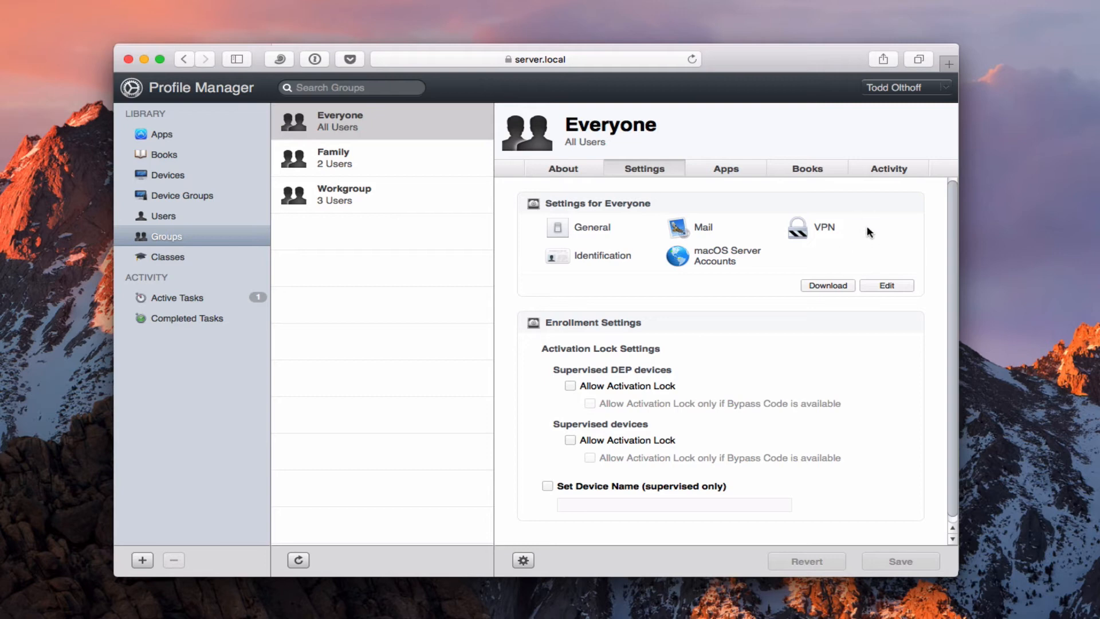
mouse_move(694, 253)
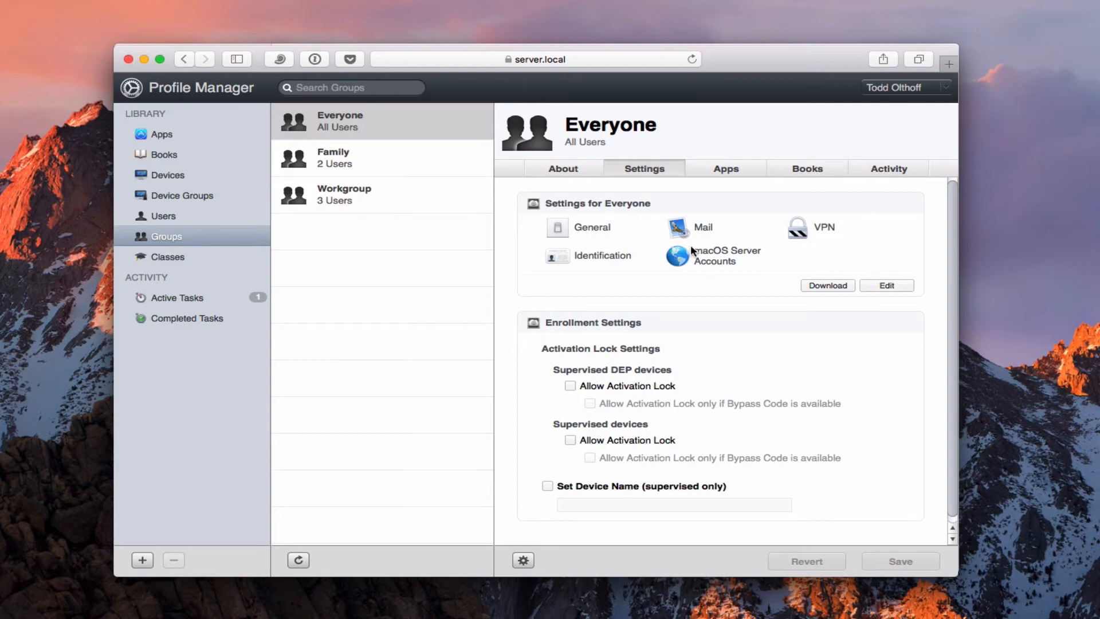
mouse_move(634, 325)
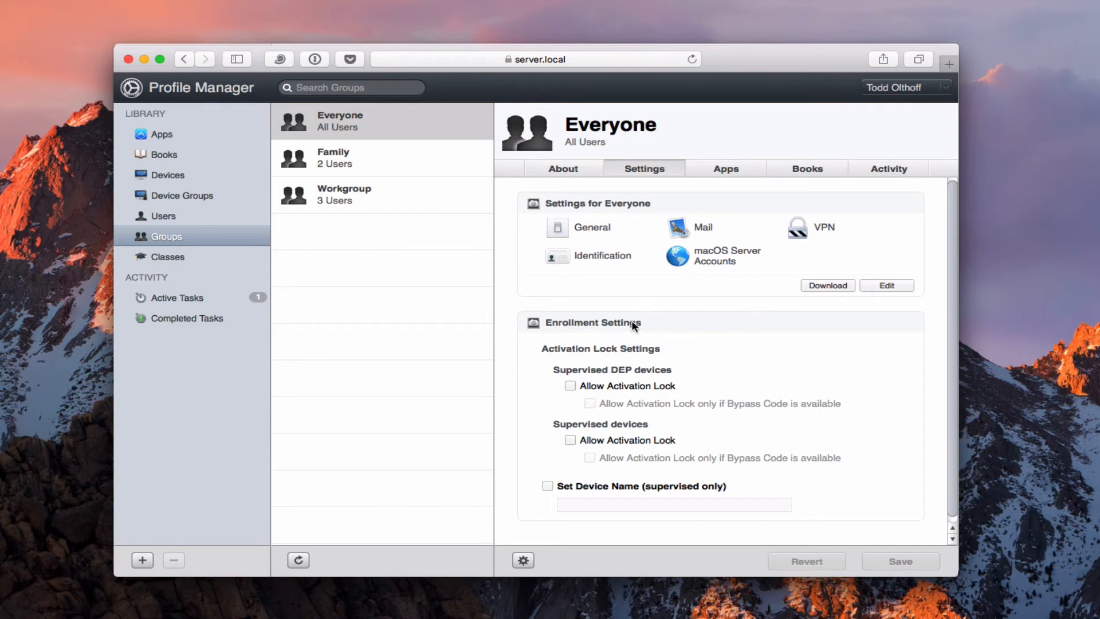
mouse_move(556, 362)
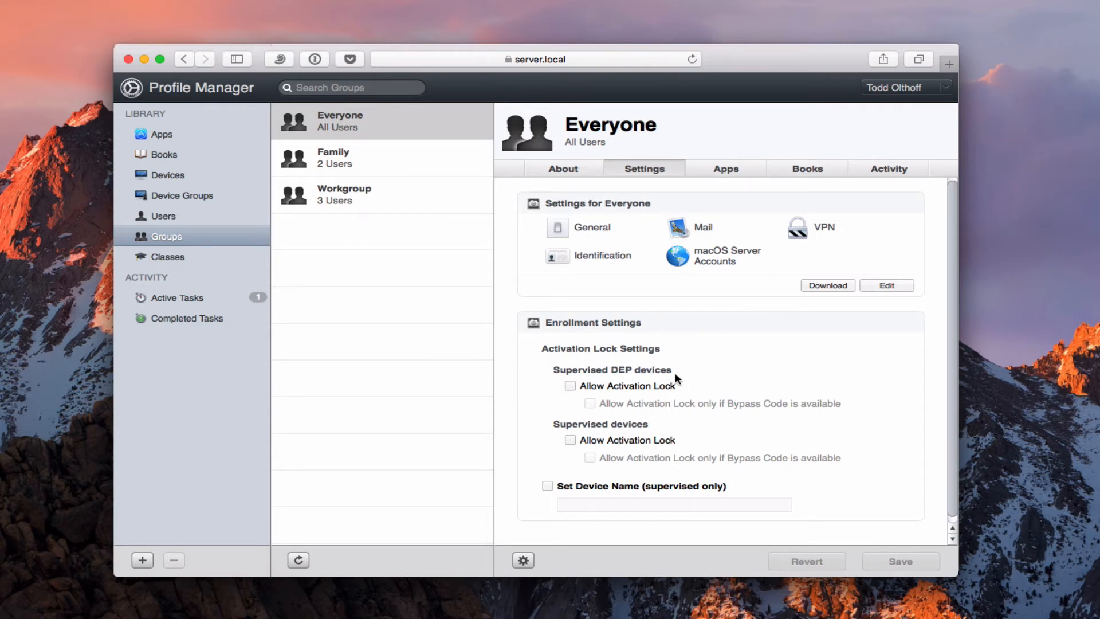
mouse_move(626, 388)
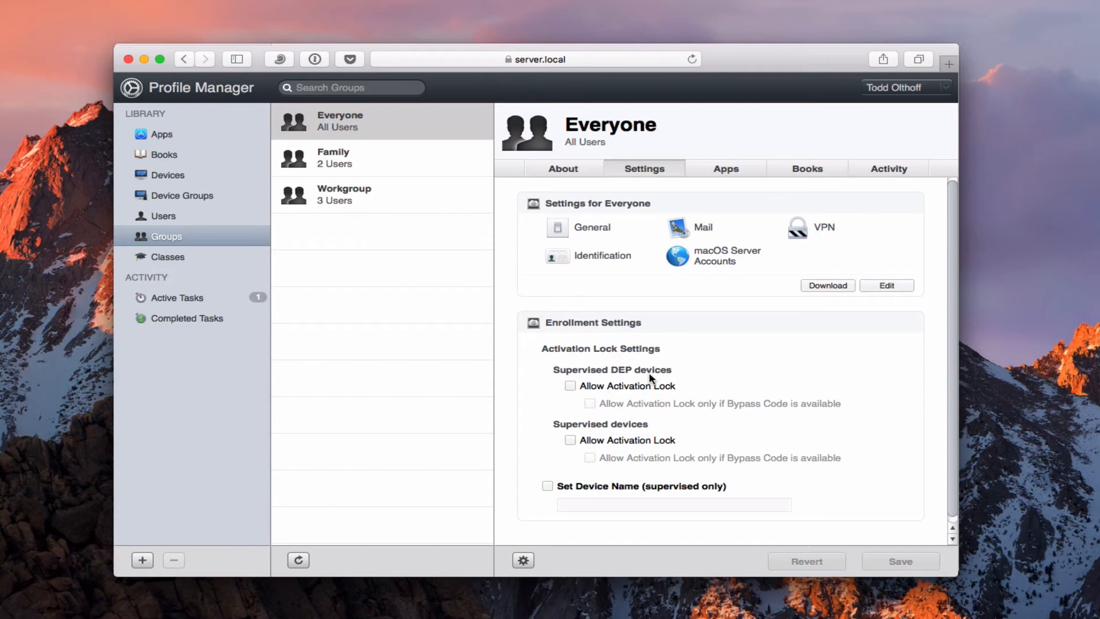
mouse_move(644, 381)
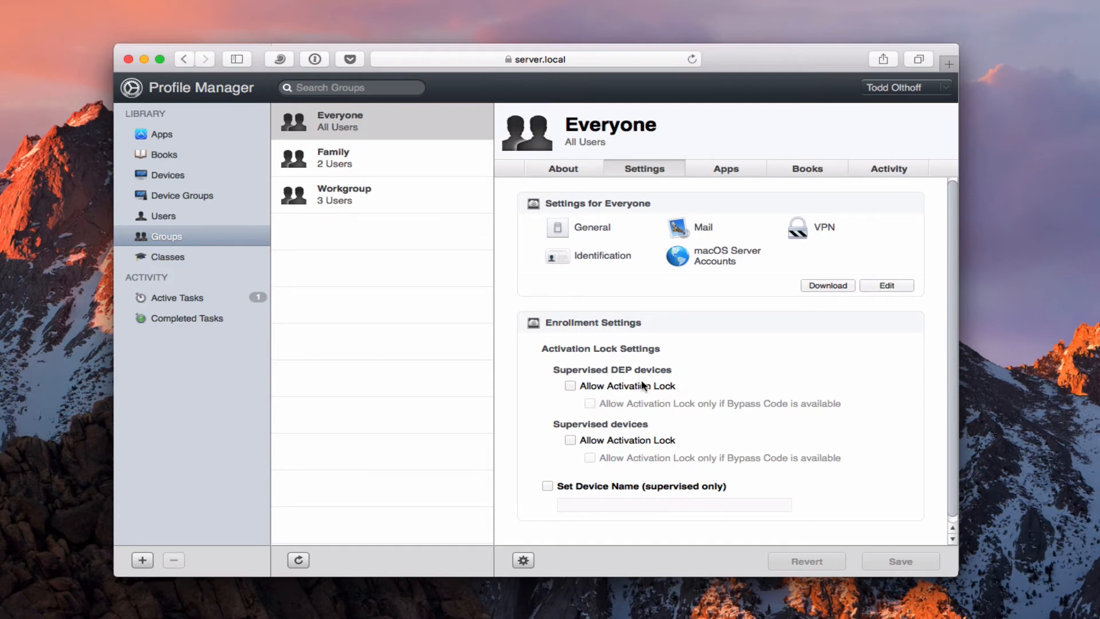
mouse_move(676, 391)
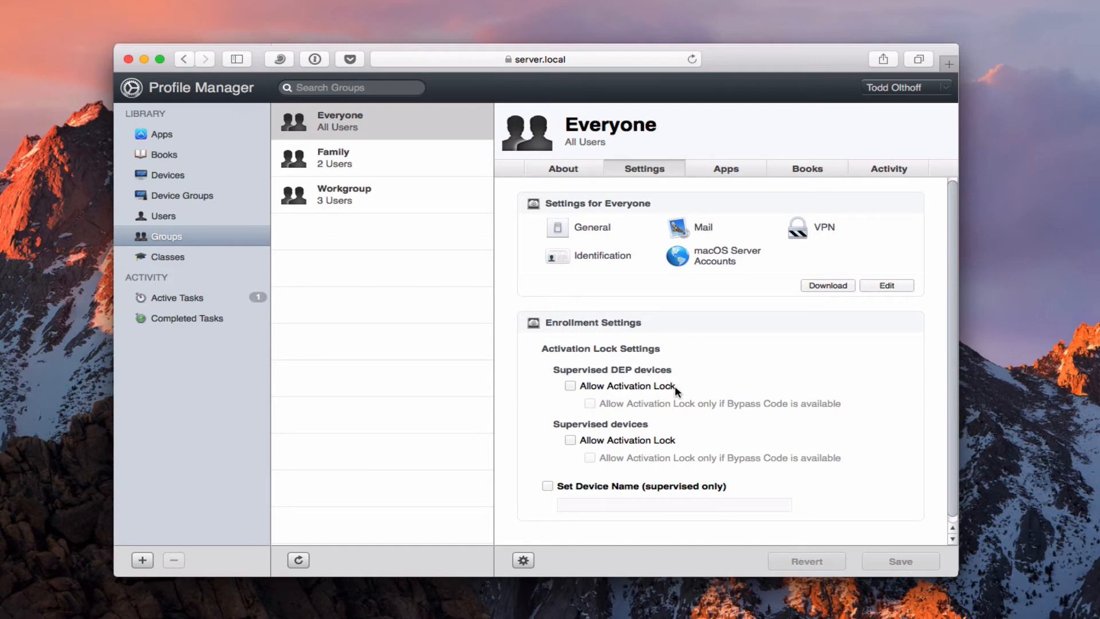
mouse_move(665, 450)
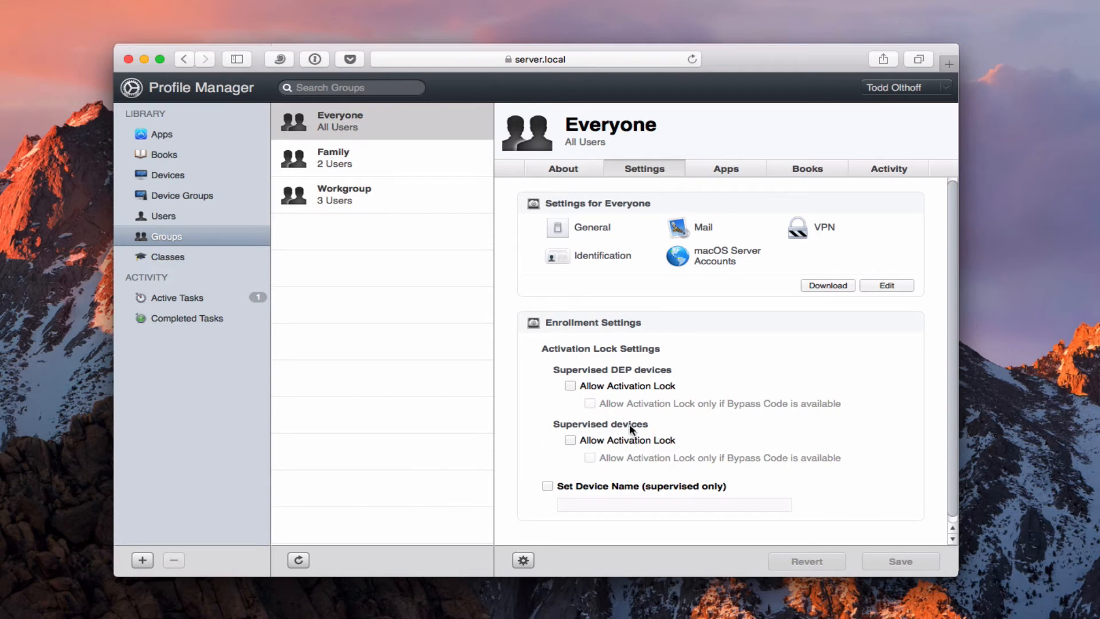
mouse_move(648, 435)
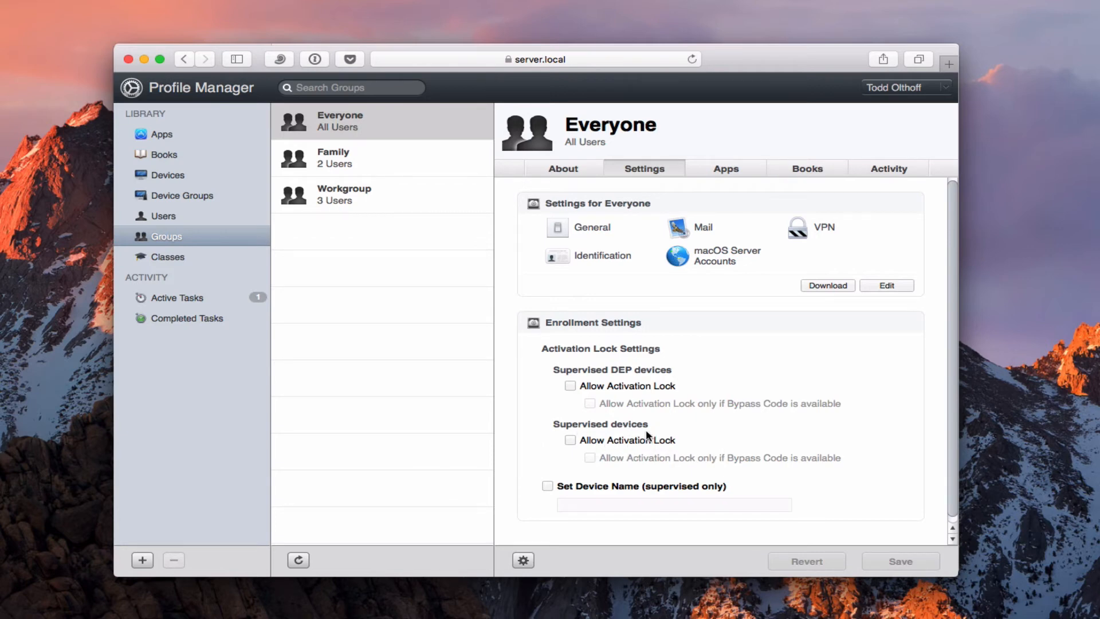
mouse_move(753, 495)
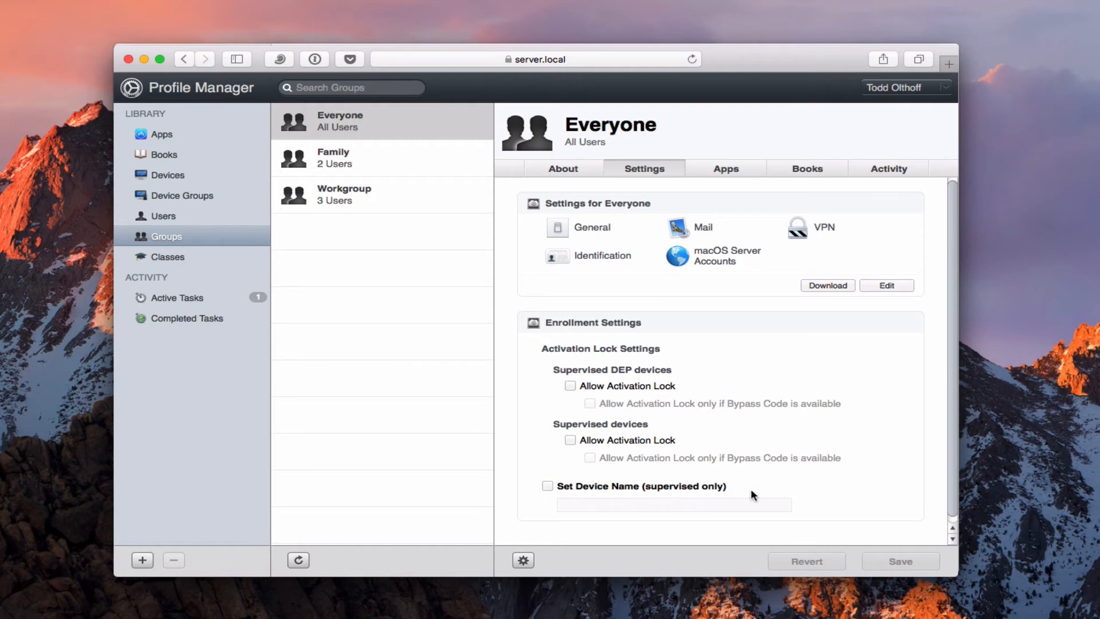
mouse_move(702, 458)
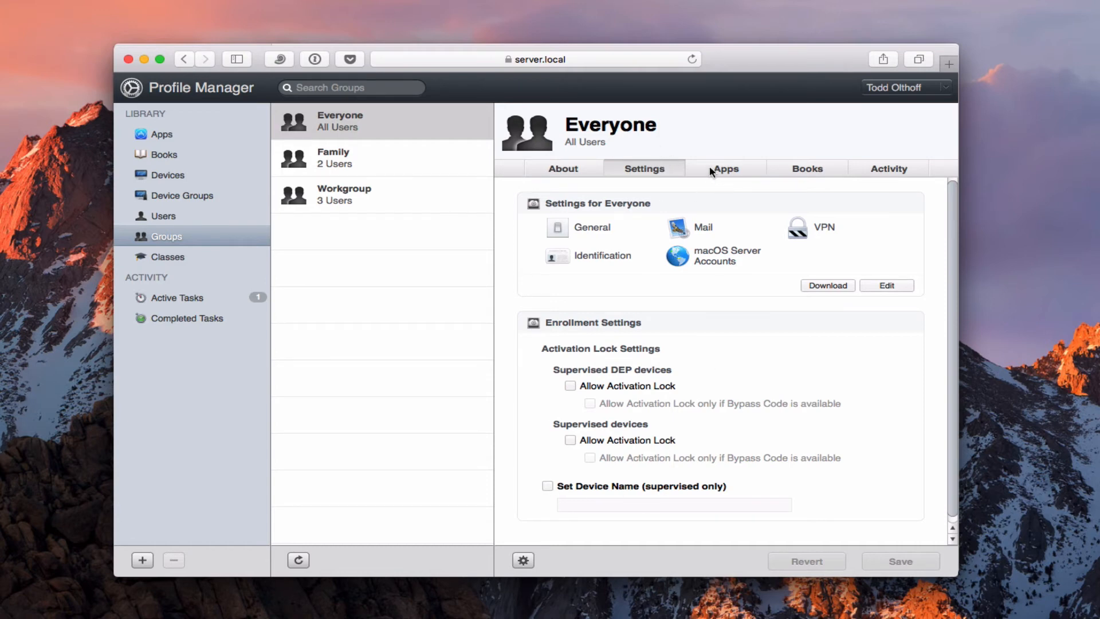
Check the Everyone group's Apps and Books, both empty, ending back on Apps
left_click(726, 168)
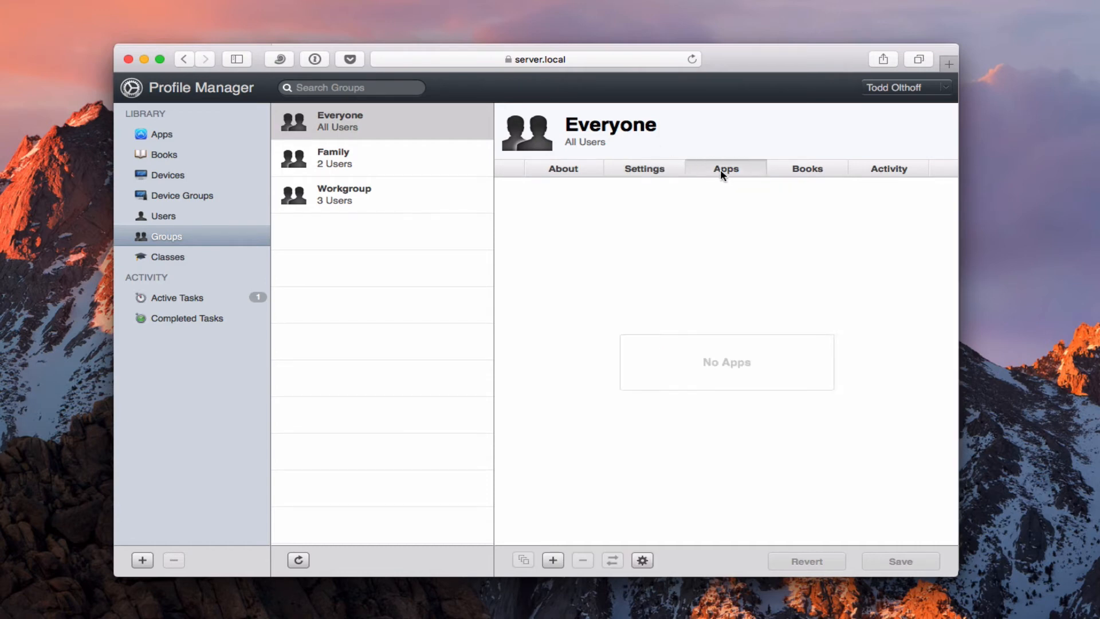
left_click(806, 168)
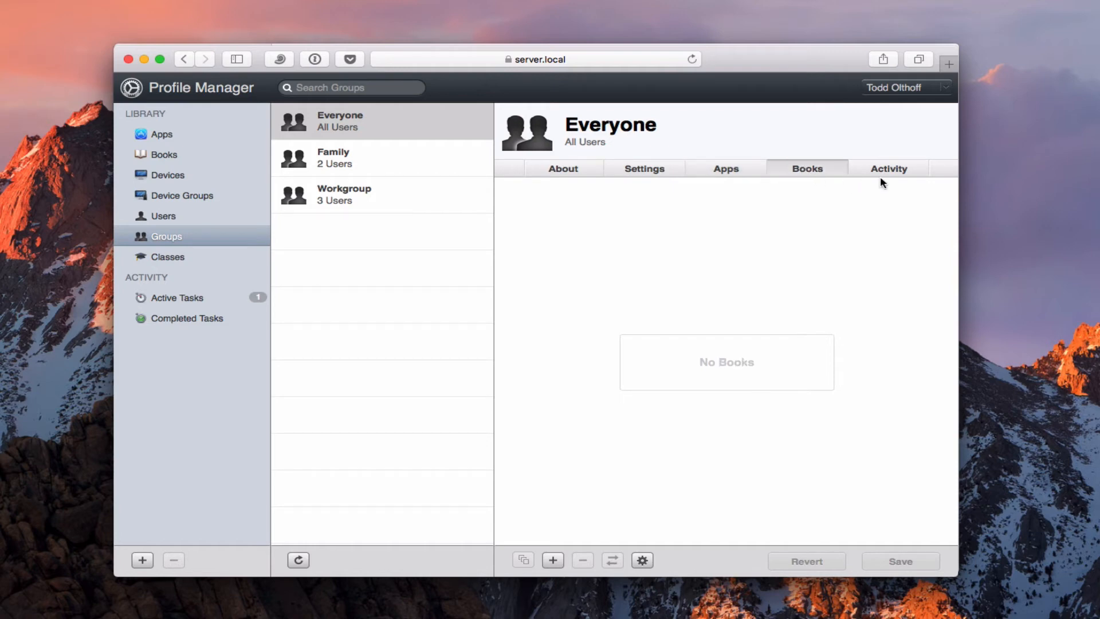
left_click(726, 169)
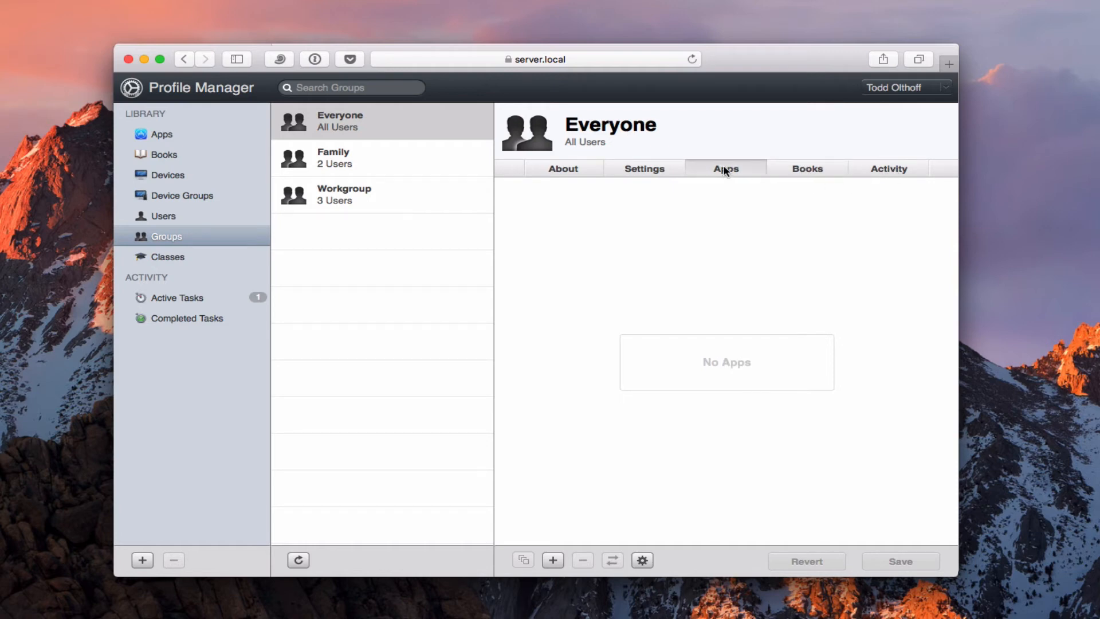
mouse_move(210, 174)
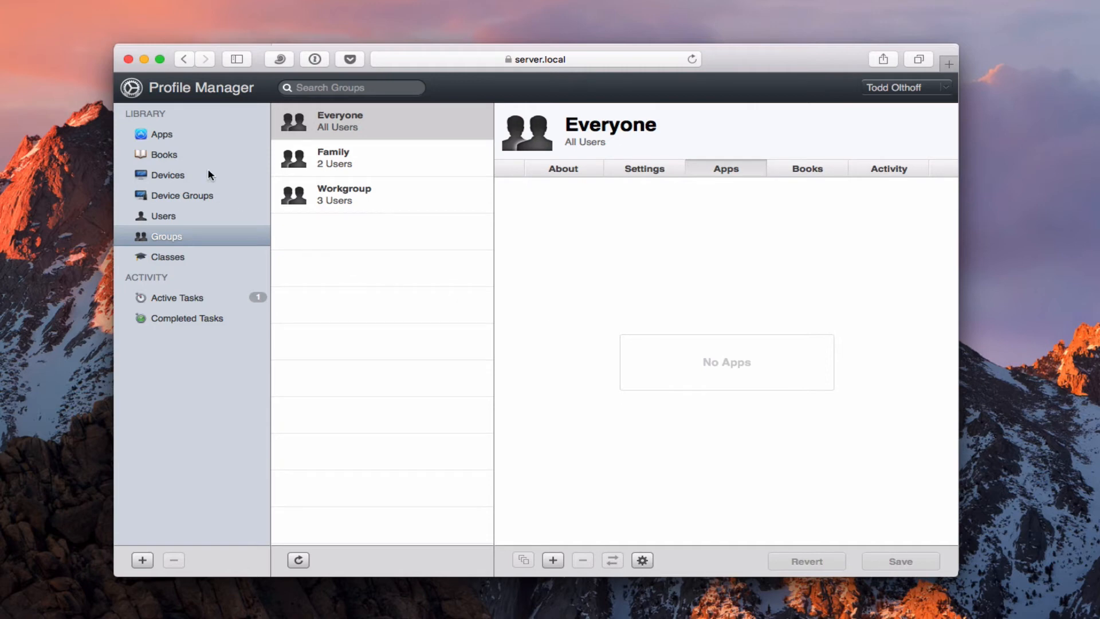
mouse_move(176, 134)
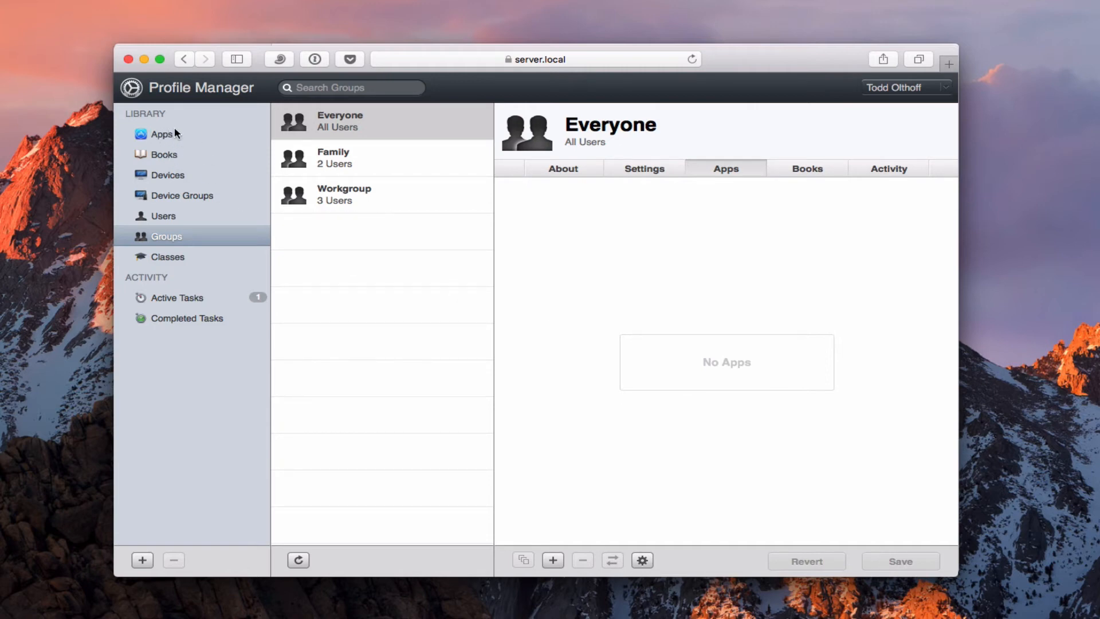
mouse_move(752, 223)
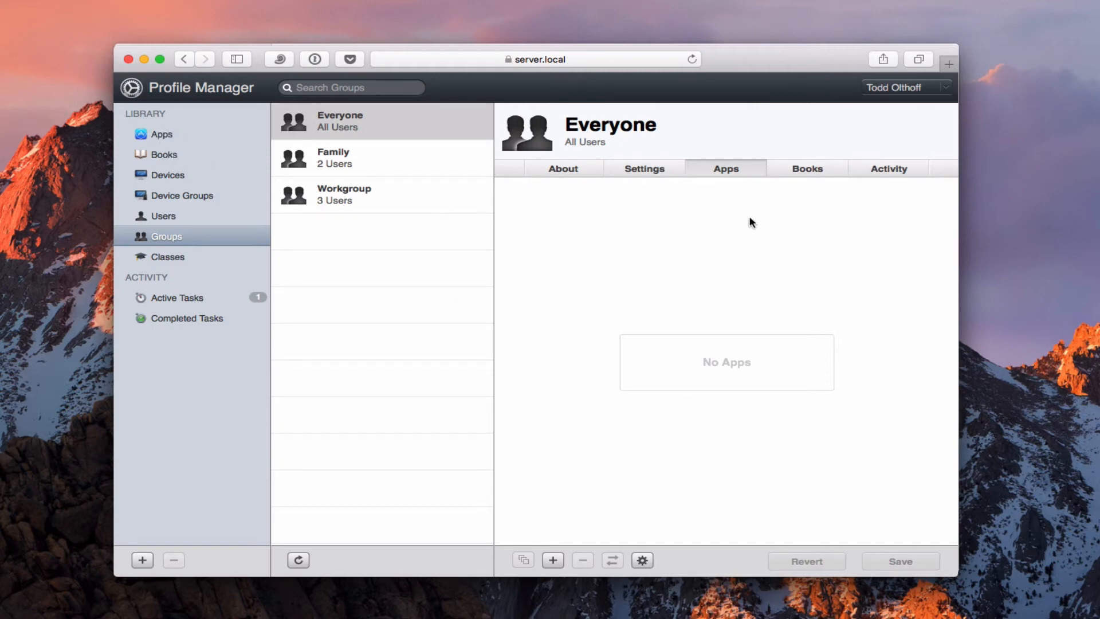
mouse_move(157, 154)
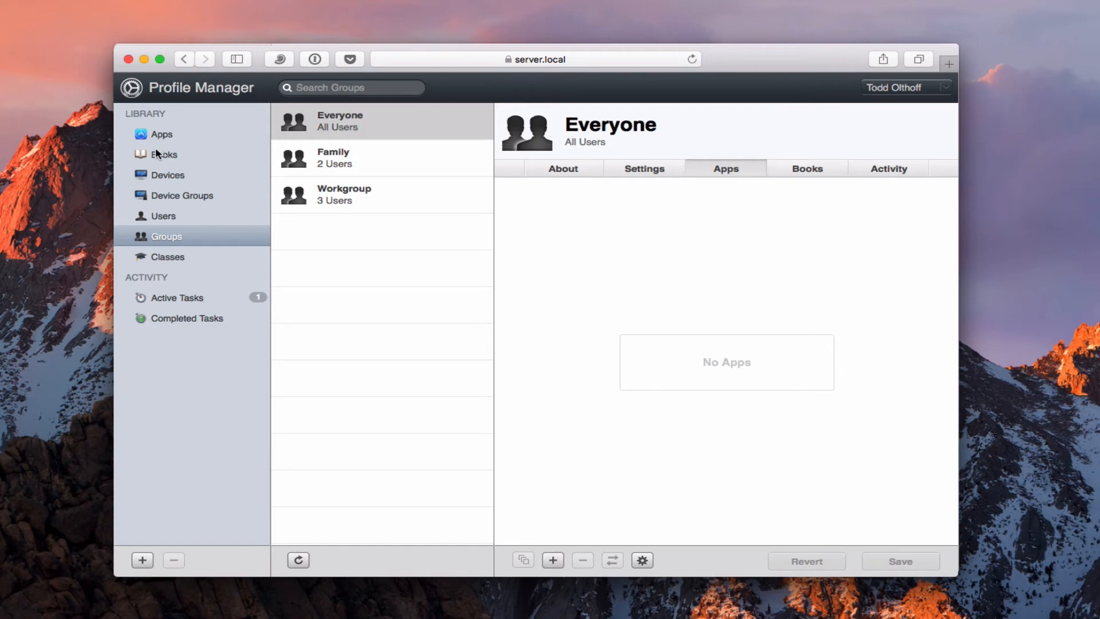
View the library Apps overview and try Add Enterprise App without choosing a file
left_click(162, 134)
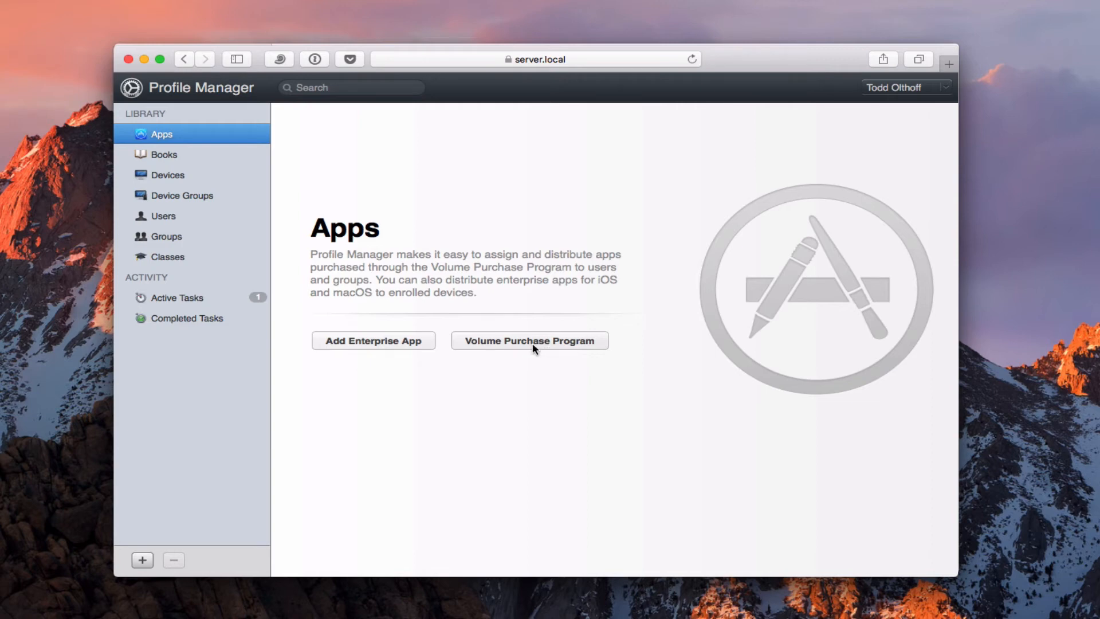
mouse_move(538, 346)
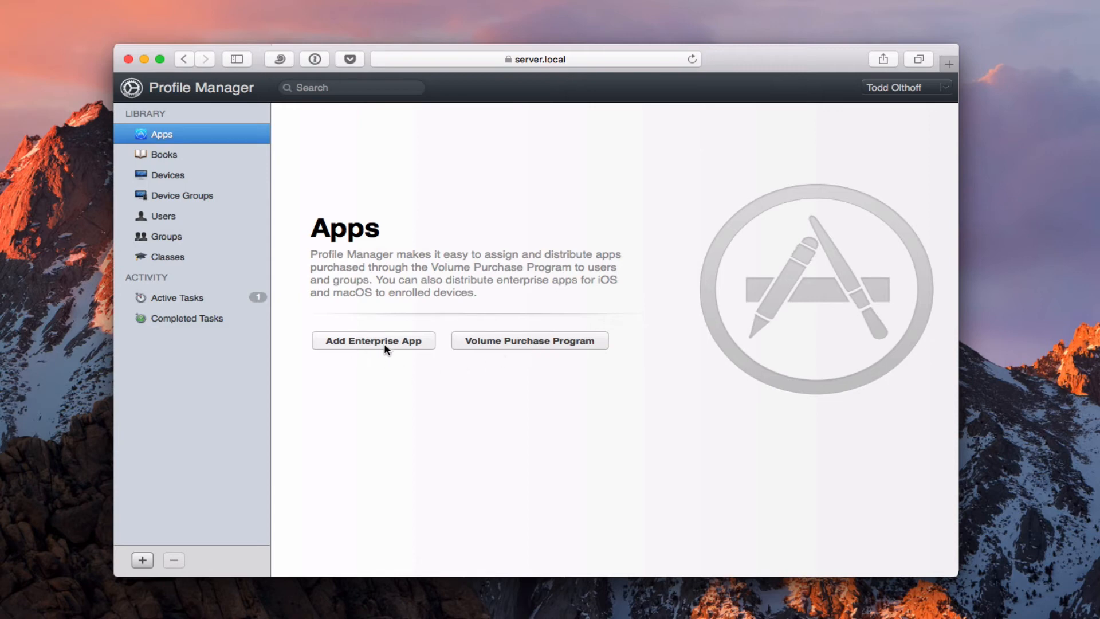
left_click(372, 341)
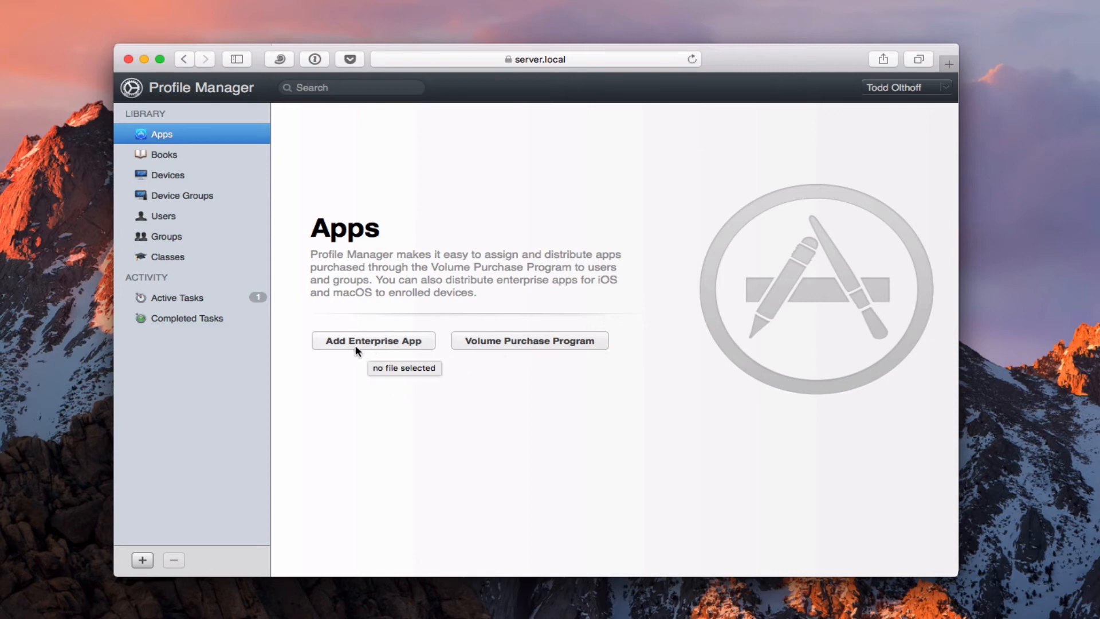
mouse_move(438, 307)
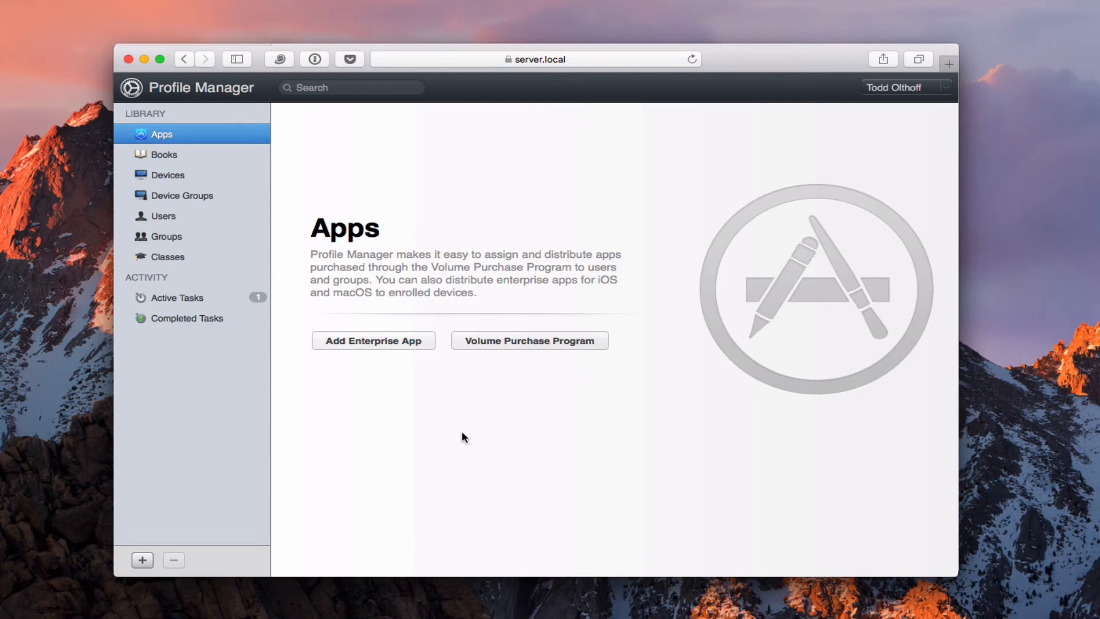
Add Getting_Started_v10.6.pdf from User Manuals as an enterprise book in the Books library
left_click(164, 155)
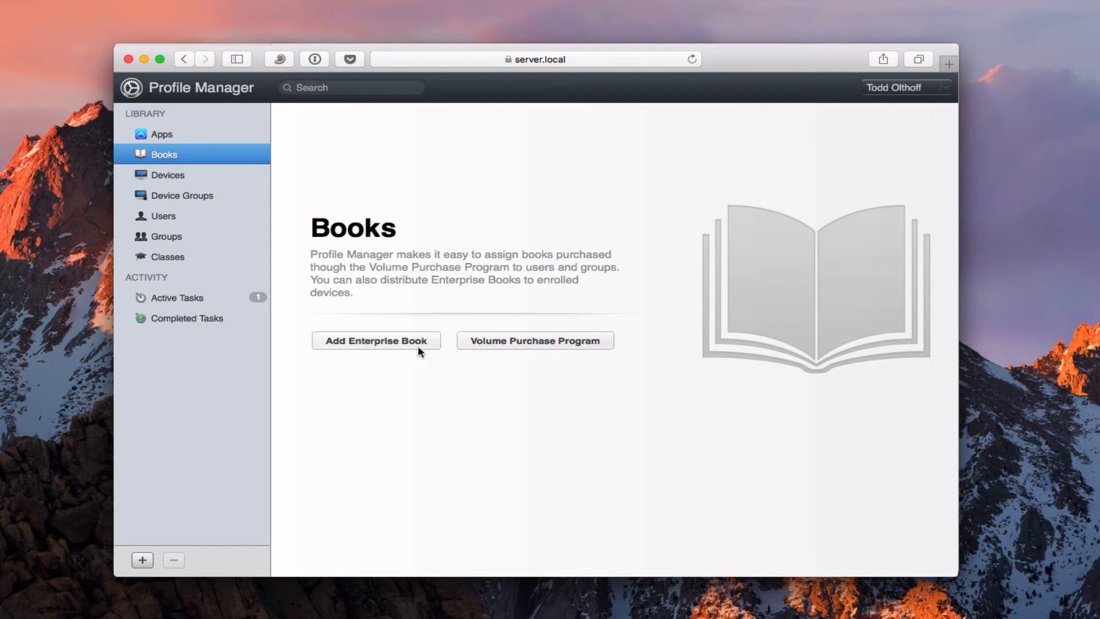
mouse_move(368, 347)
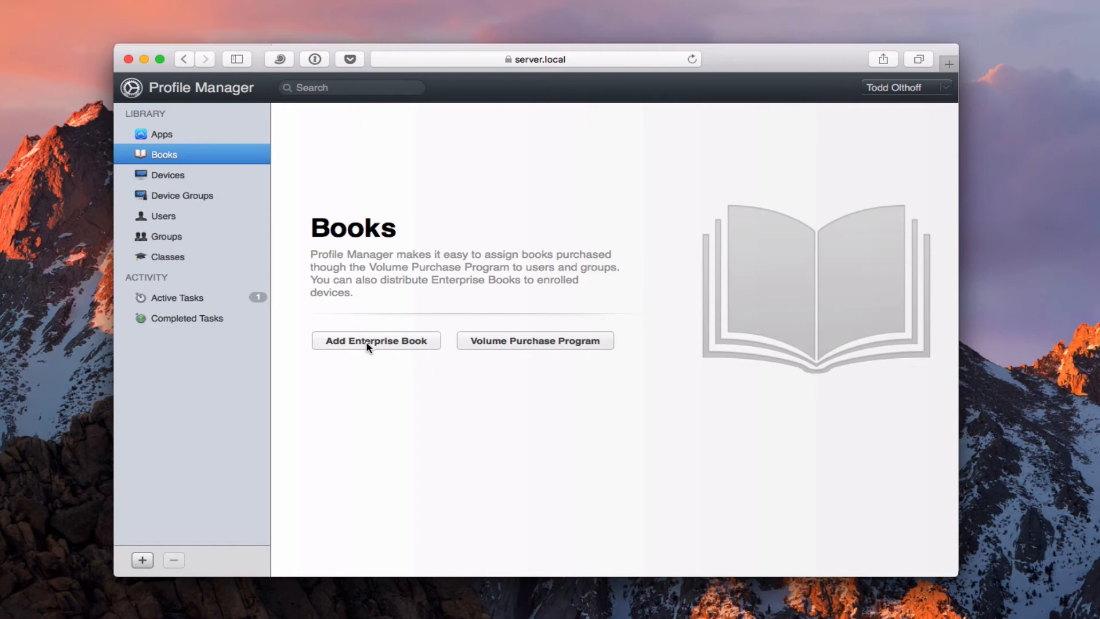
left_click(375, 341)
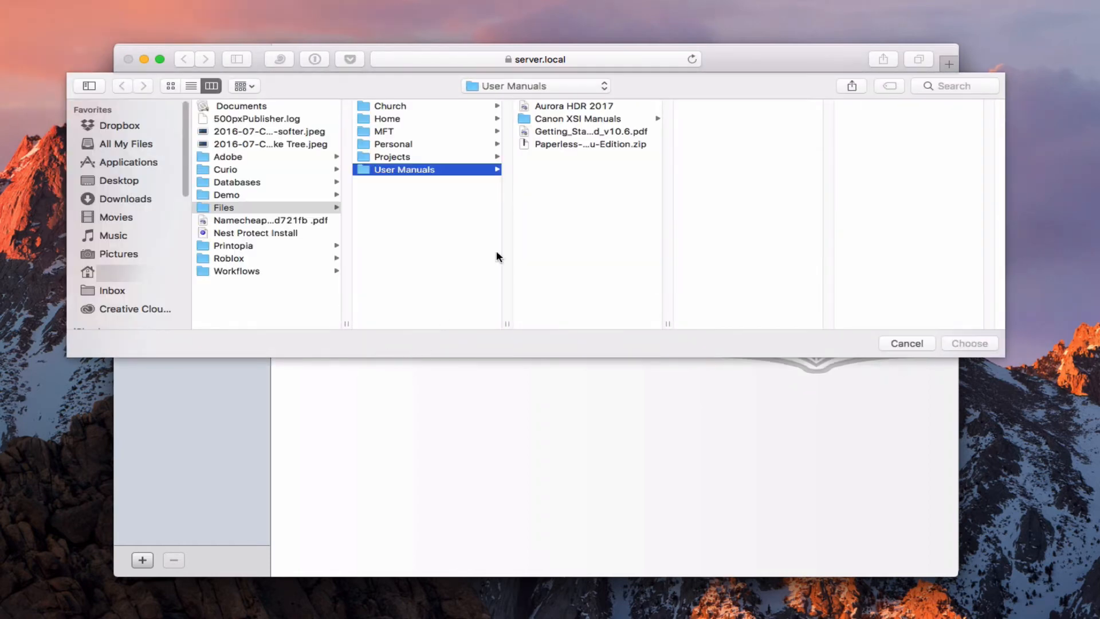
left_click(590, 132)
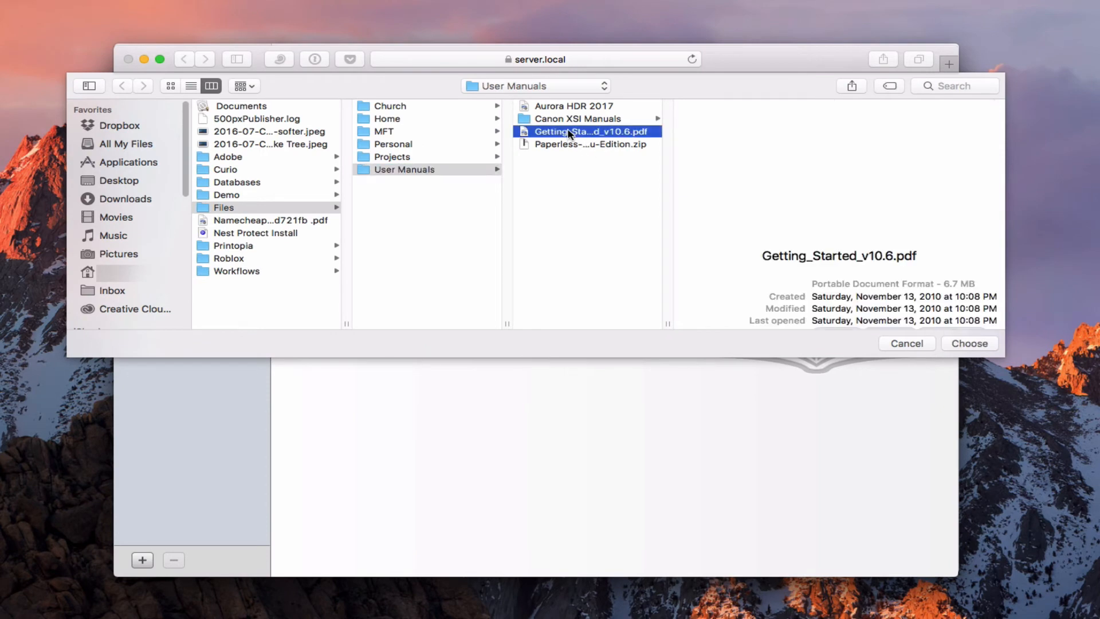
left_click(969, 343)
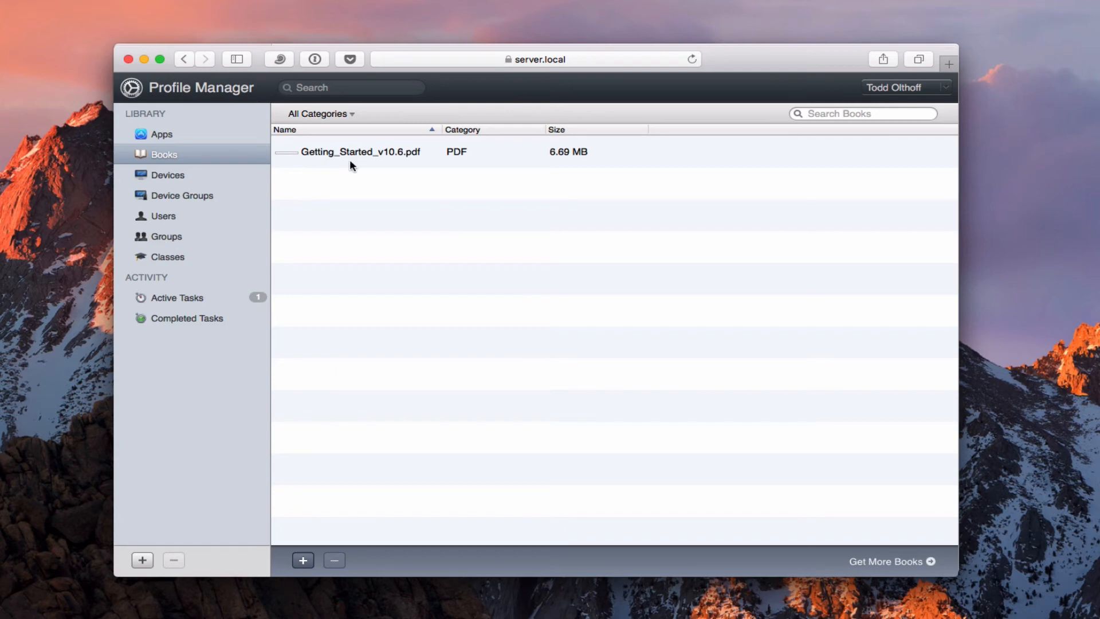
left_click(360, 151)
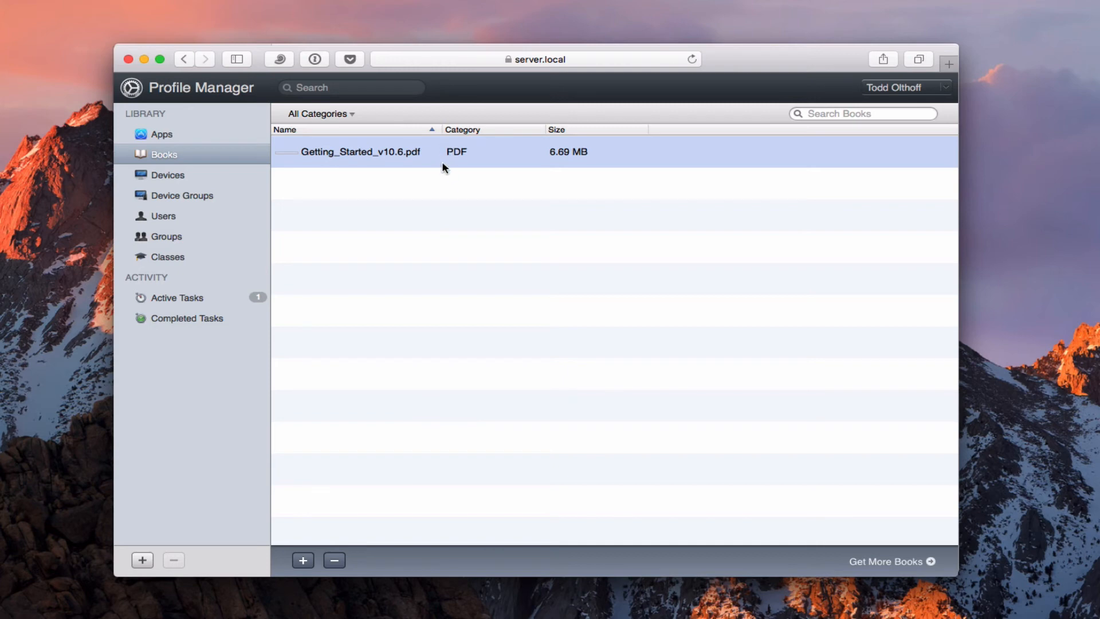
mouse_move(365, 147)
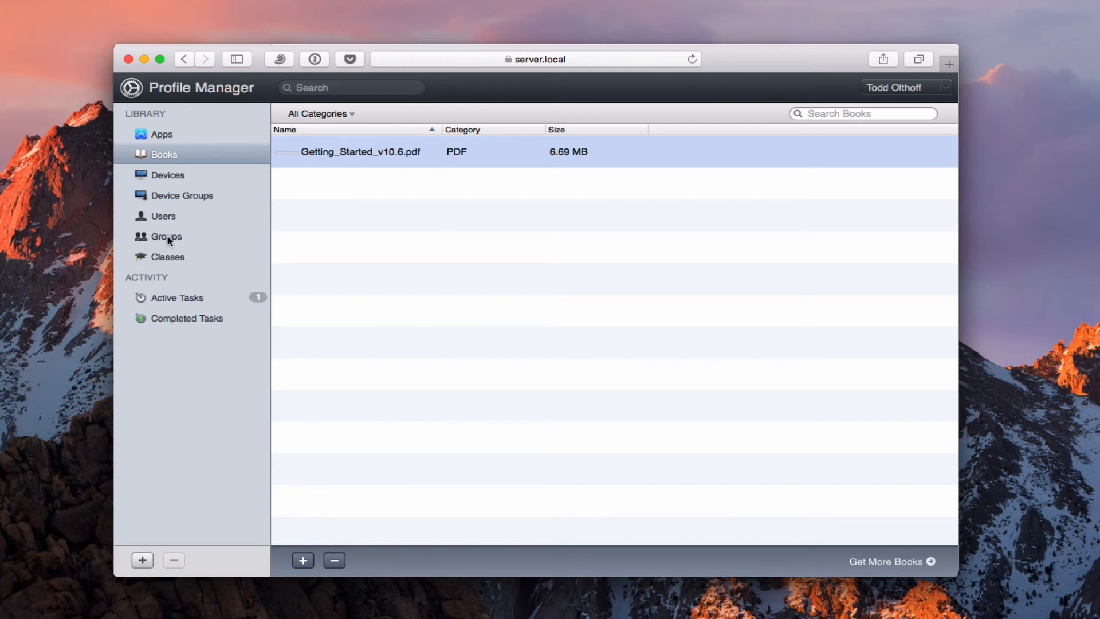
Return to the Everyone group and view its empty Apps, then its empty Books
left_click(167, 237)
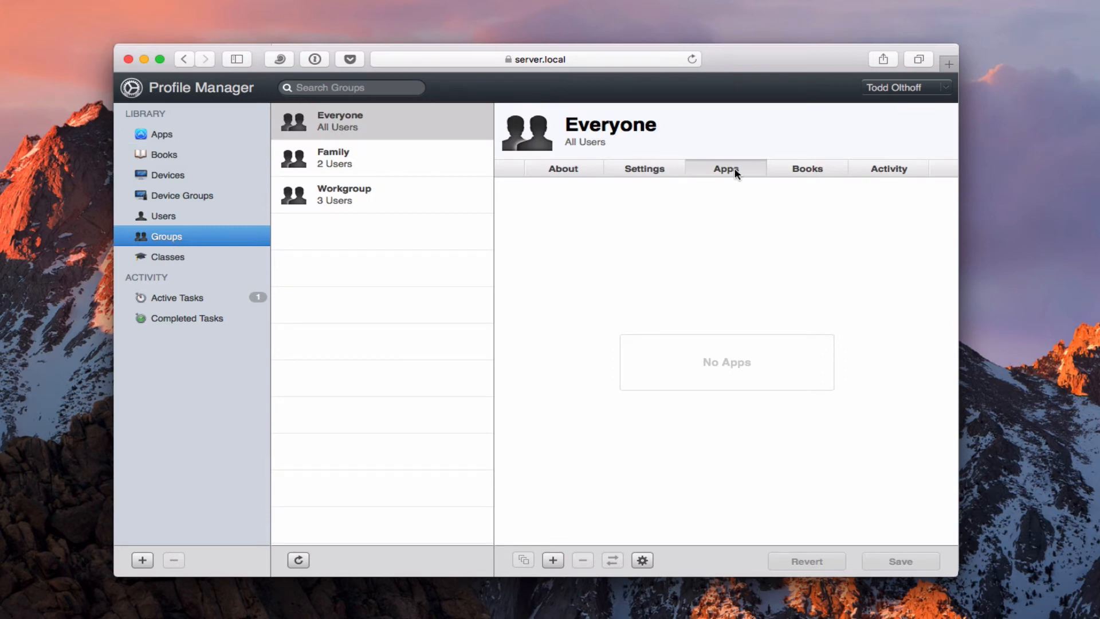
left_click(553, 560)
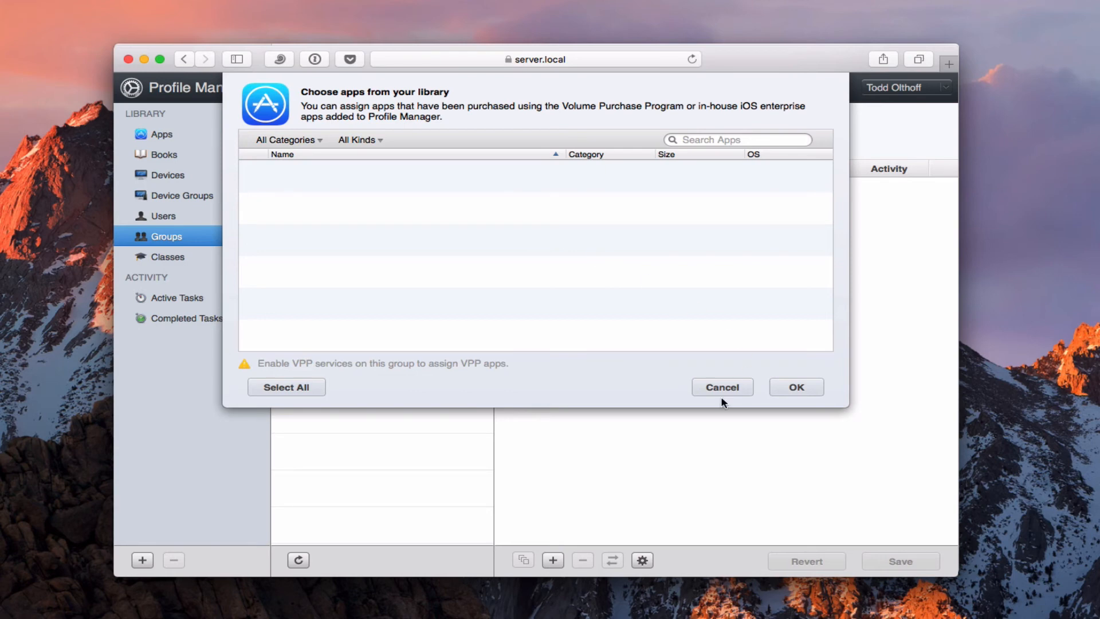
mouse_move(254, 178)
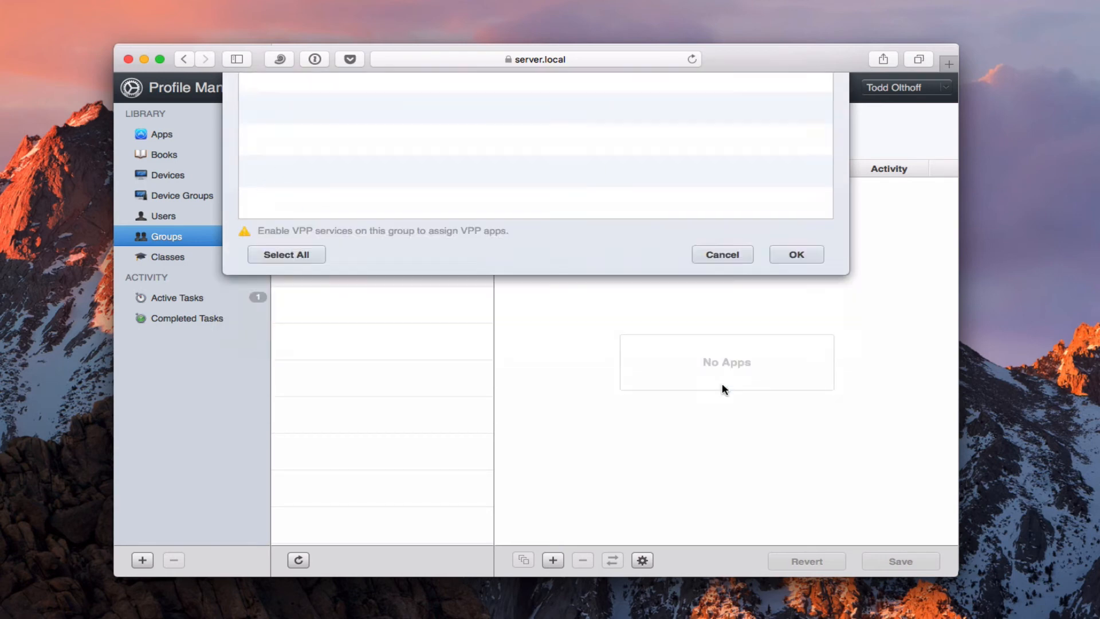
left_click(722, 254)
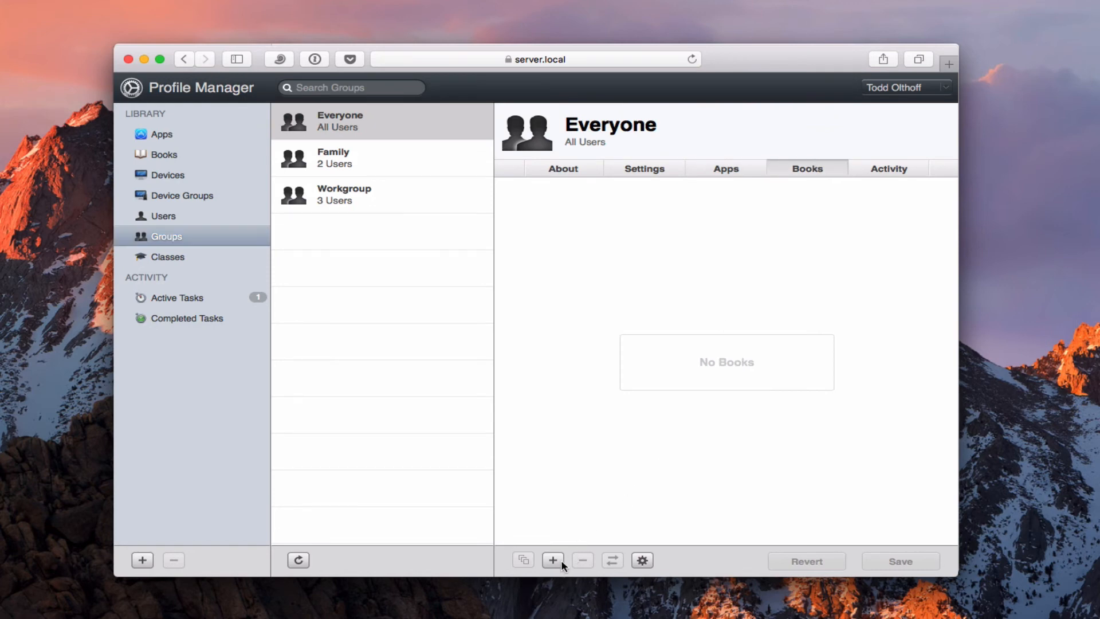
Tick Getting_Started_v10.6.pdf in the book chooser and confirm it for Everyone
left_click(553, 560)
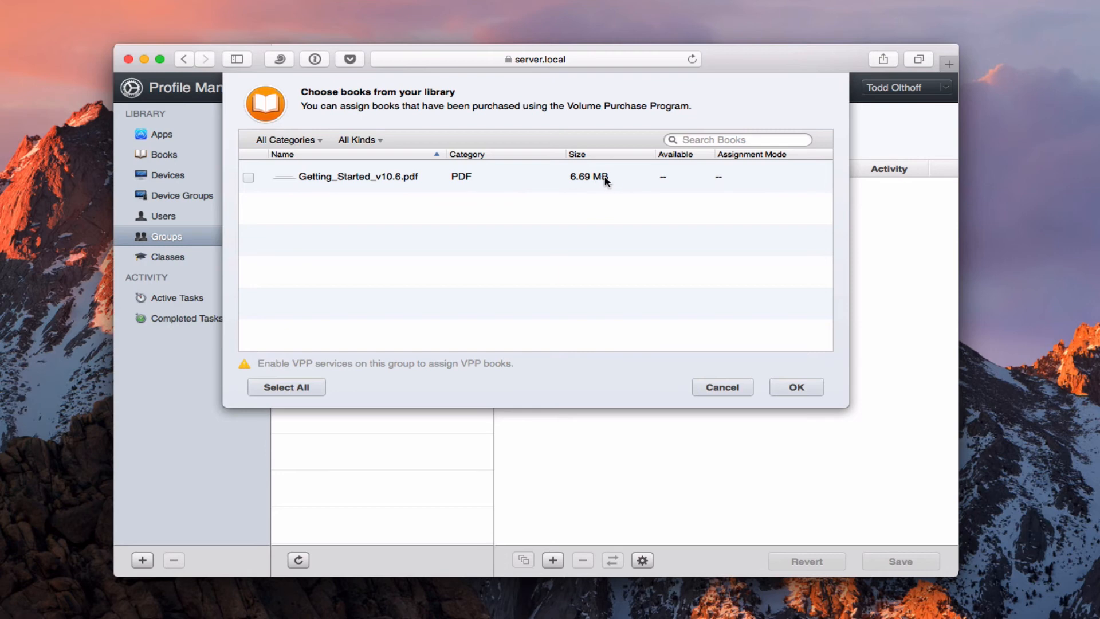
left_click(248, 177)
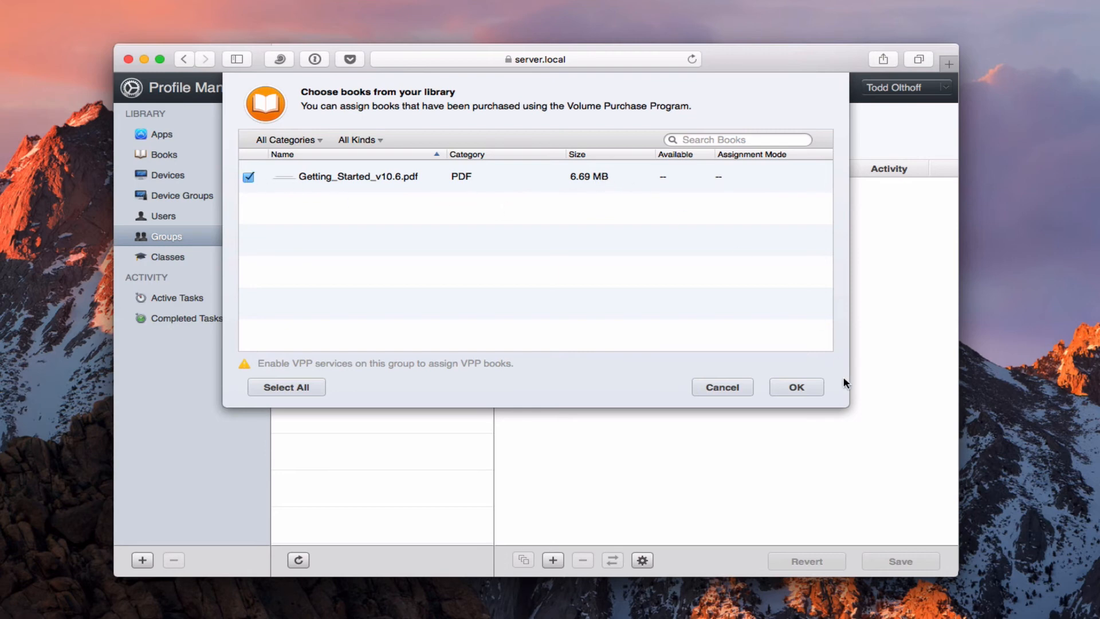
left_click(796, 386)
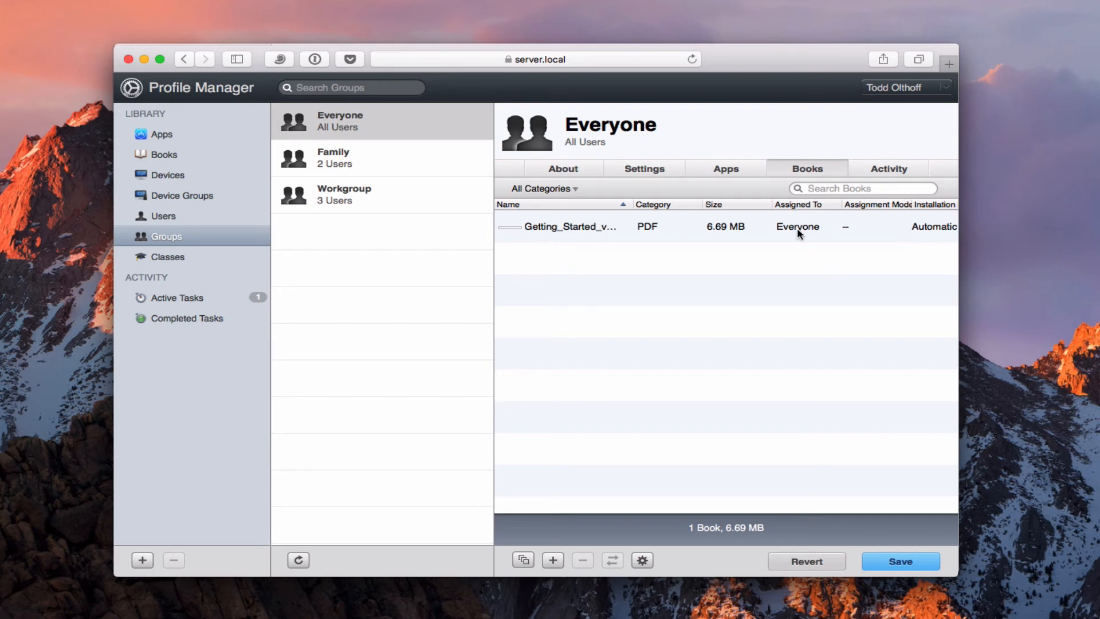
mouse_move(643, 232)
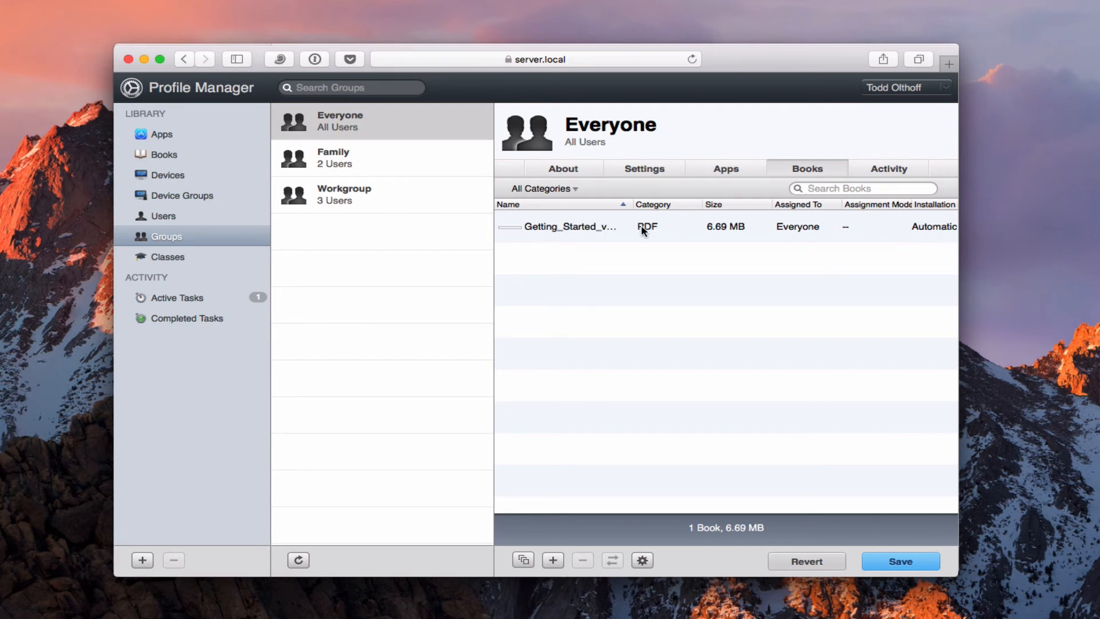
mouse_move(915, 235)
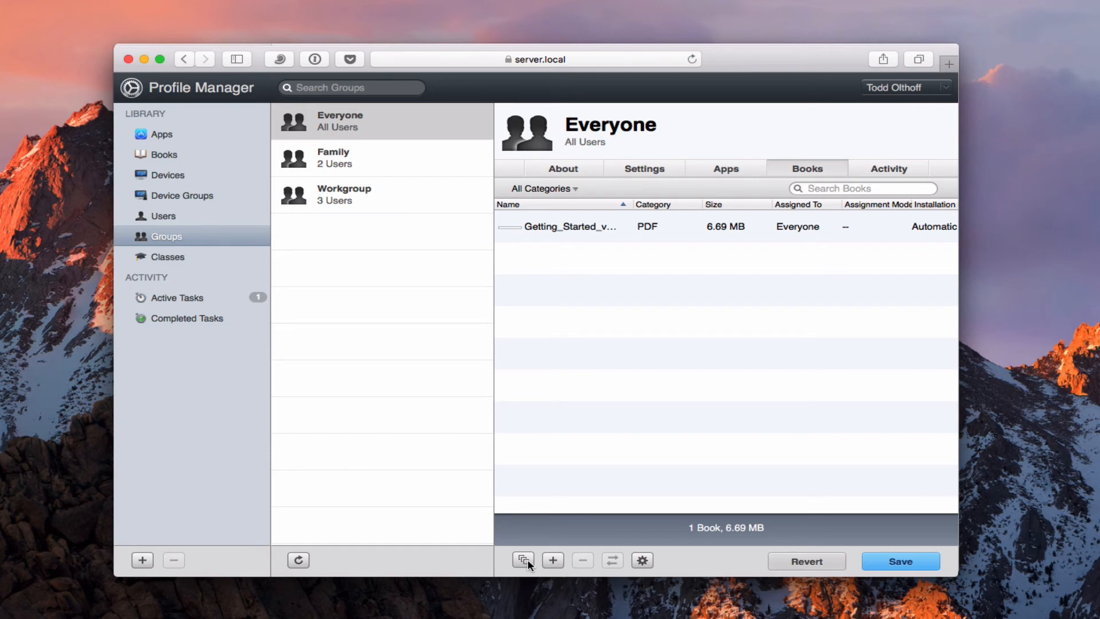
left_click(641, 560)
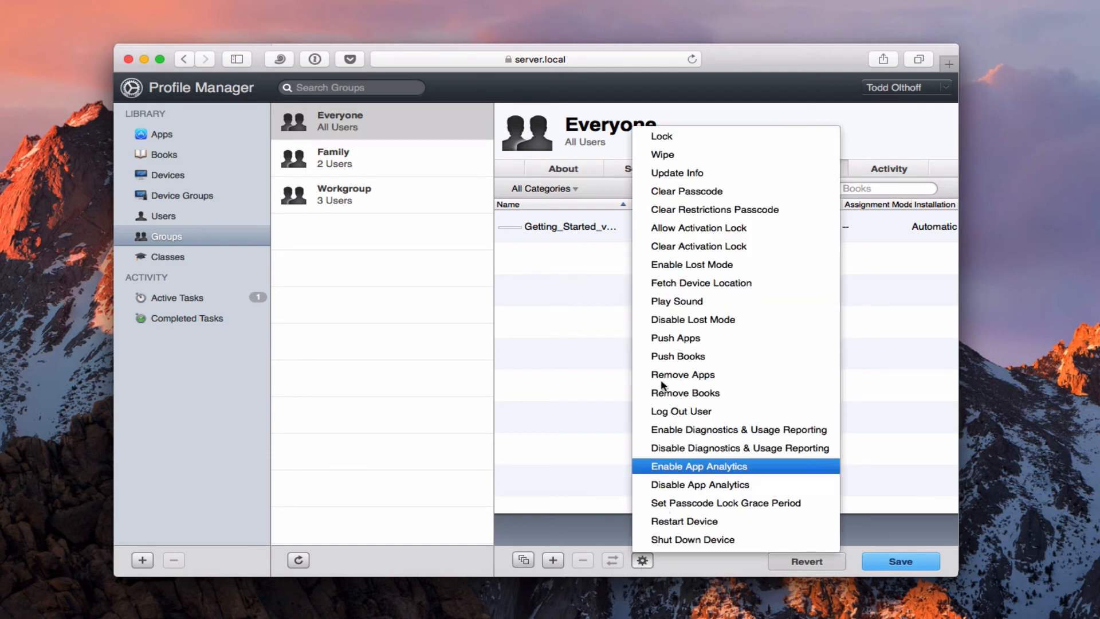
mouse_move(642, 560)
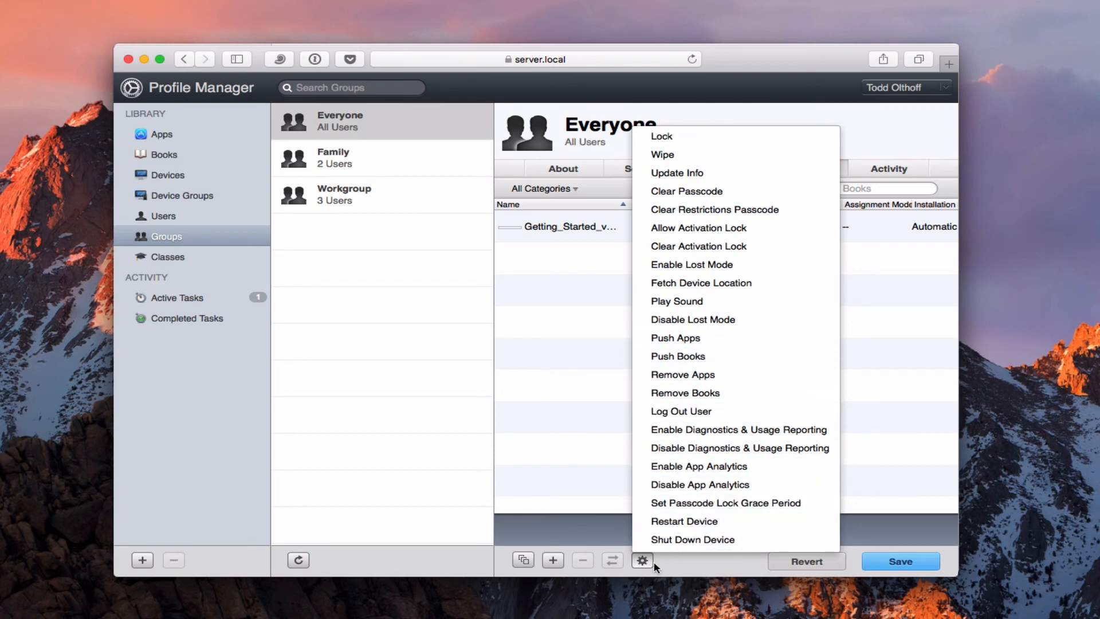
left_click(642, 560)
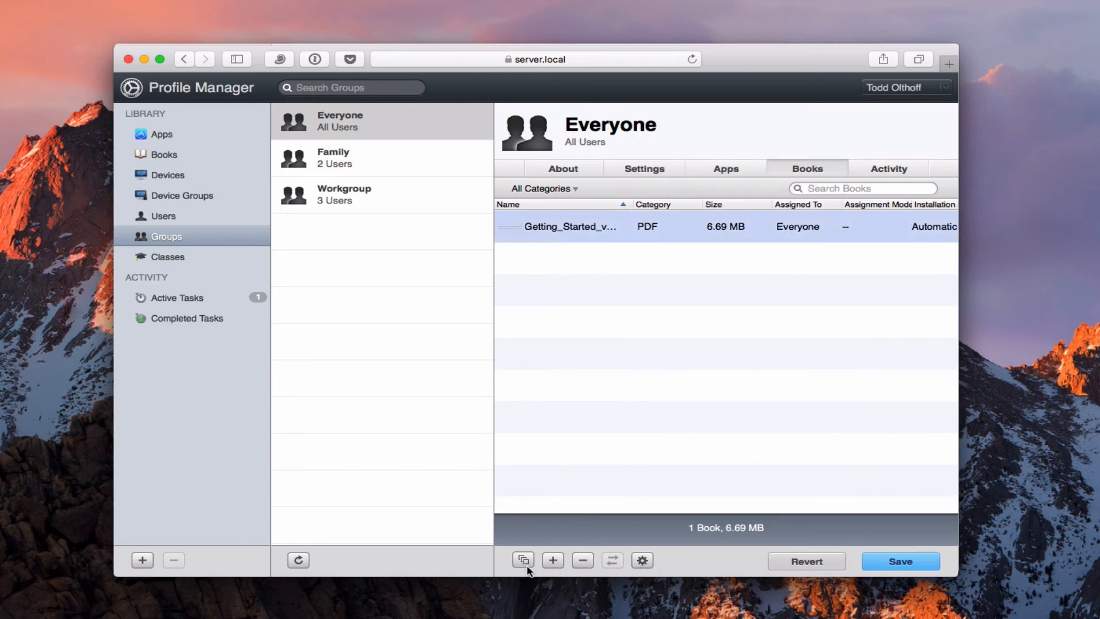
mouse_move(816, 222)
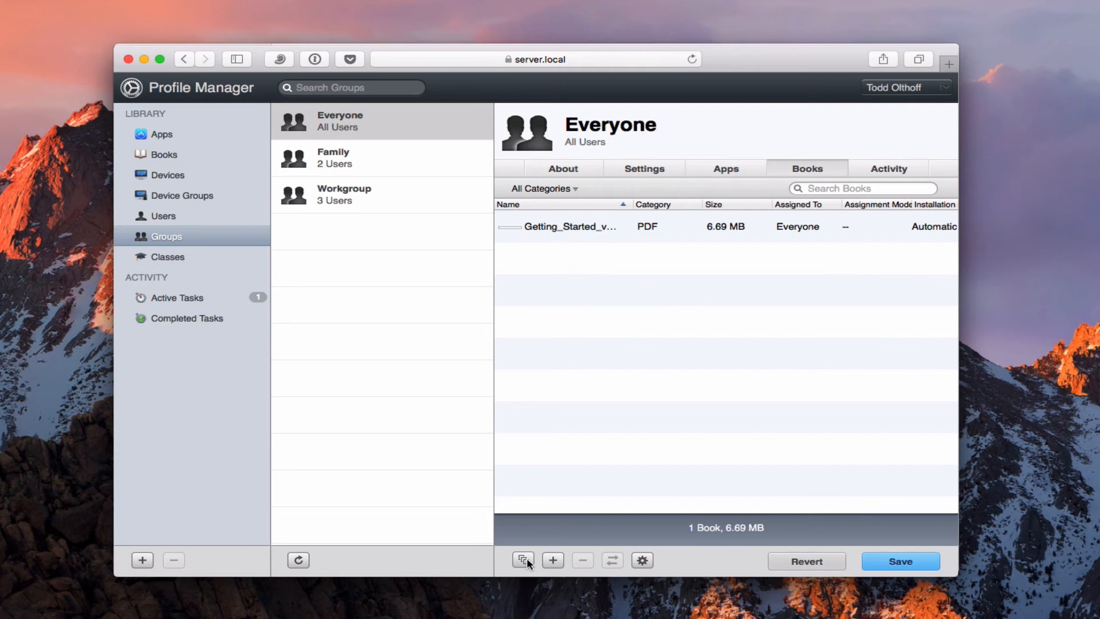
Remove Getting_Started_v10.6.pdf from the Everyone group's Books list
left_click(570, 226)
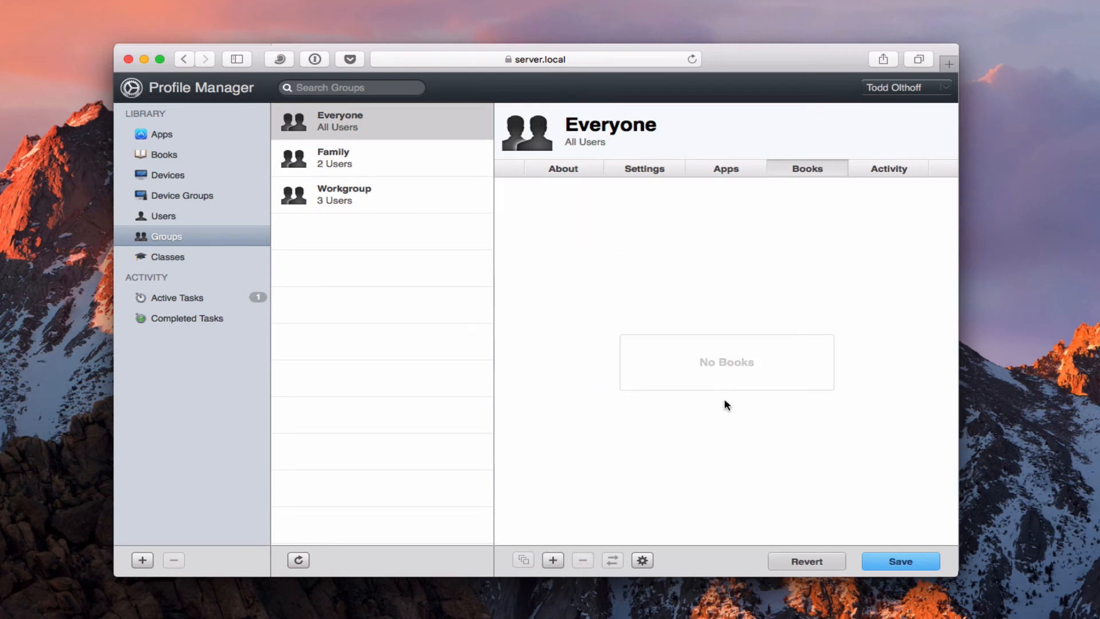
mouse_move(888, 178)
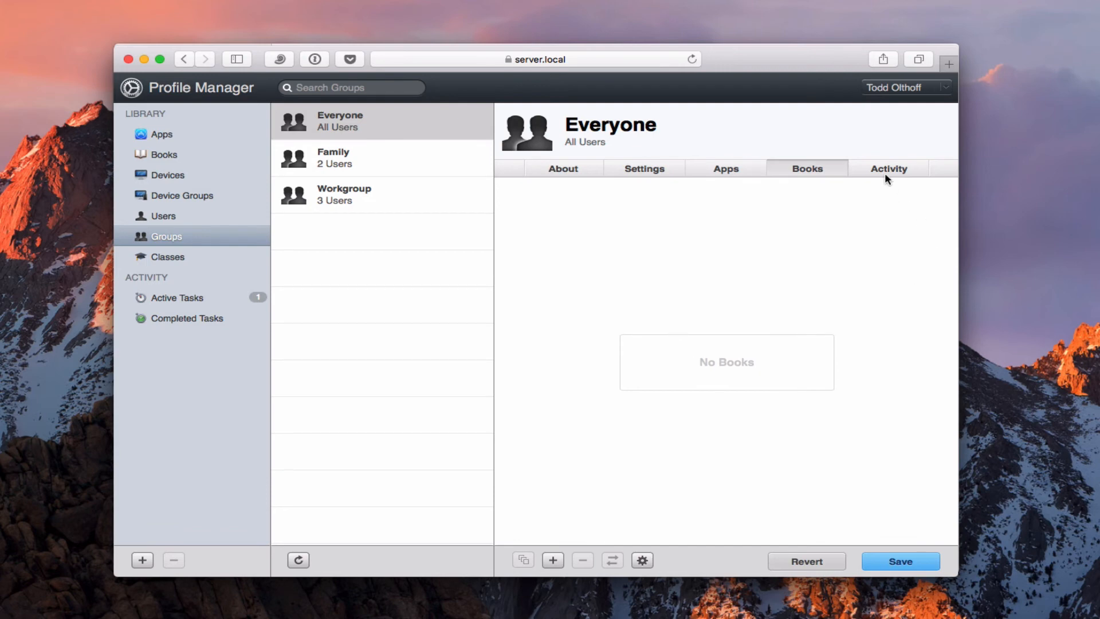
View the Everyone group's Activity tab, which shows no activity
left_click(888, 168)
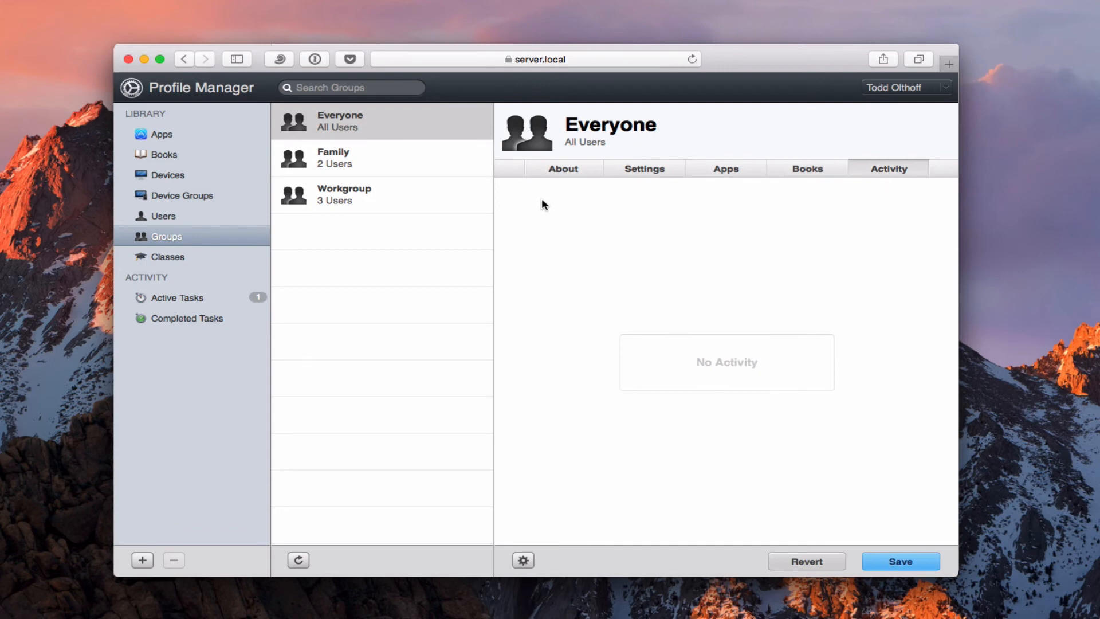
mouse_move(593, 275)
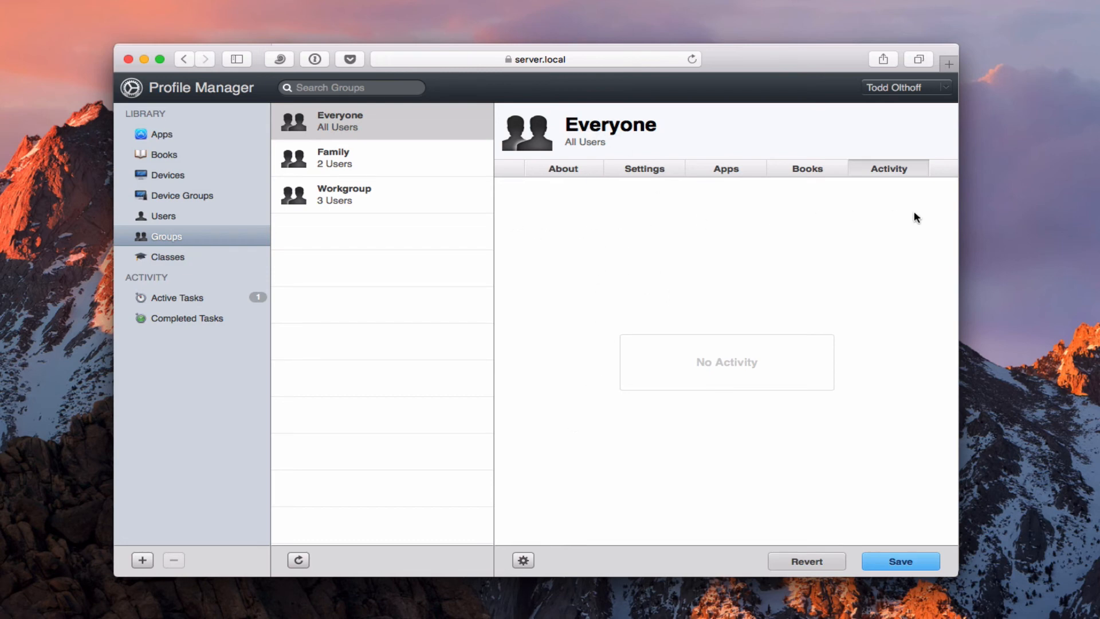
mouse_move(812, 283)
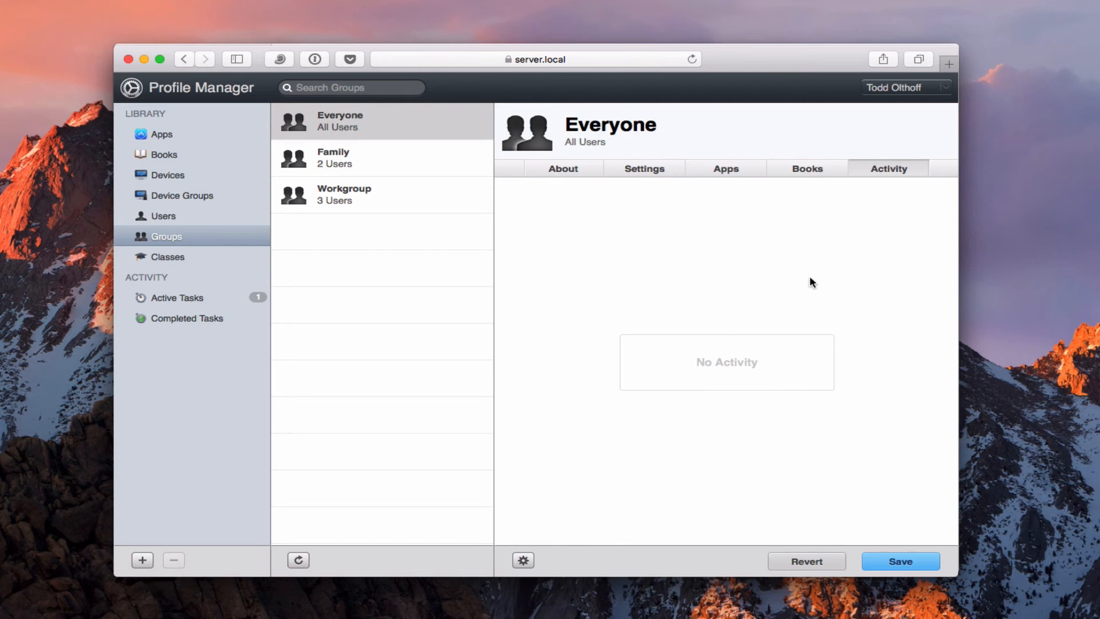
mouse_move(738, 277)
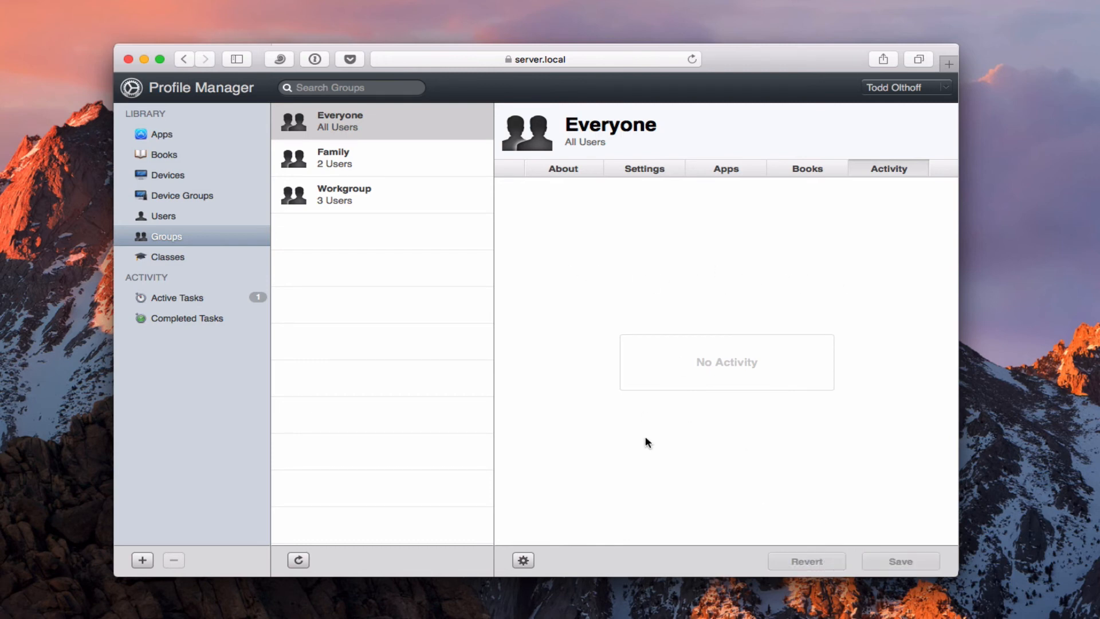
mouse_move(659, 399)
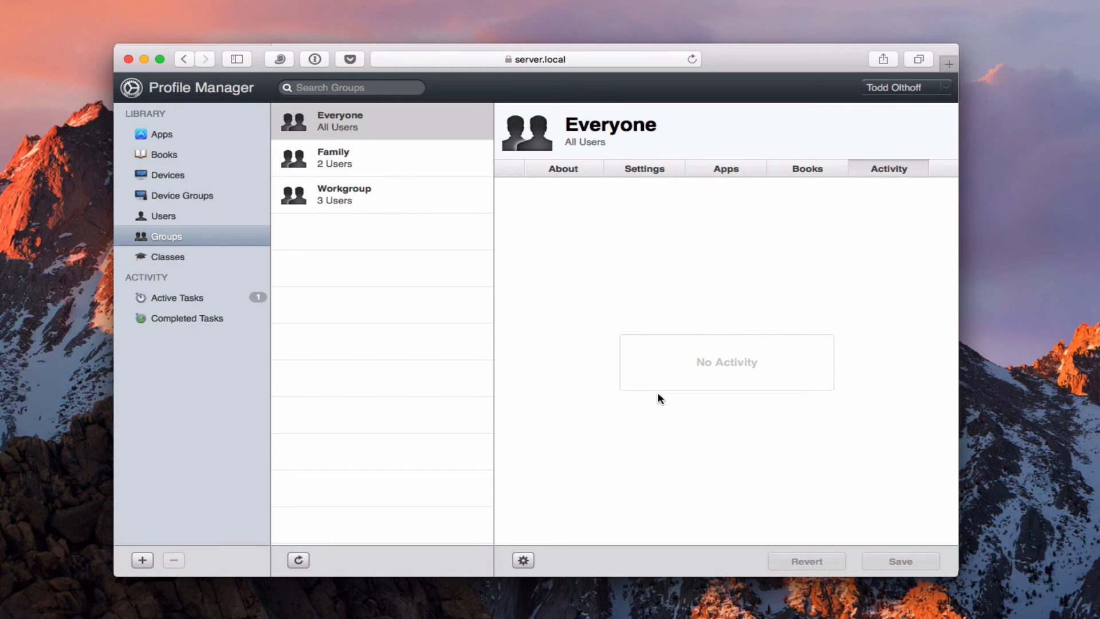
mouse_move(175, 199)
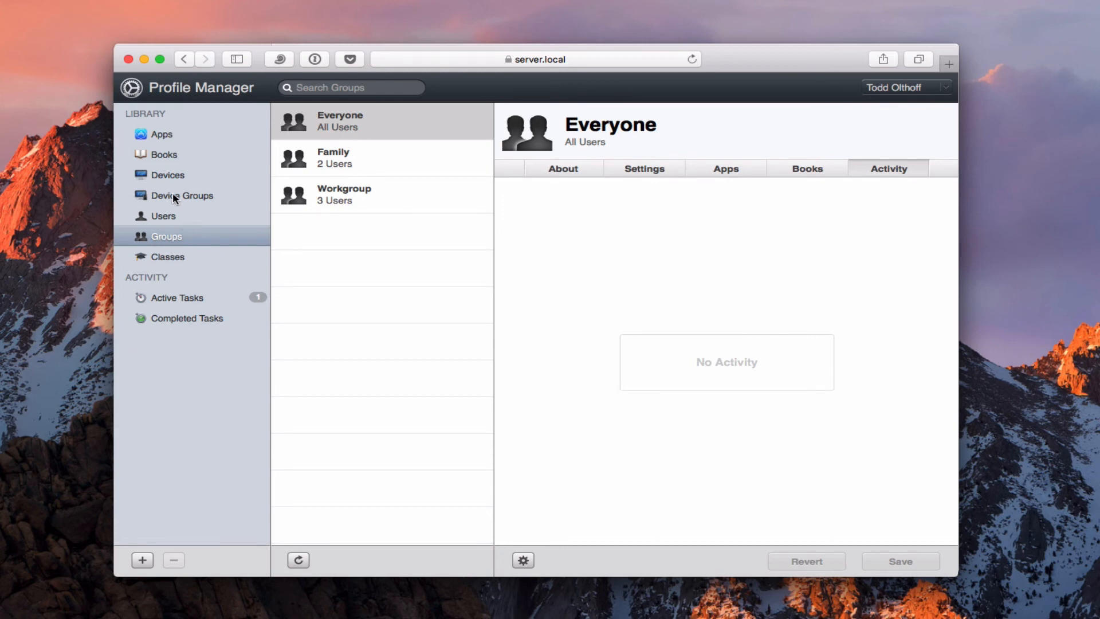
Create a new device group named 'My Devices' and save it
left_click(182, 195)
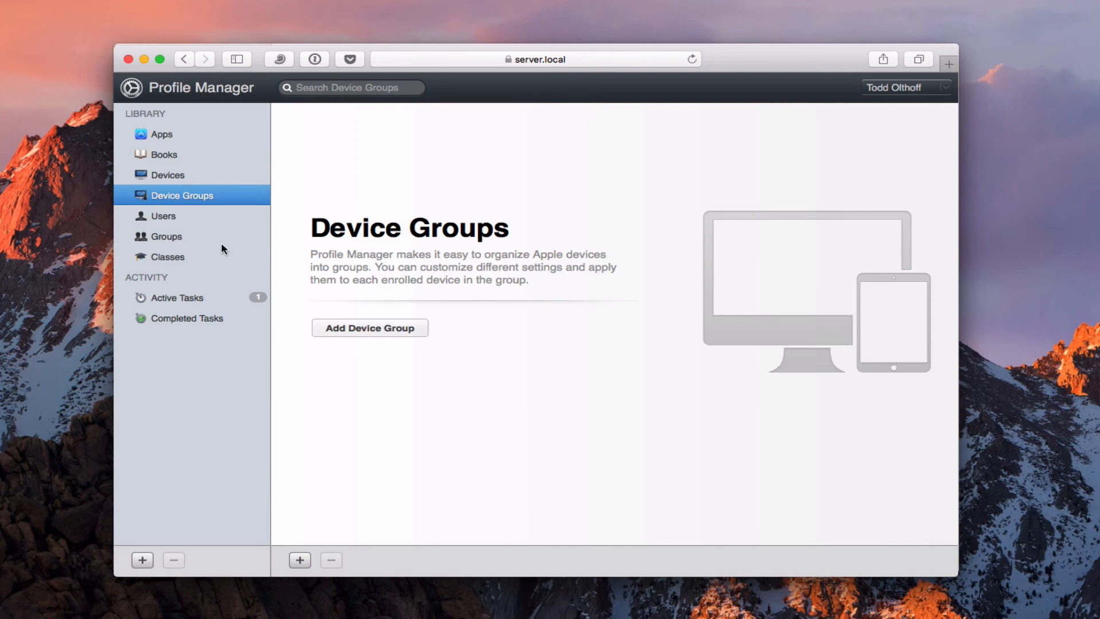
mouse_move(391, 340)
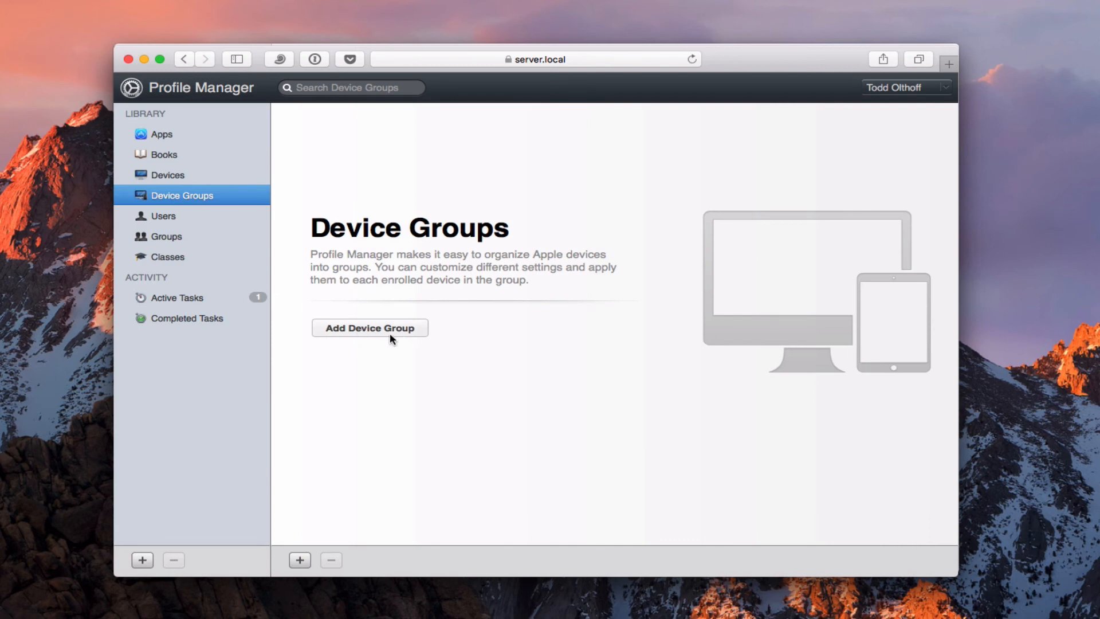
left_click(369, 328)
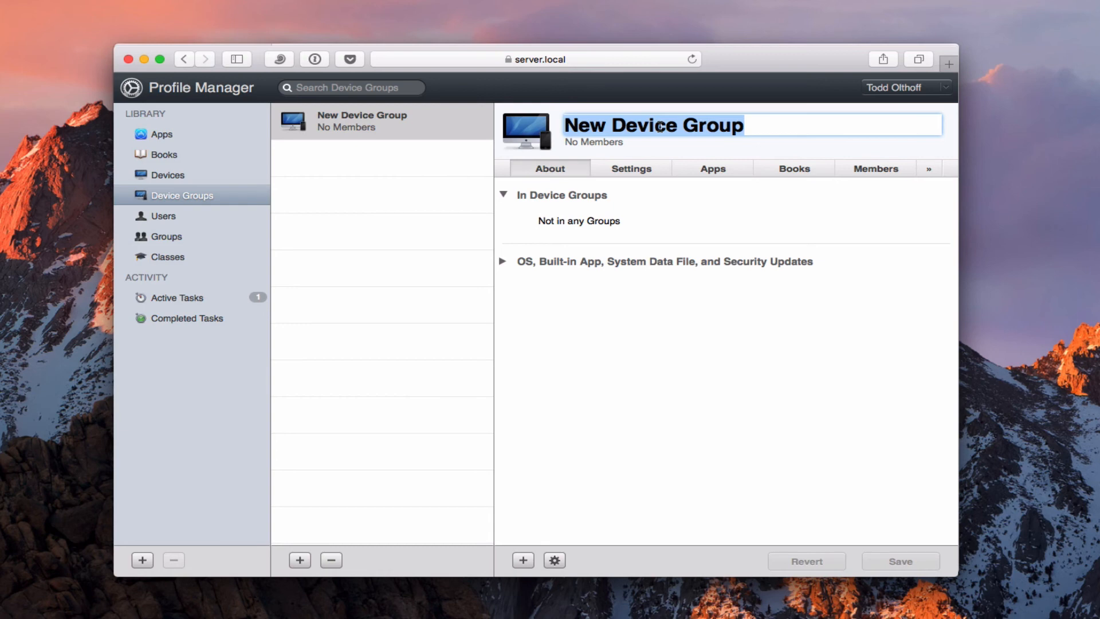
type("M")
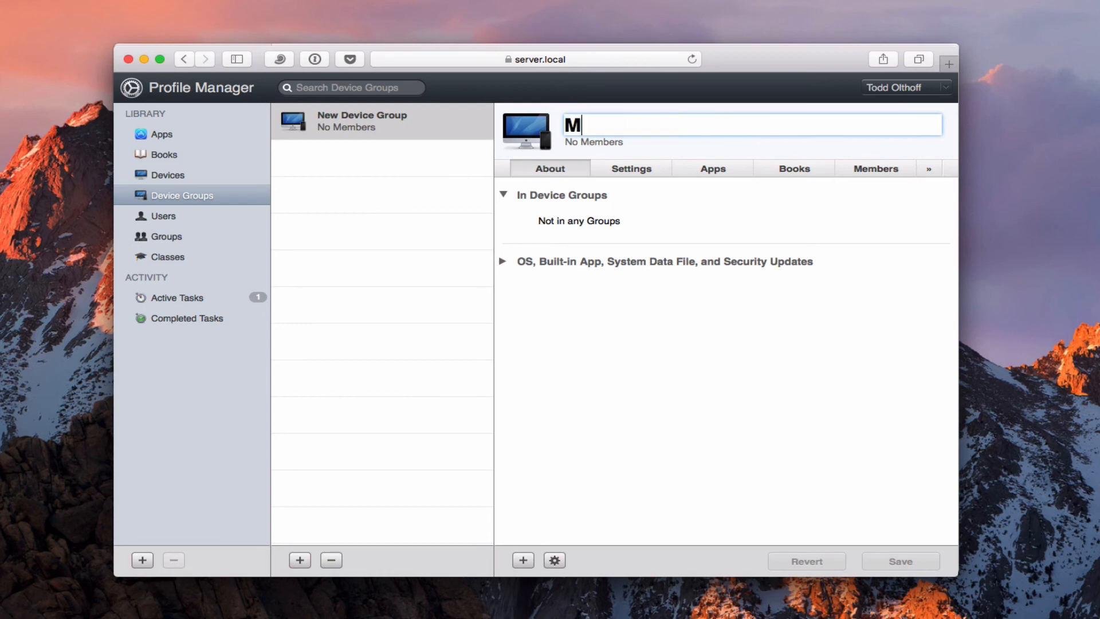
type("y Dev")
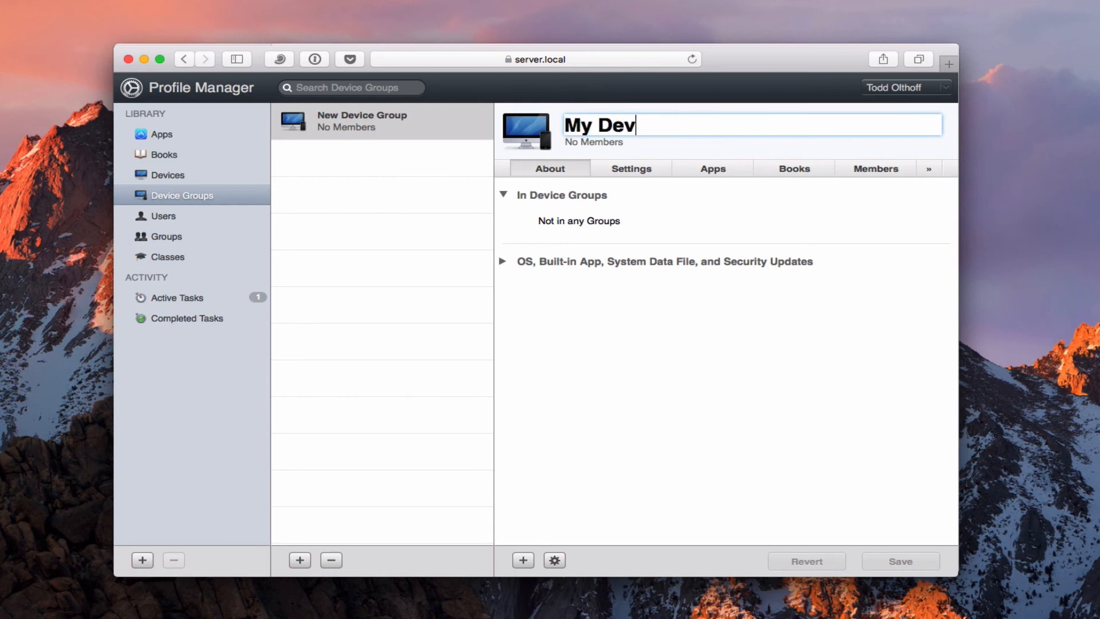
type("ices")
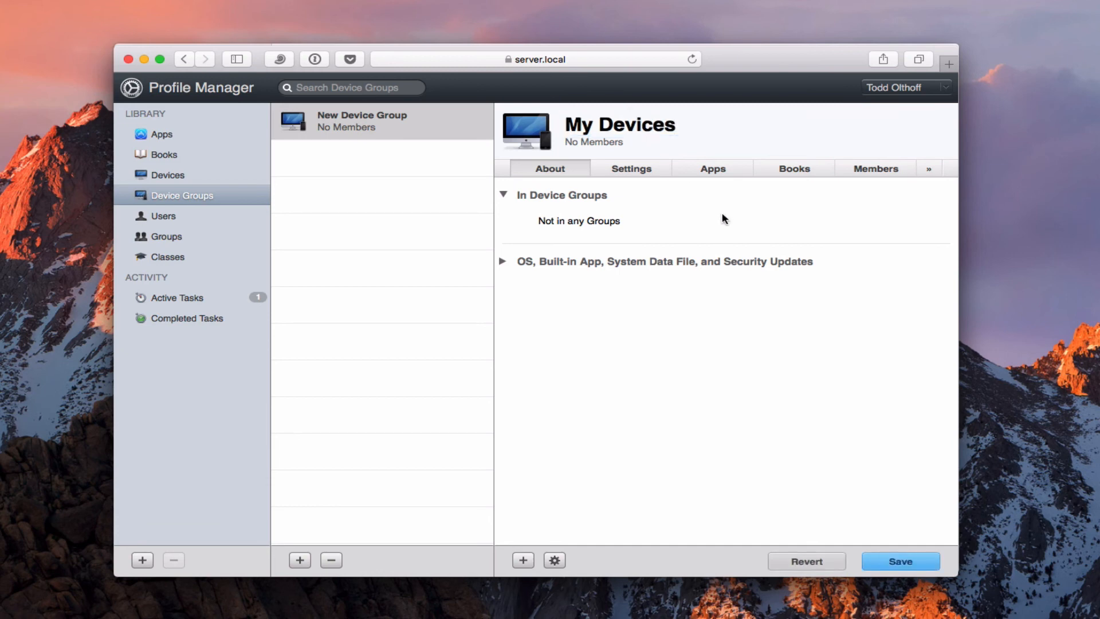
left_click(900, 560)
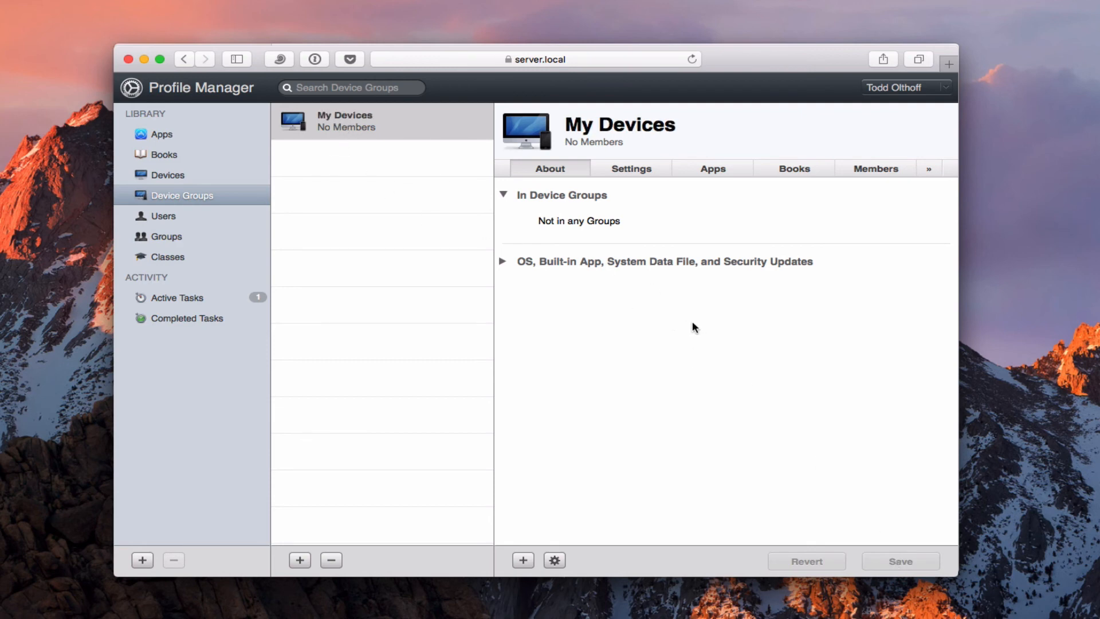
Browse the My Devices group's Settings and Apps, ending on its empty Books list
left_click(630, 168)
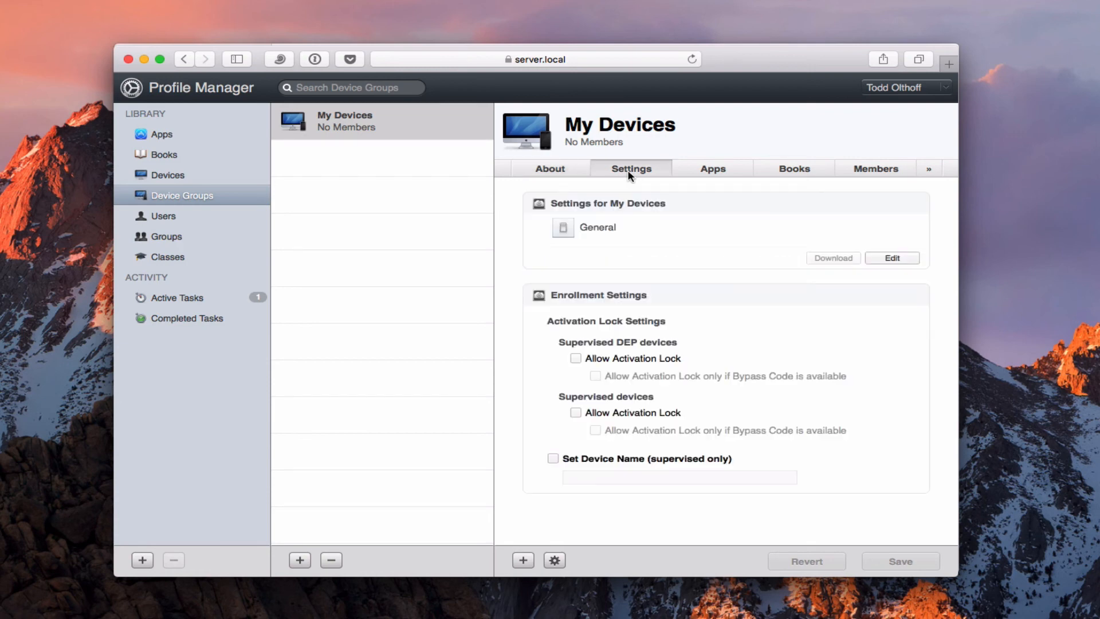
mouse_move(599, 244)
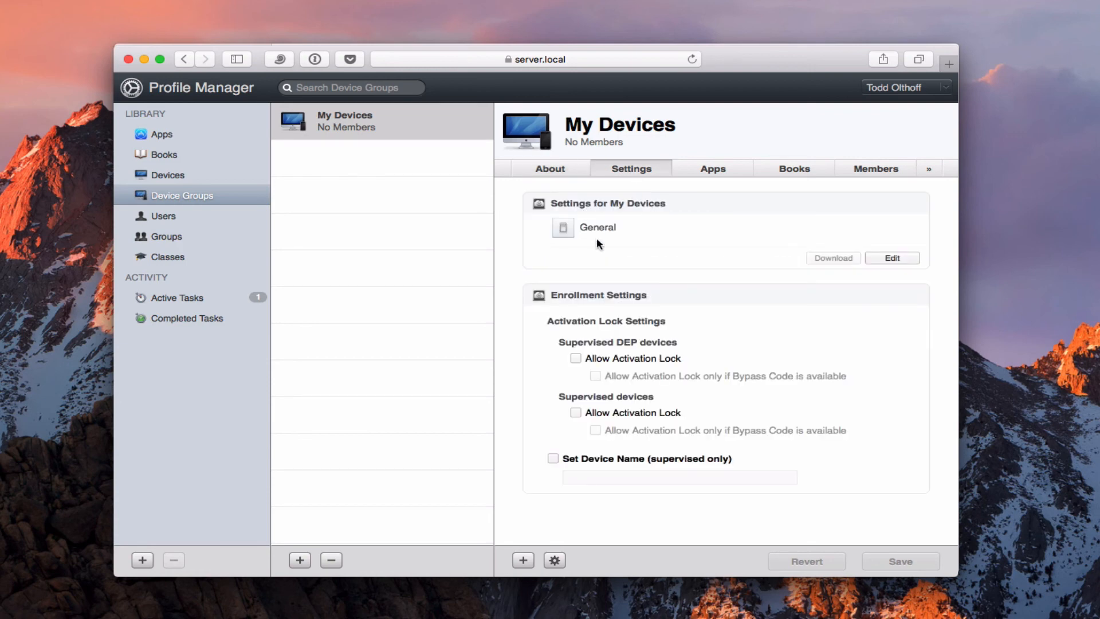
mouse_move(548, 213)
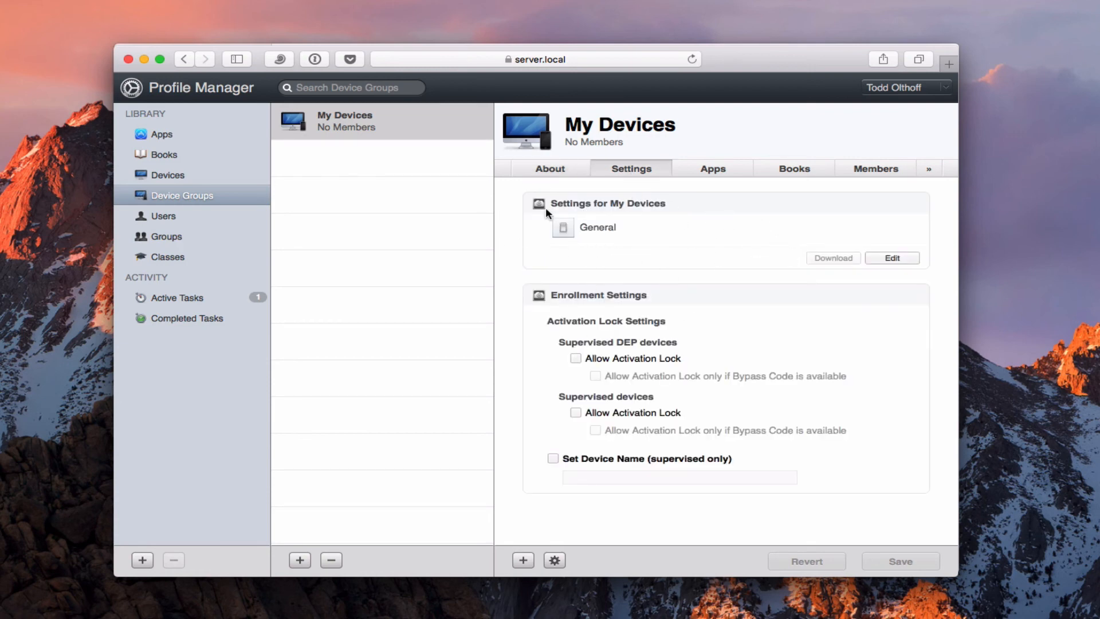
mouse_move(658, 254)
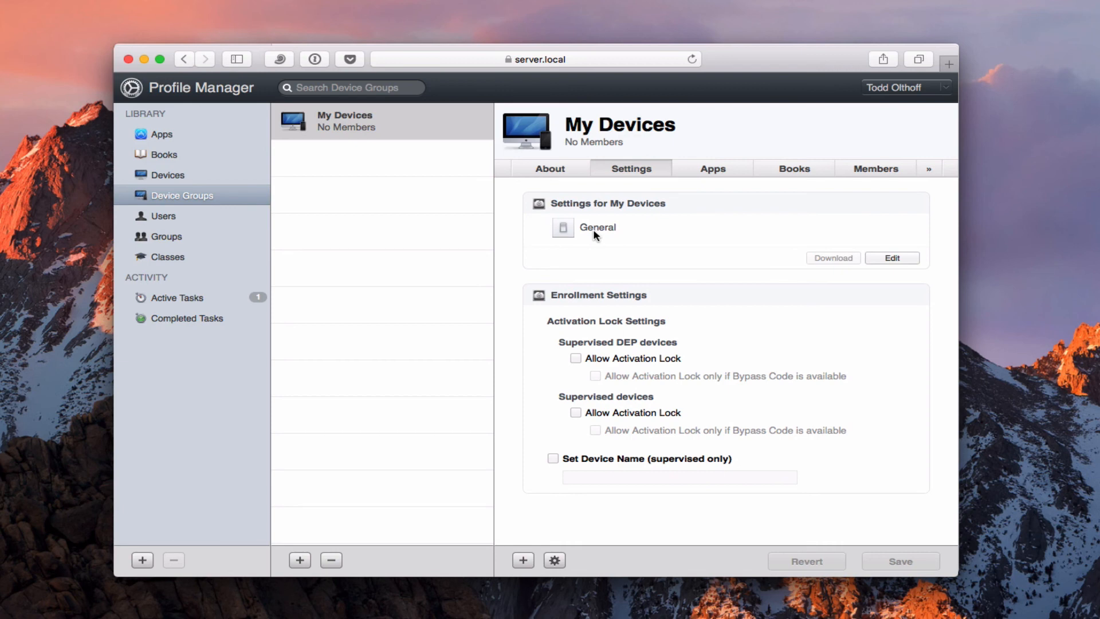
mouse_move(628, 465)
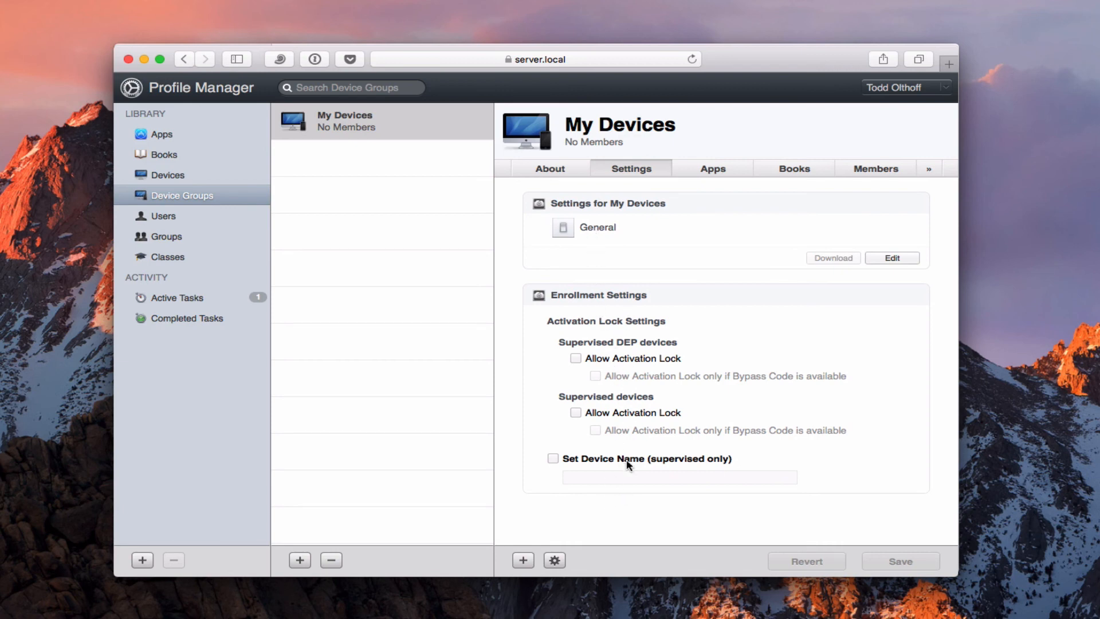
left_click(712, 168)
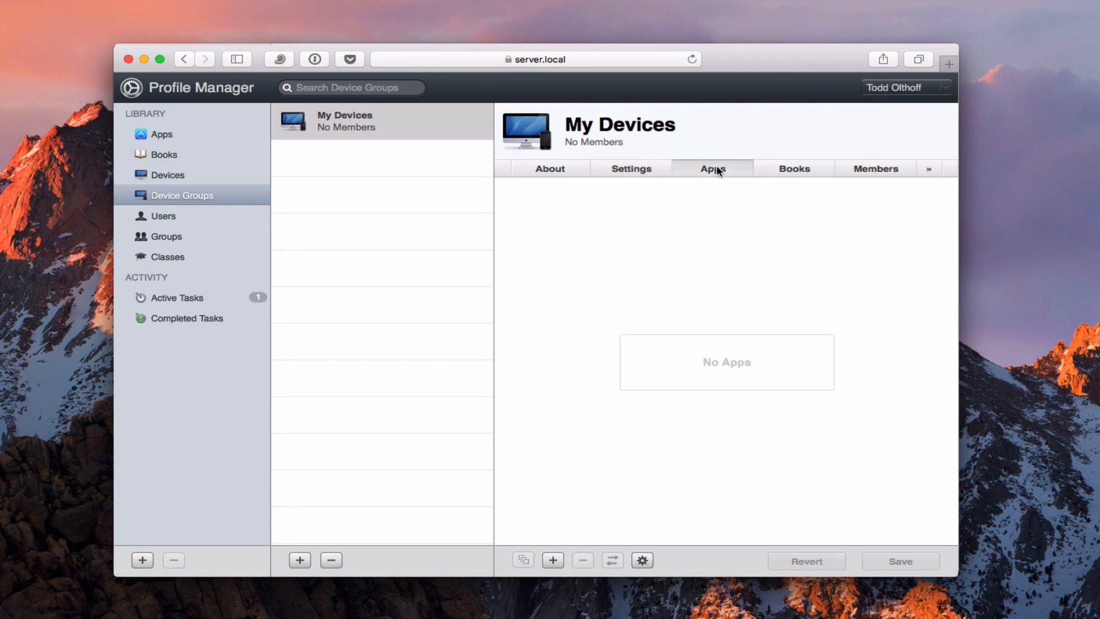
left_click(794, 168)
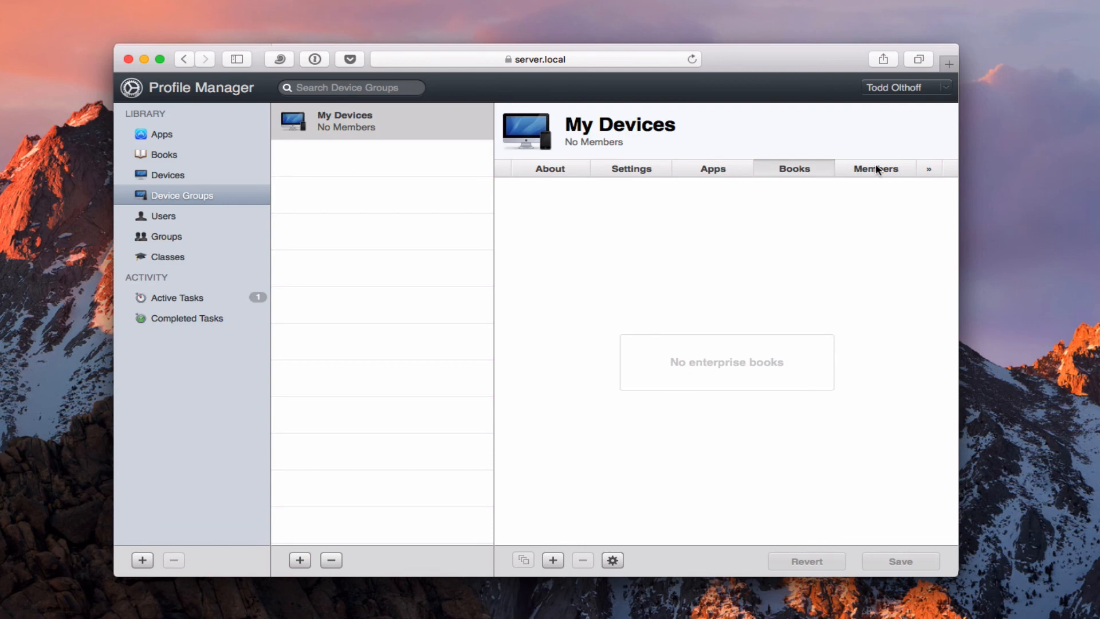
left_click(522, 560)
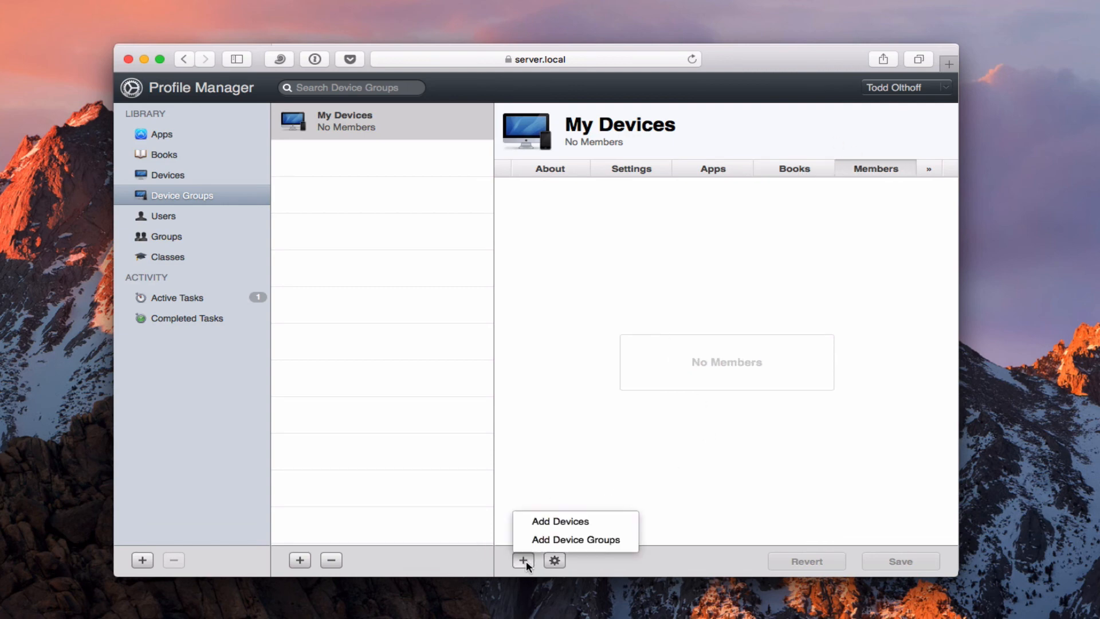
left_click(559, 522)
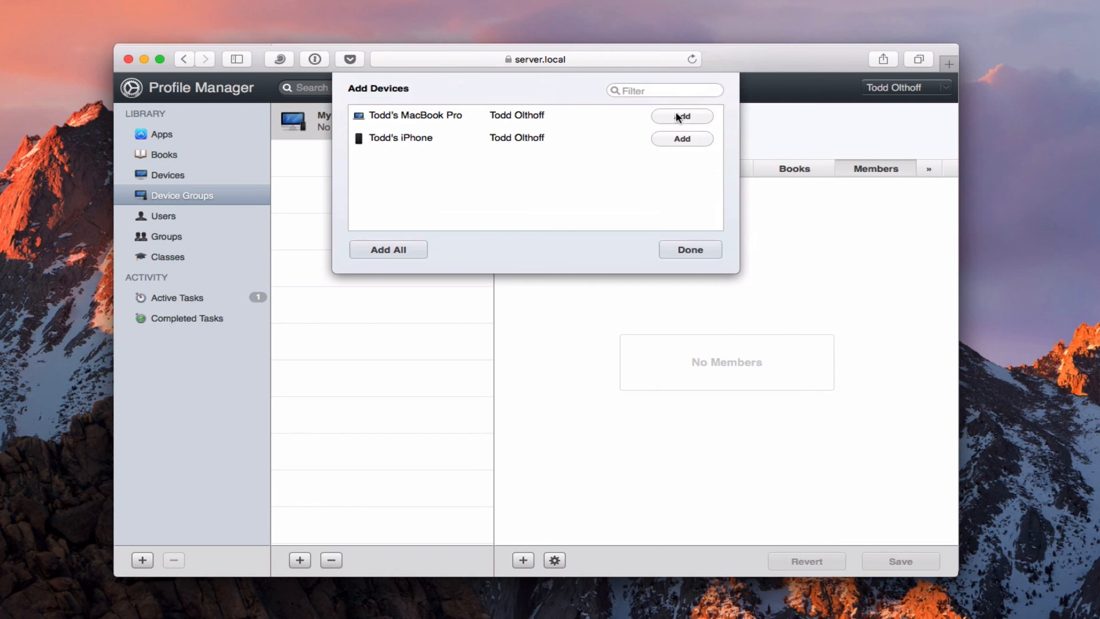
left_click(682, 116)
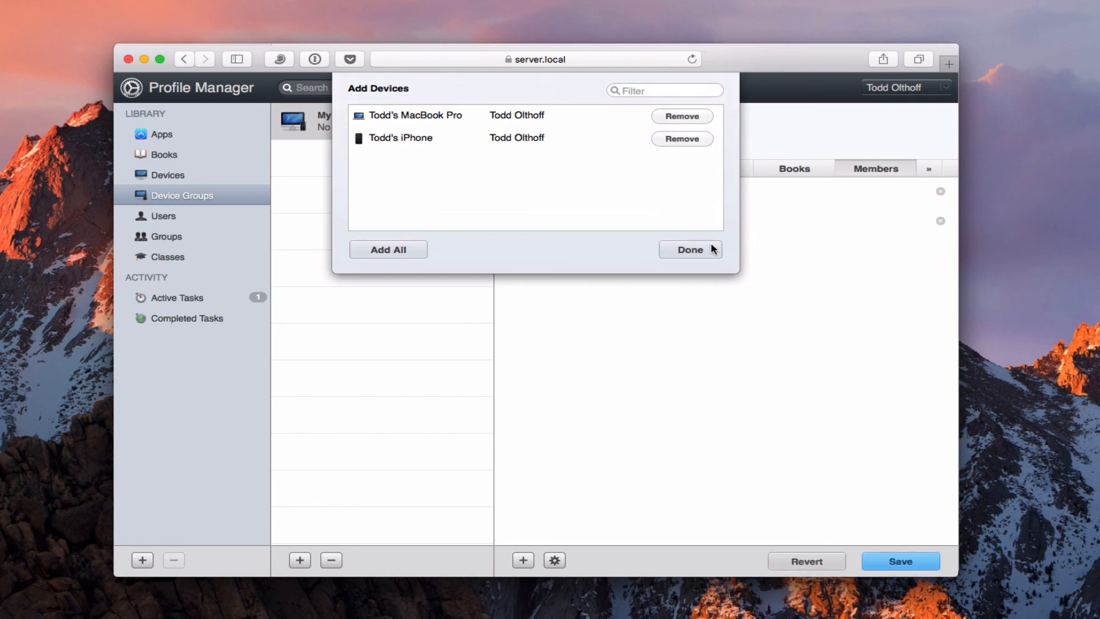
left_click(690, 249)
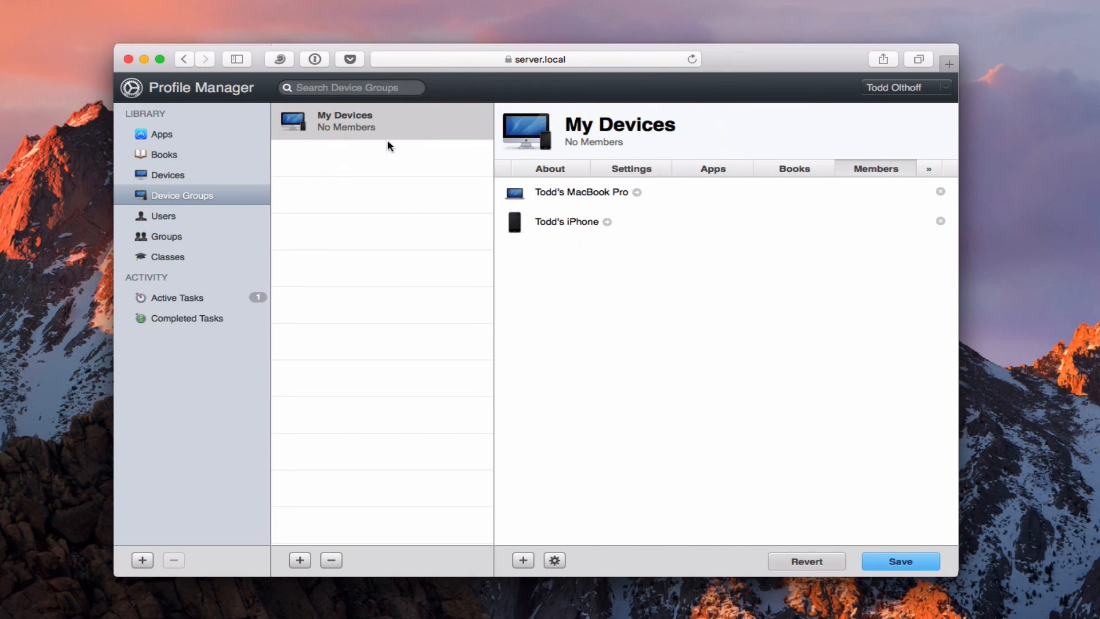
mouse_move(928, 173)
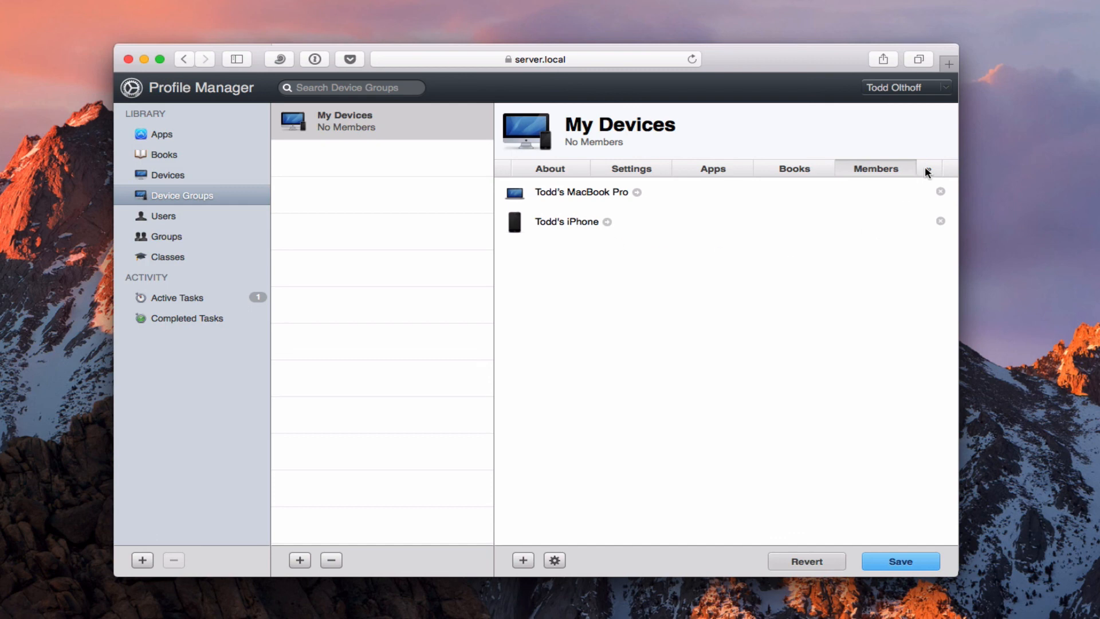
left_click(900, 561)
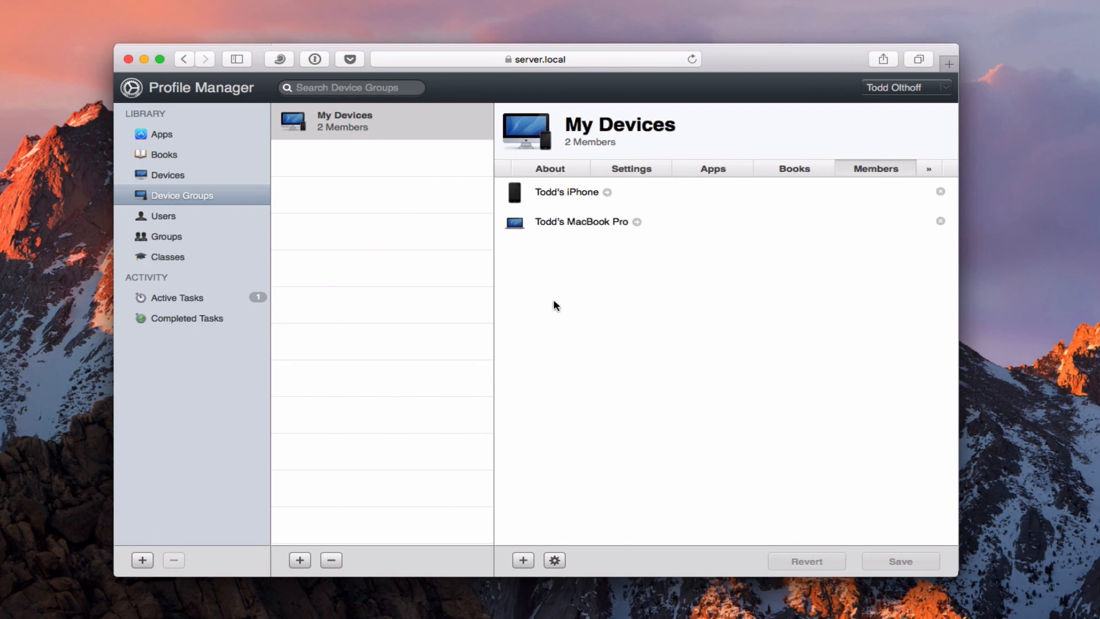
mouse_move(172, 303)
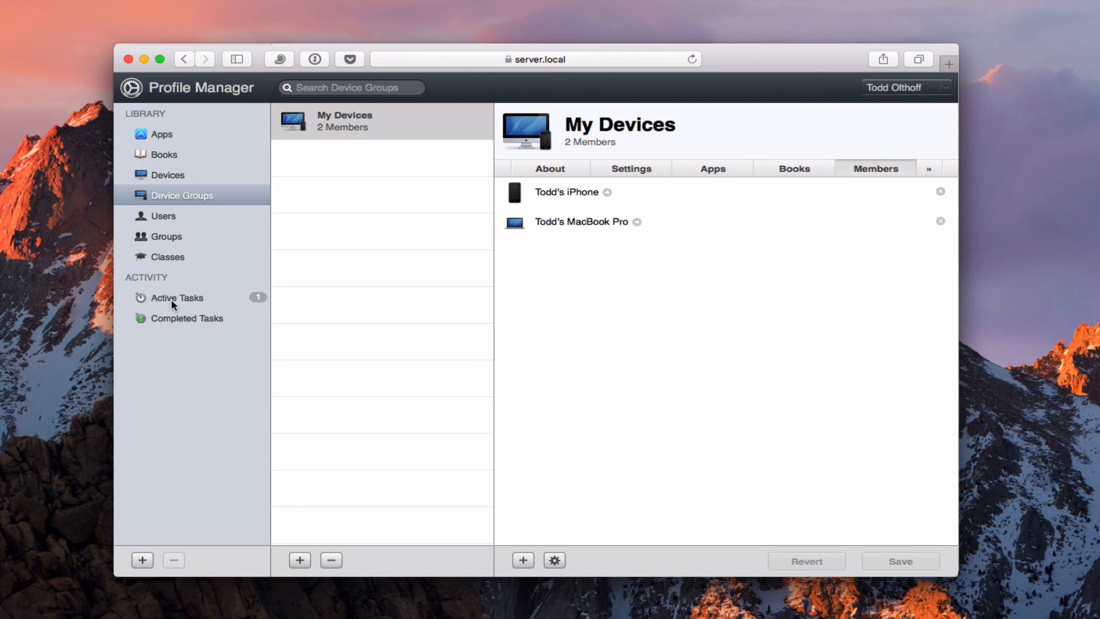
Review active and completed tasks, viewing the iPhone and MacBook Pro Enroll Device records
left_click(176, 298)
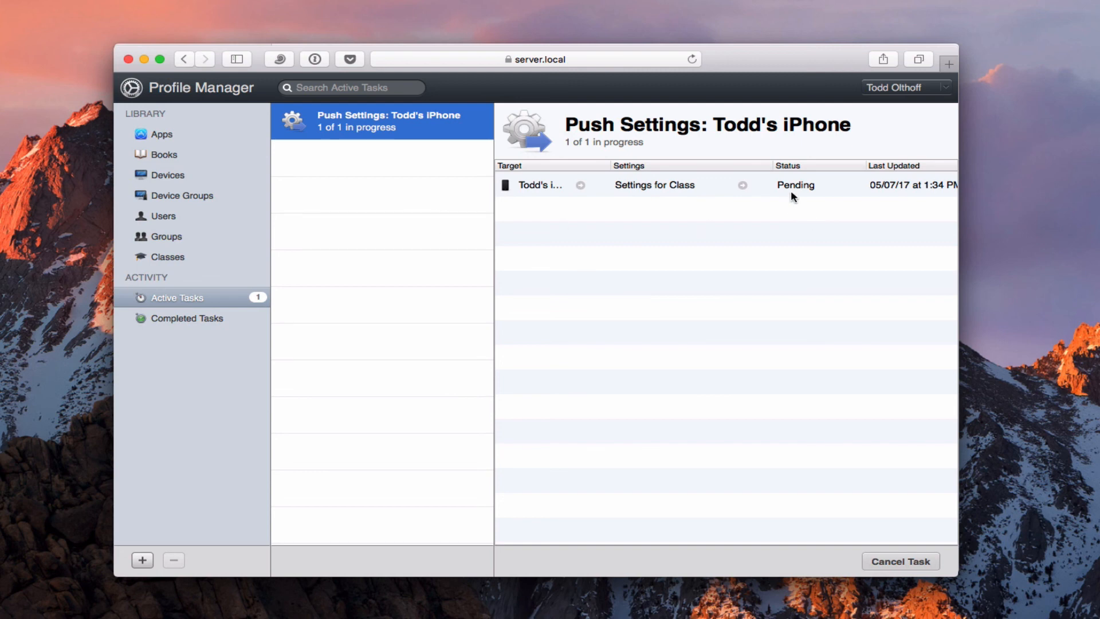
mouse_move(590, 303)
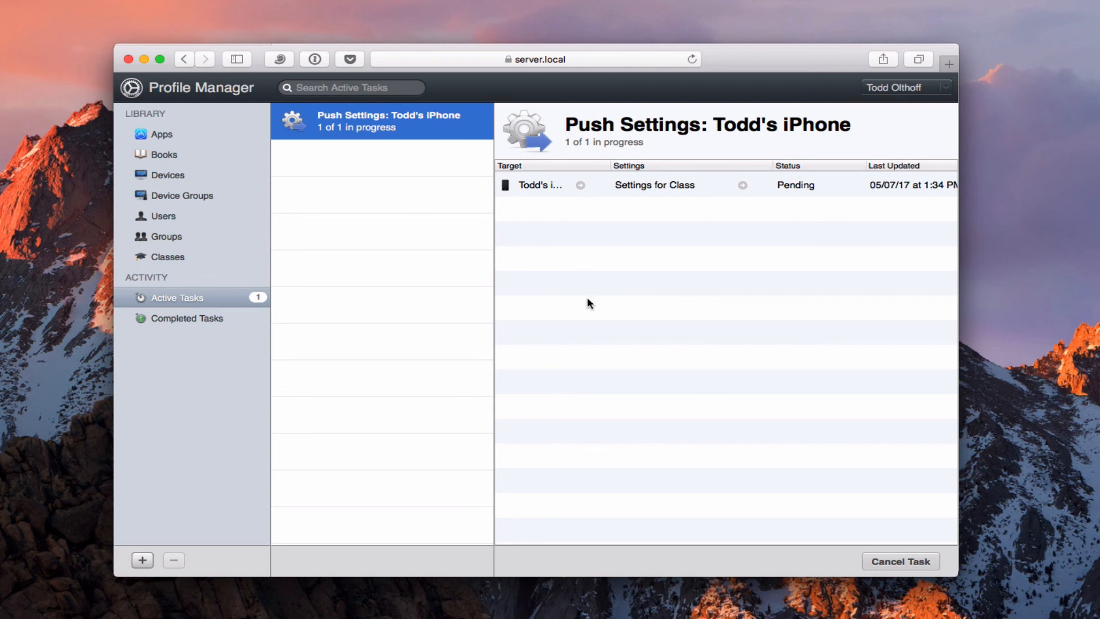
left_click(186, 318)
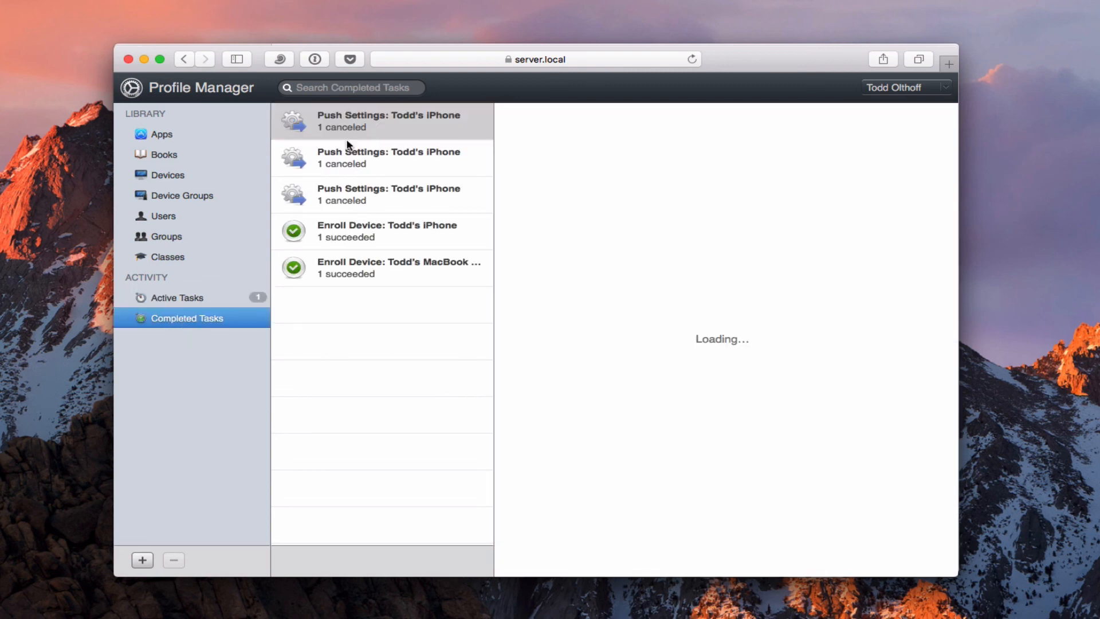
left_click(387, 231)
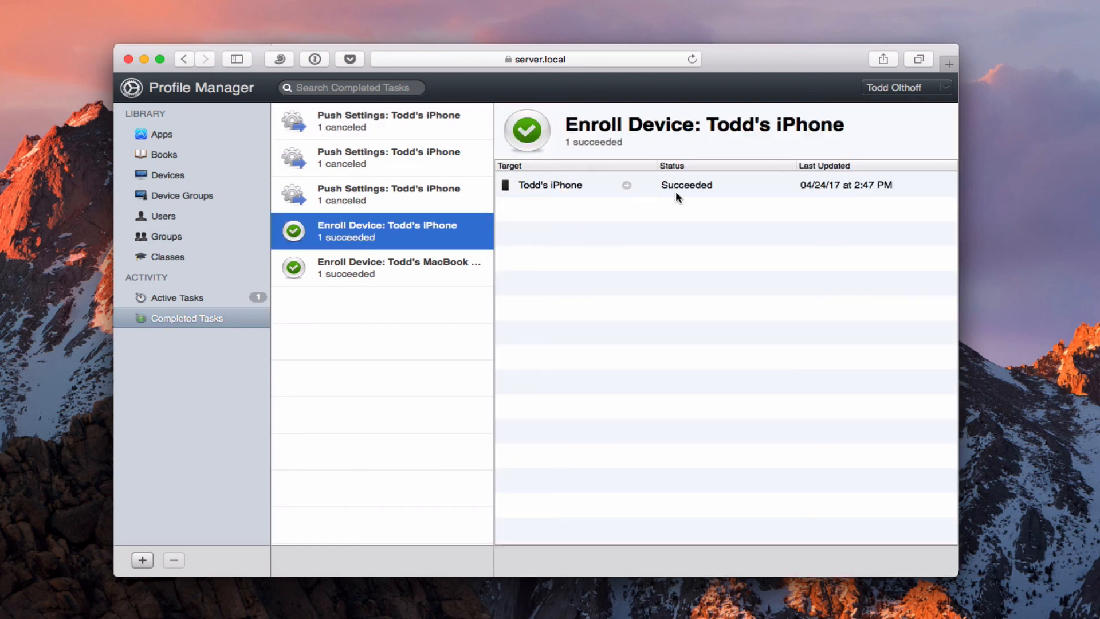
left_click(382, 268)
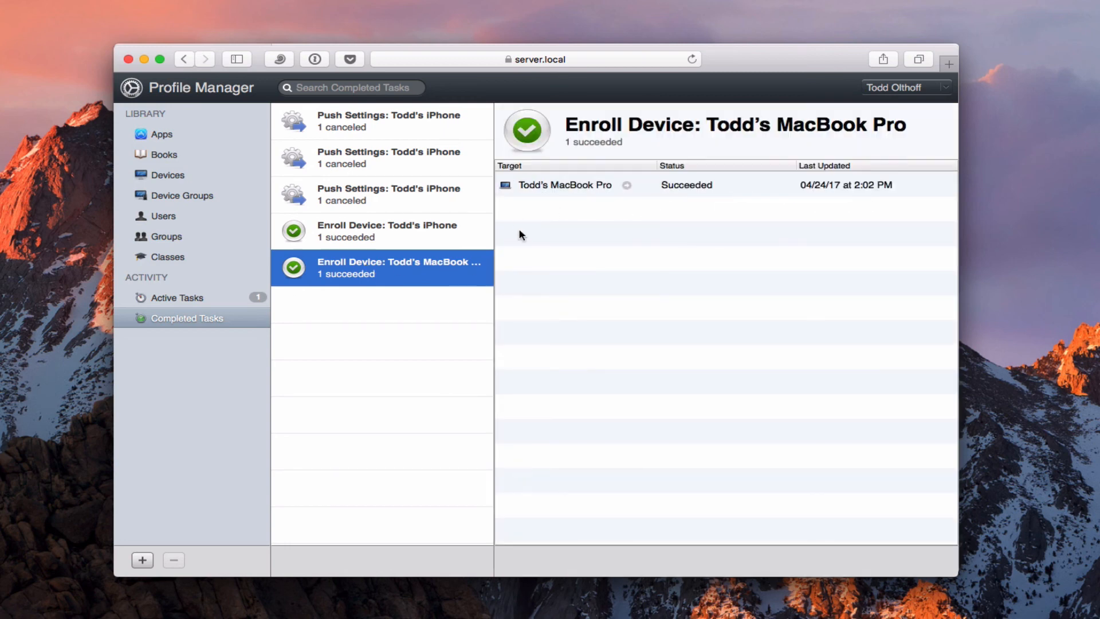
mouse_move(342, 290)
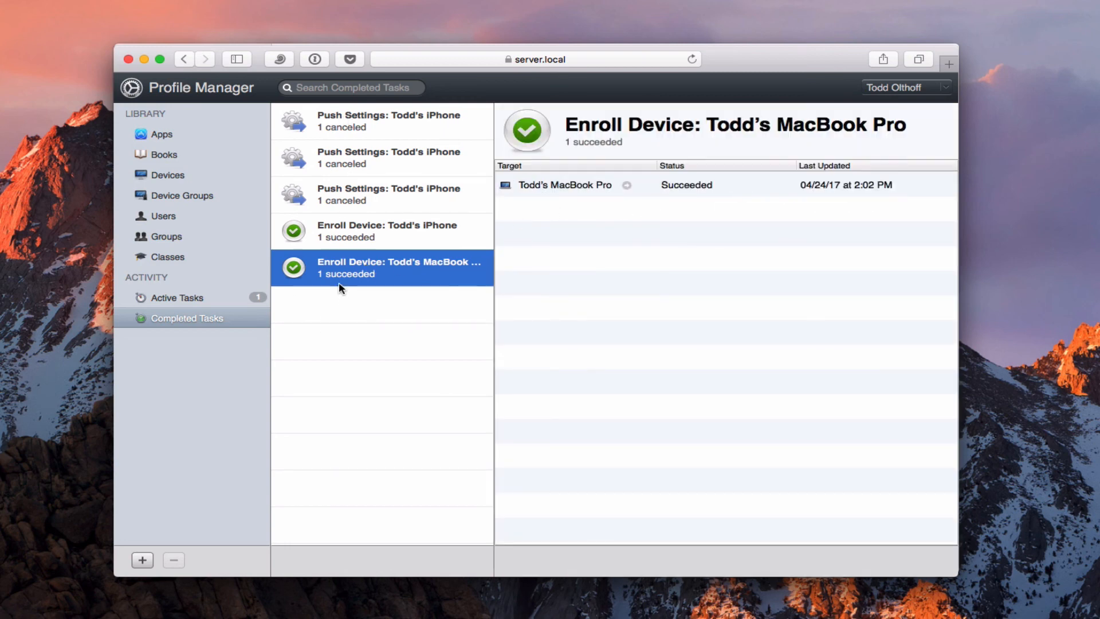
mouse_move(365, 321)
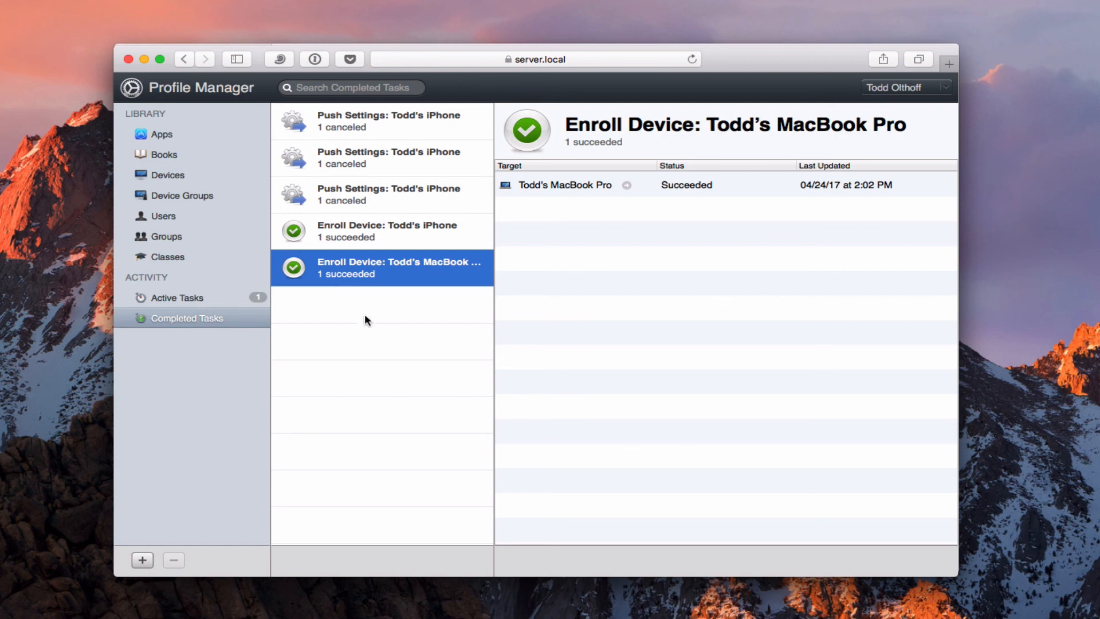
mouse_move(357, 343)
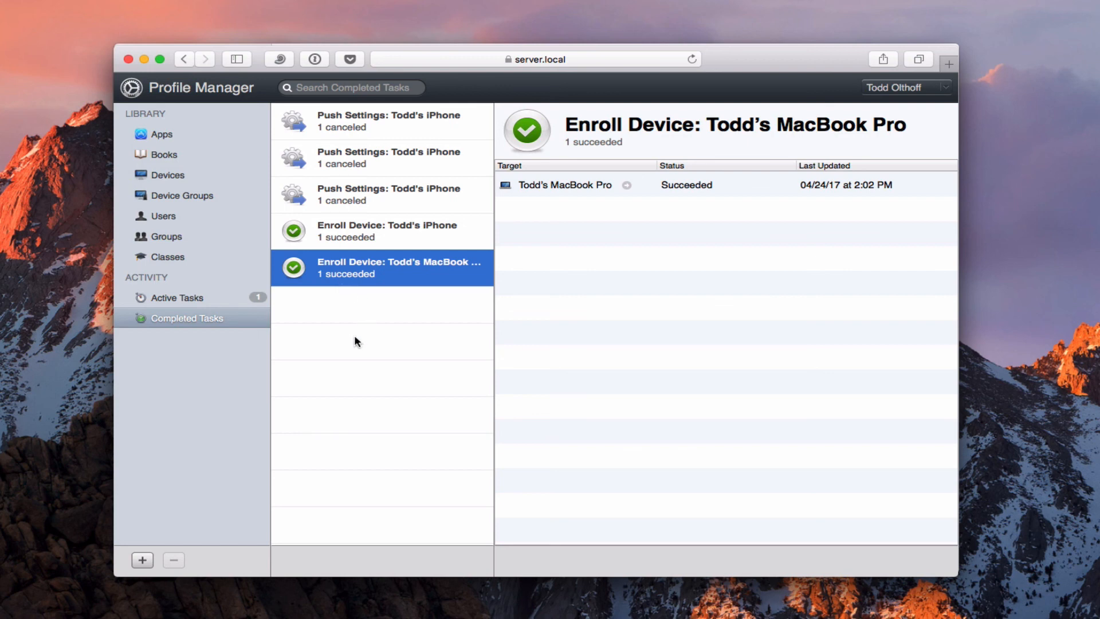